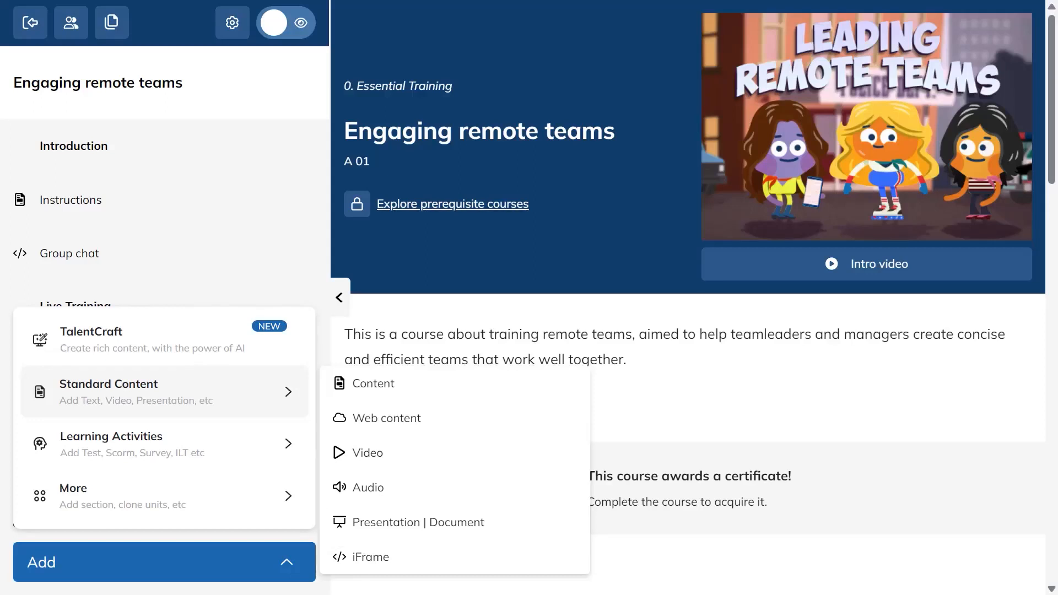
{"action": "mouse_move", "coordinate": [373, 384]}
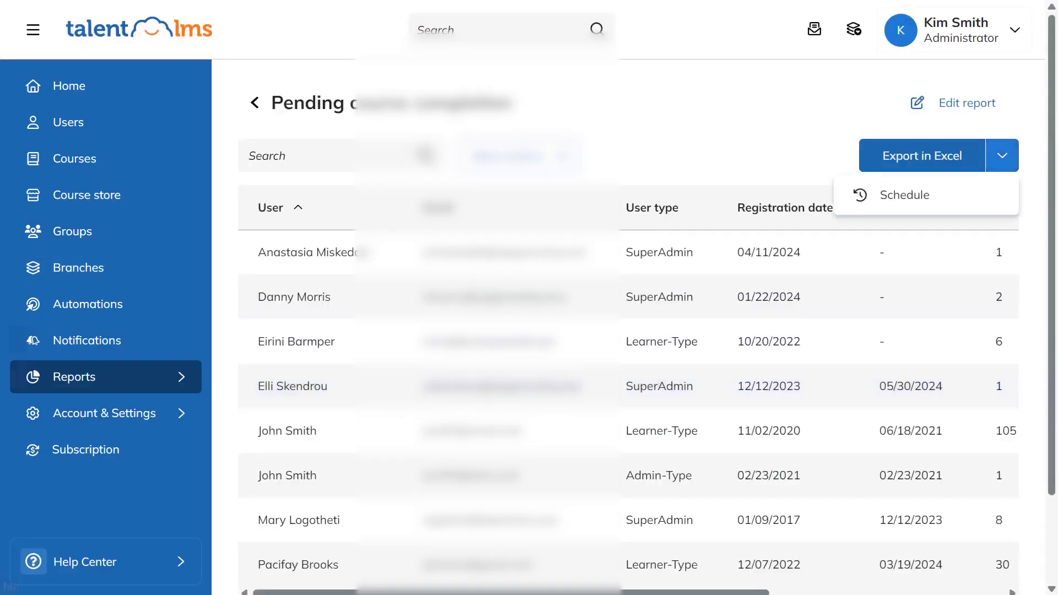
From Notifications > Automations, add a 'deactivate or delete user after last login' automation set to 2190 hours.
{"action": "left_click", "coordinate": [86, 341]}
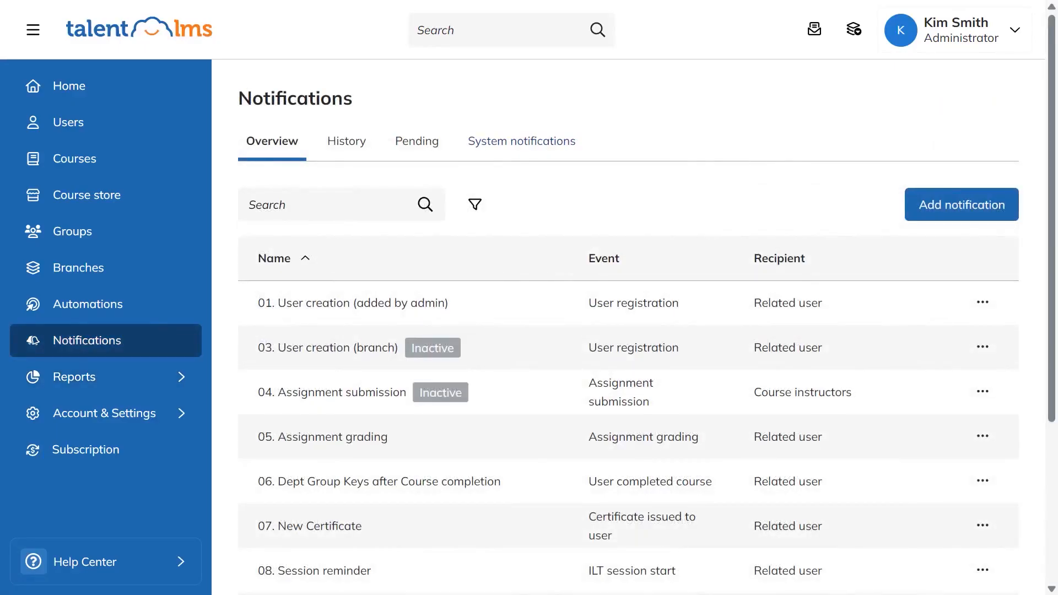
{"action": "left_click", "coordinate": [86, 304]}
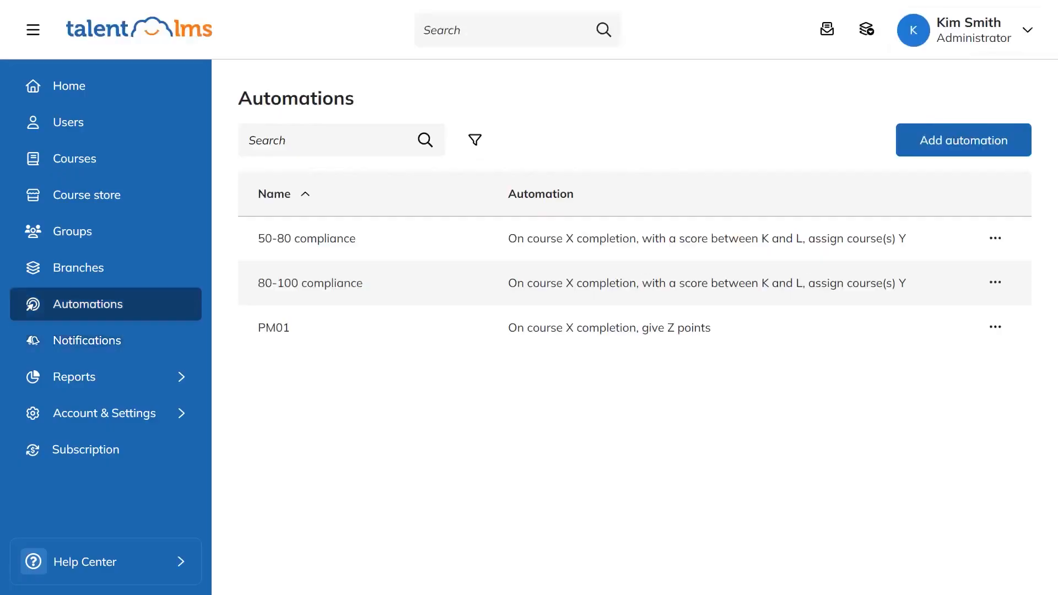
{"action": "left_click", "coordinate": [964, 140]}
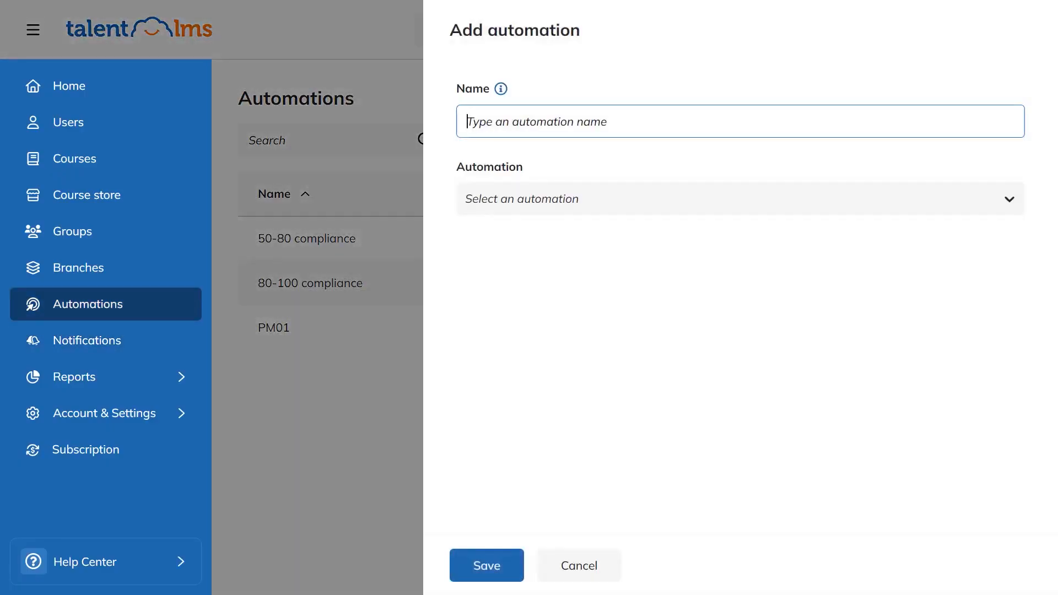
{"action": "left_click", "coordinate": [738, 199]}
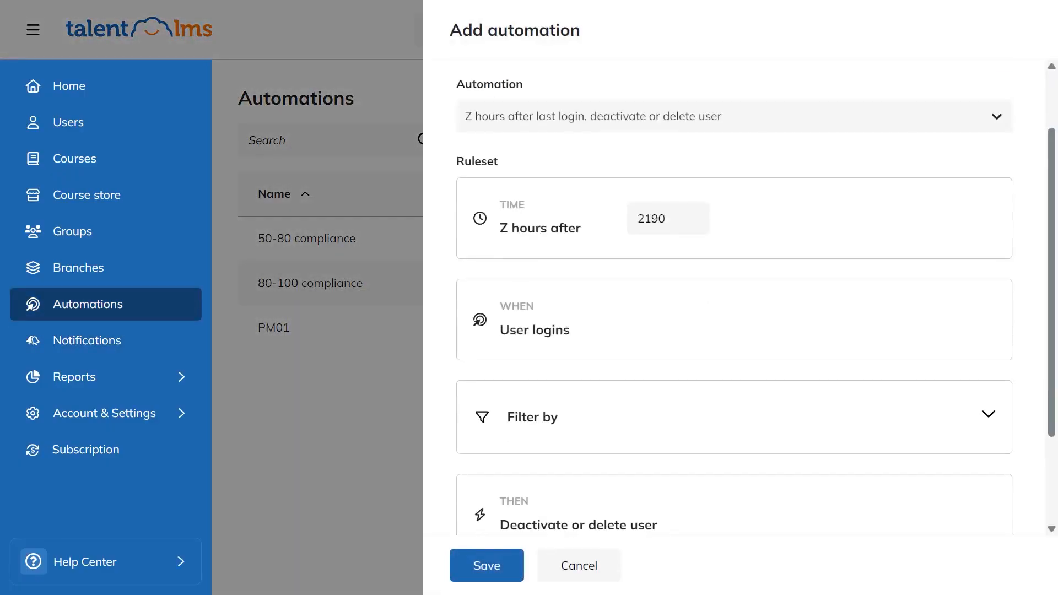
{"action": "left_click", "coordinate": [577, 564]}
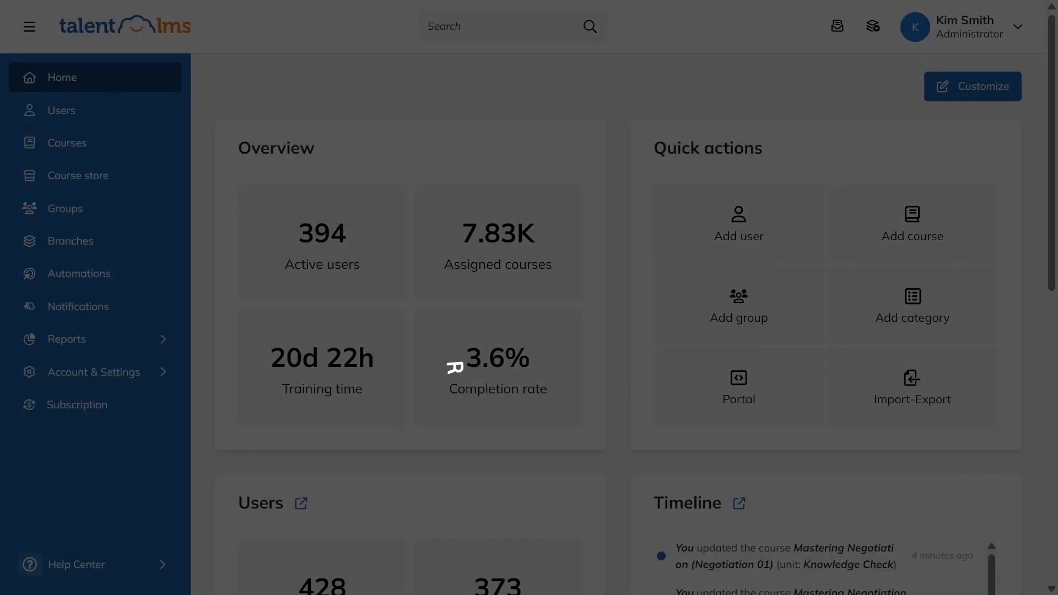
Visit Account & Settings and Courses, show the Users list, then switch to the Instructor role.
{"action": "left_click", "coordinate": [963, 27]}
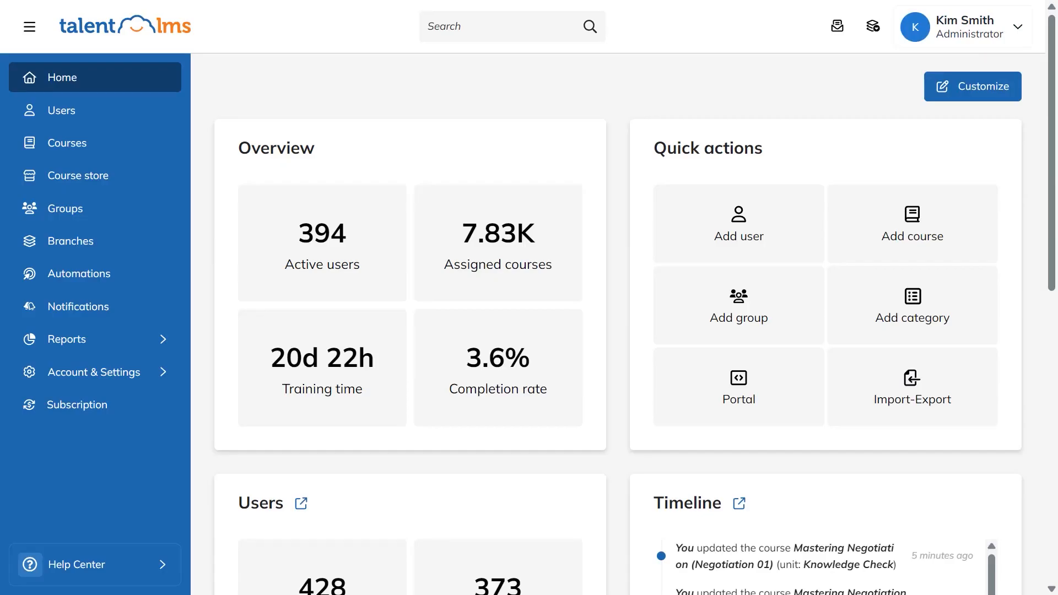
{"action": "left_click", "coordinate": [95, 372]}
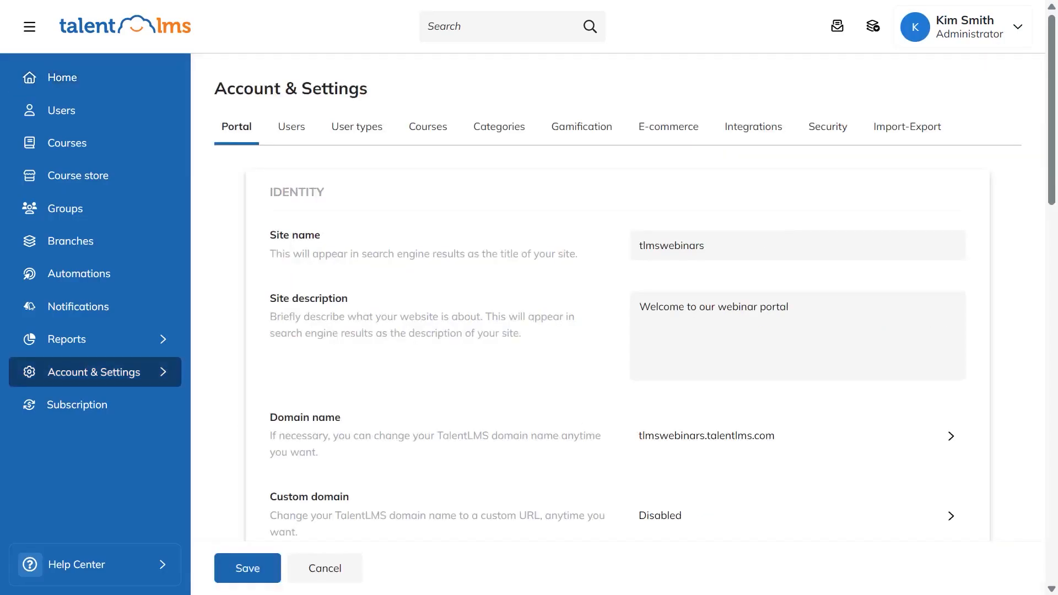
{"action": "left_click", "coordinate": [67, 142]}
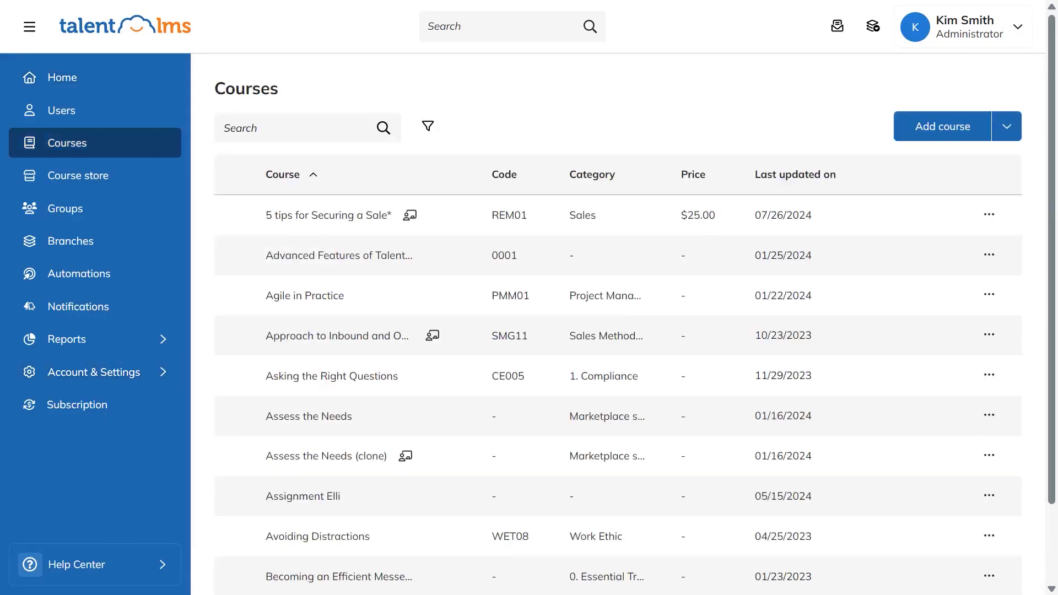
{"action": "left_click", "coordinate": [65, 110]}
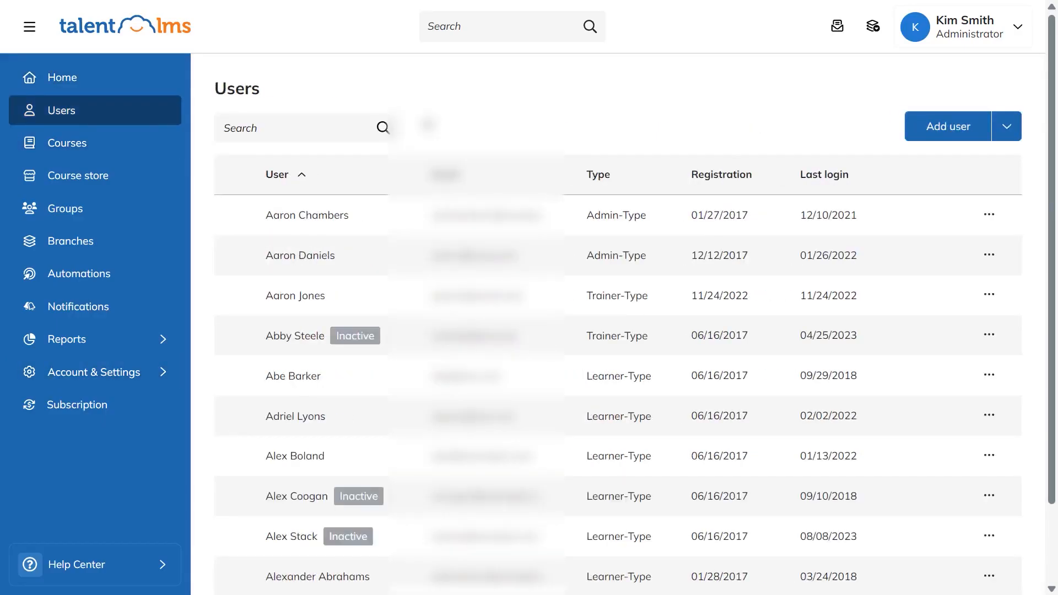
{"action": "left_click", "coordinate": [71, 242]}
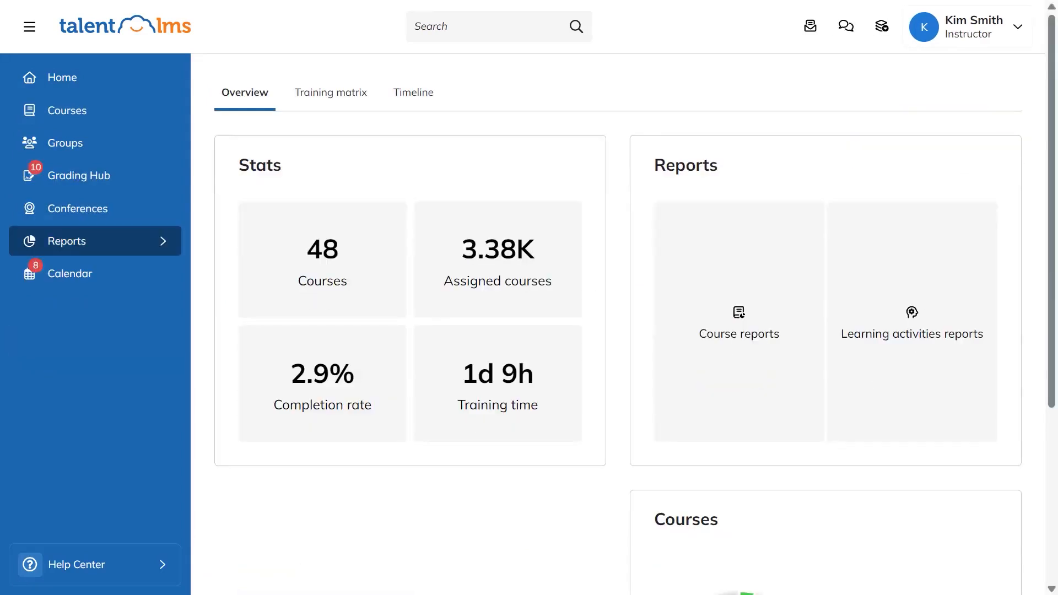
As Instructor, browse Courses, Reports and the Grading Hub assignments.
{"action": "left_click", "coordinate": [67, 110]}
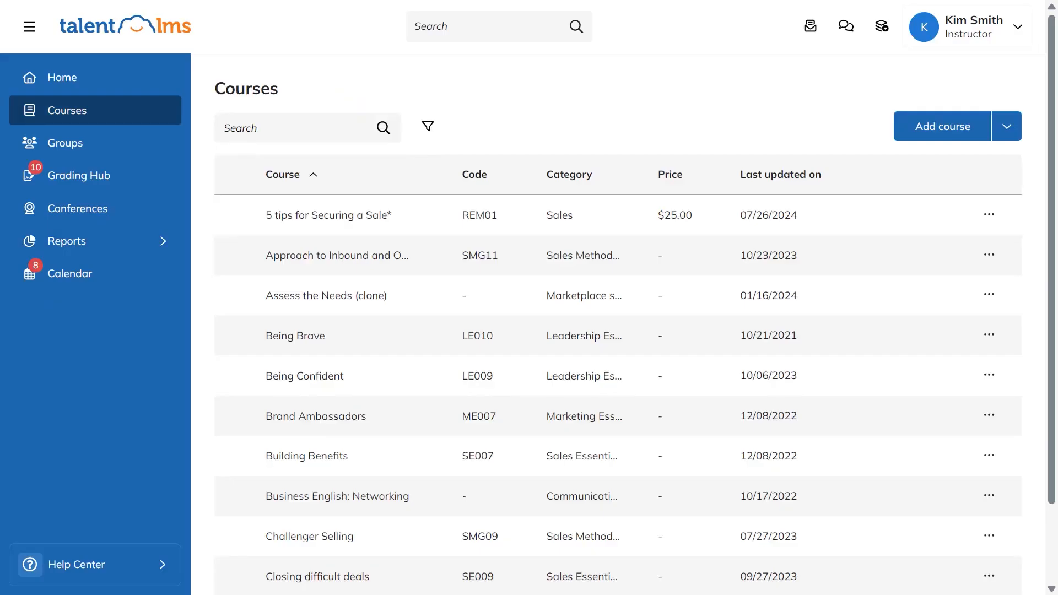
{"action": "left_click", "coordinate": [65, 241]}
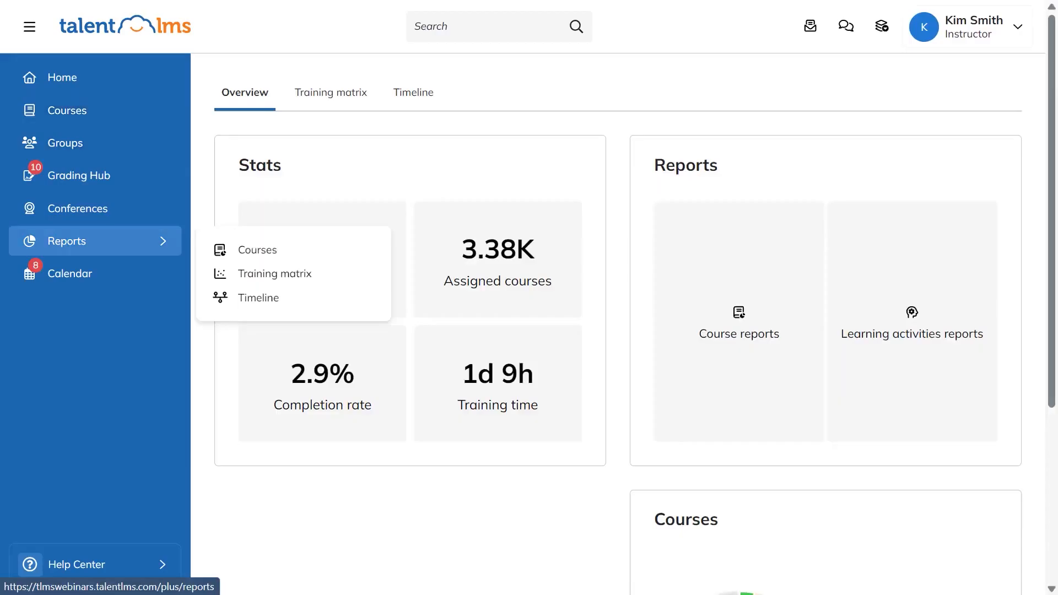
{"action": "left_click", "coordinate": [79, 176]}
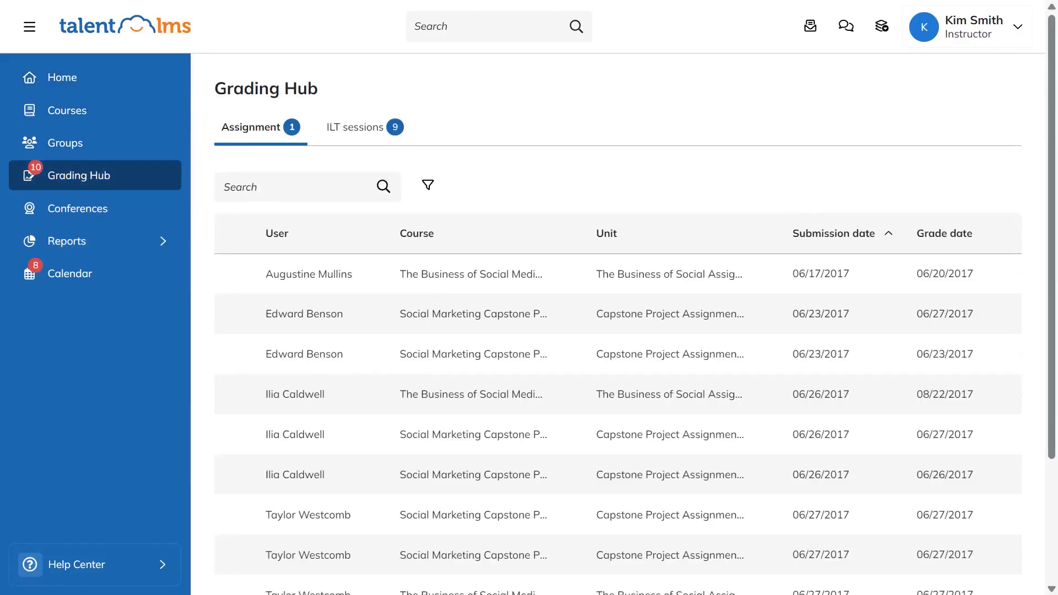
Switch to the Learner role, show the Course catalog, and start building a new course.
{"action": "left_click", "coordinate": [61, 77]}
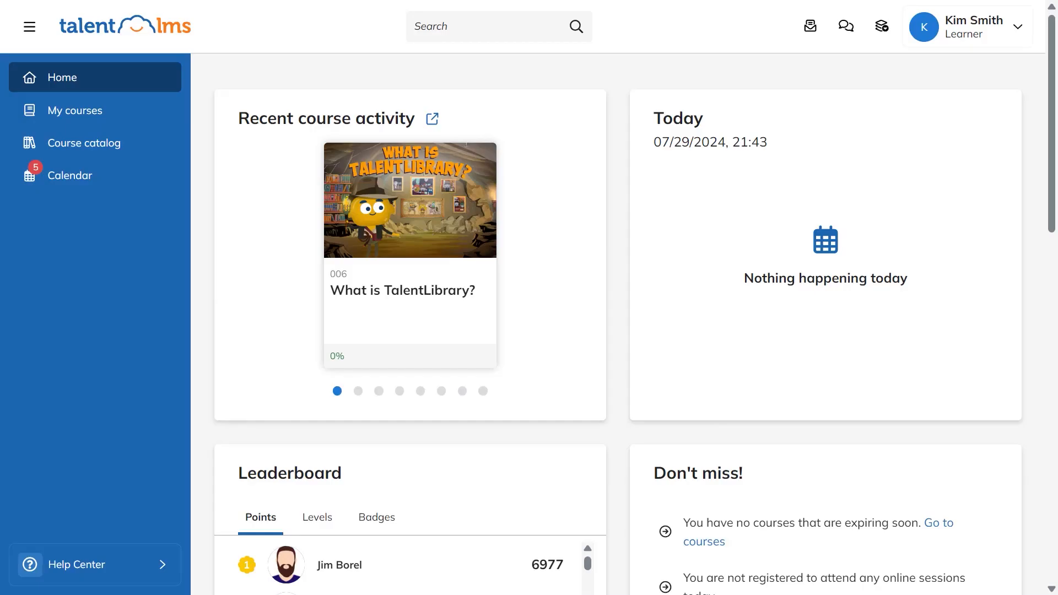
{"action": "left_click", "coordinate": [85, 143]}
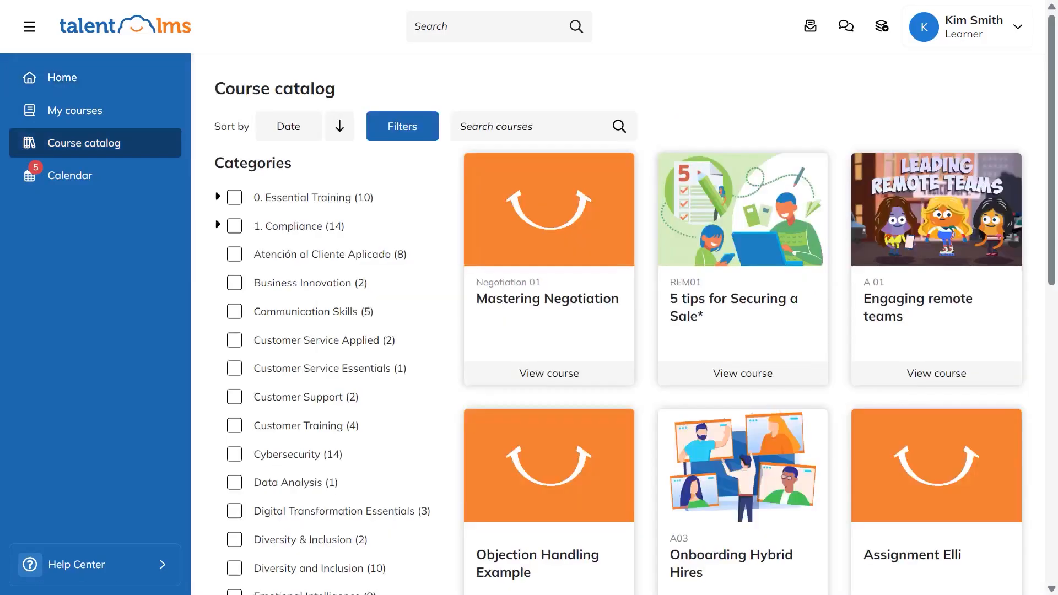
{"action": "left_click", "coordinate": [846, 26]}
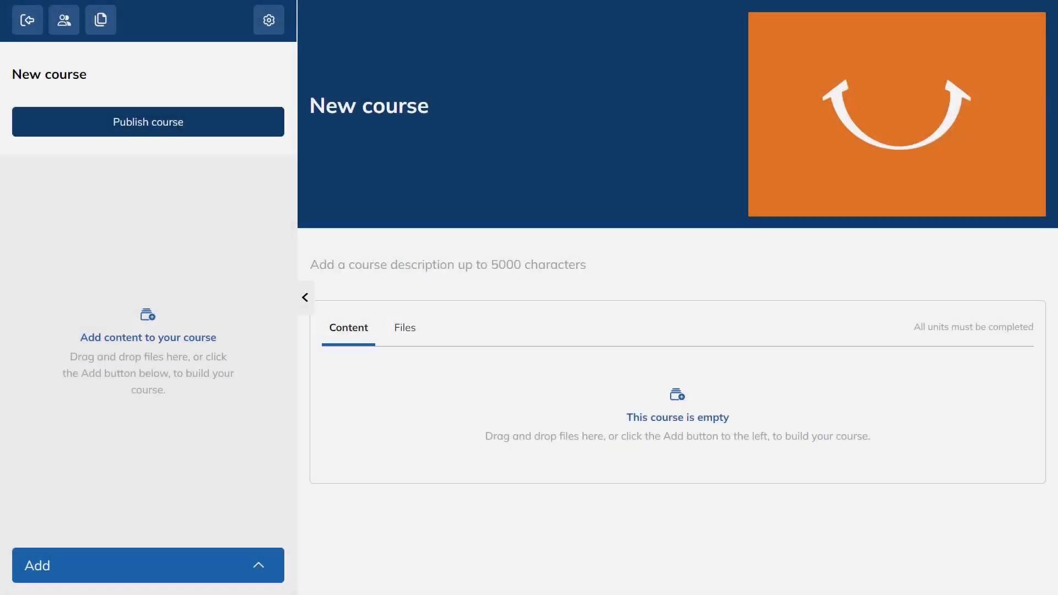
Title the course Mastering Negotiation, code Negotiation 01, with a Fancy certificate lasting Forever, and save.
{"action": "type", "text": "Mastering Negotiation"}
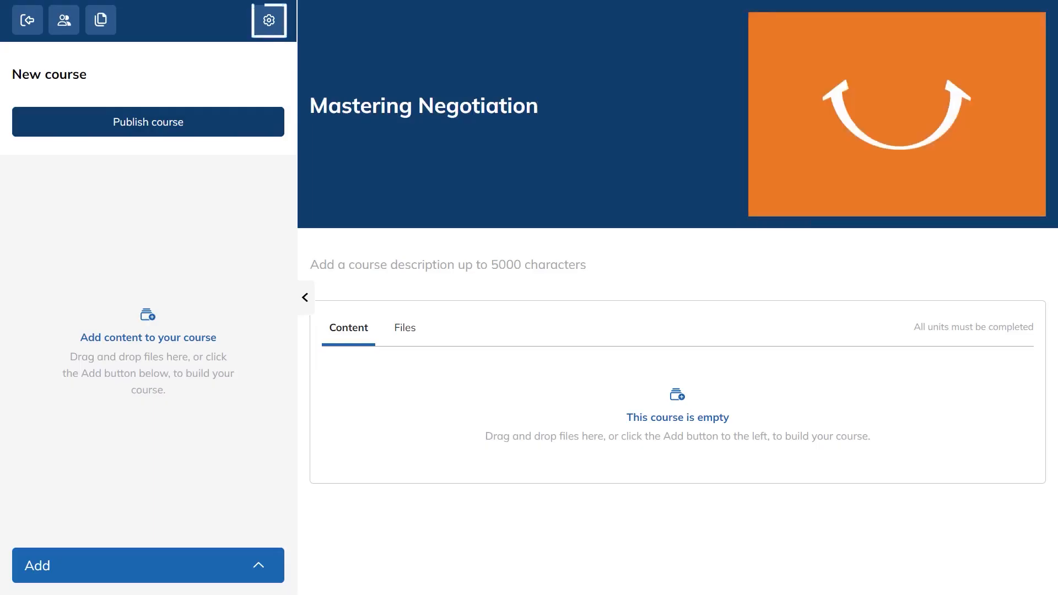
{"action": "left_click", "coordinate": [269, 20]}
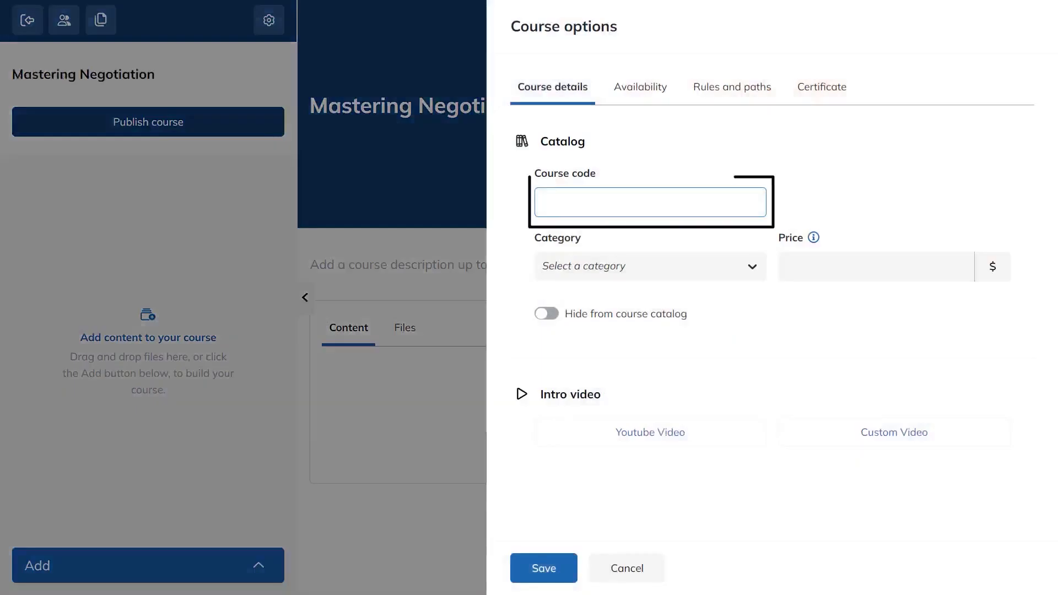
{"action": "type", "text": "Negotiation 01"}
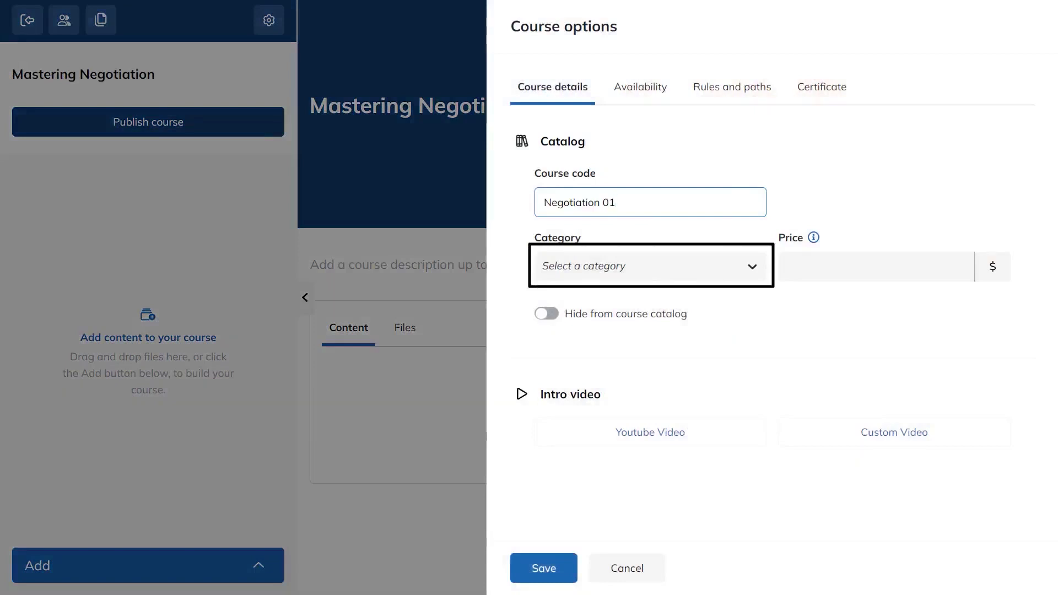
{"action": "left_click", "coordinate": [822, 86]}
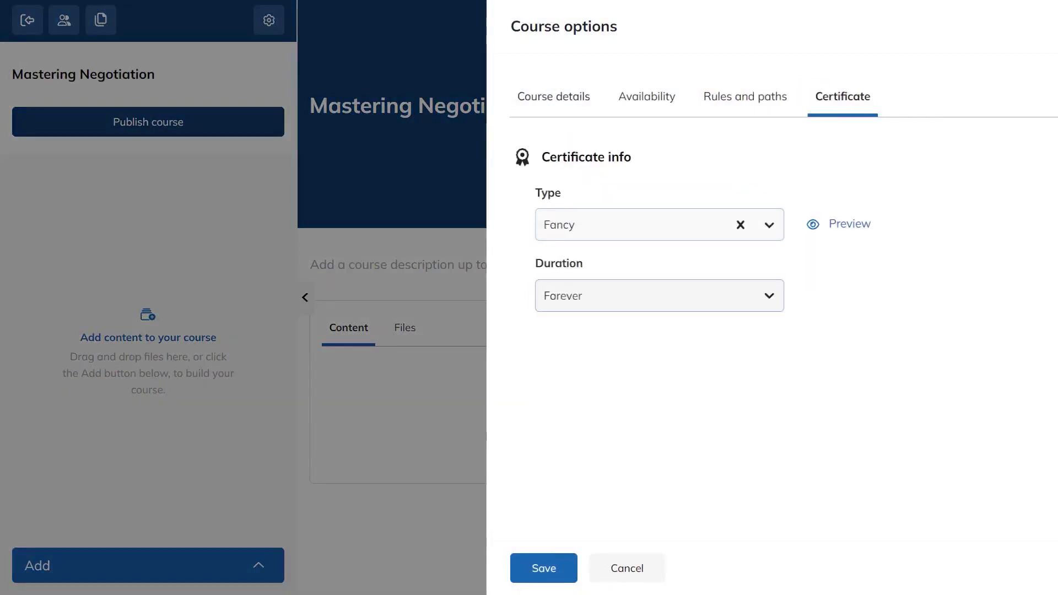
{"action": "left_click", "coordinate": [626, 568]}
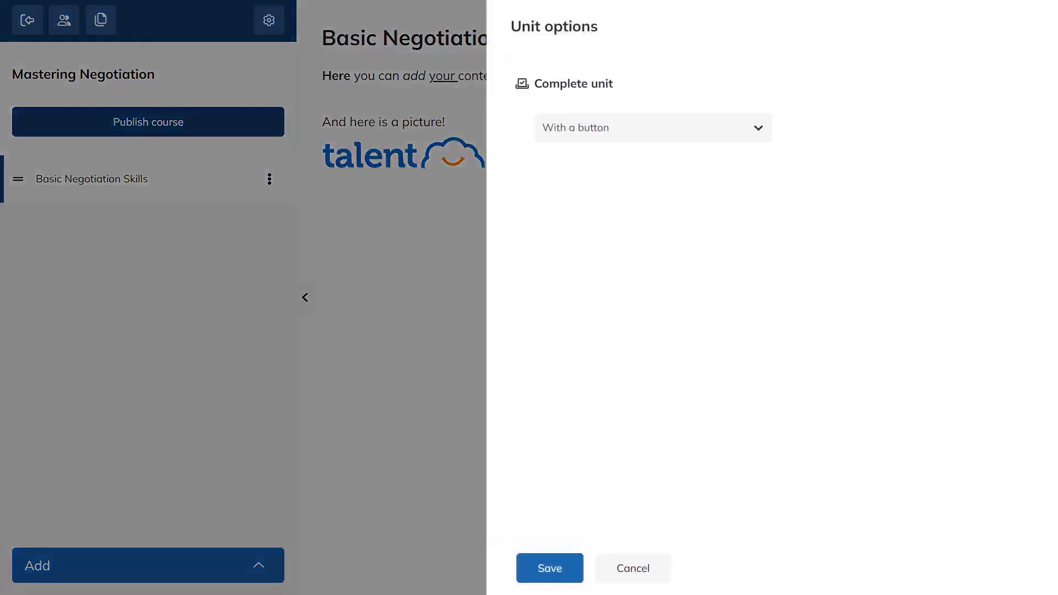
Add a Wikipedia Negotiation webpage unit and a negotiation video unit requiring the question to complete.
{"action": "left_click", "coordinate": [631, 568]}
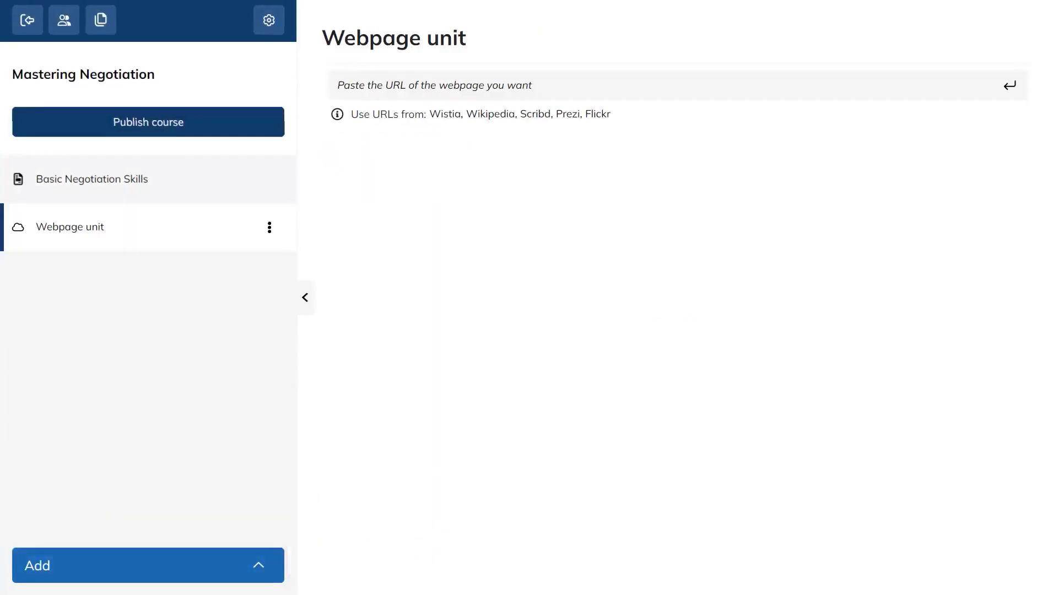
{"action": "type", "text": "https://en.wikipedia.org/wiki/Negotiation"}
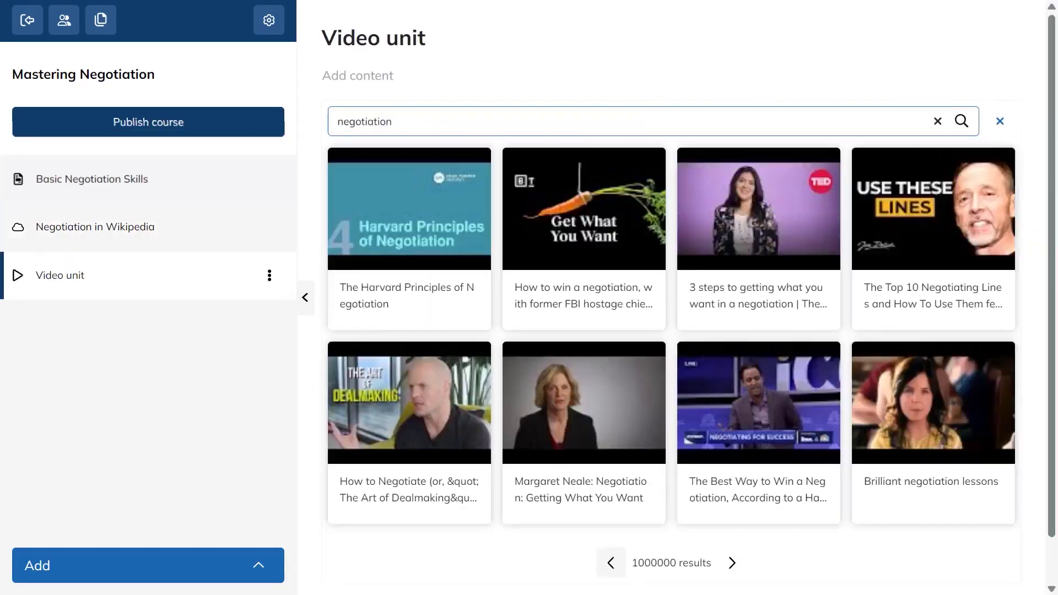
{"action": "left_click", "coordinate": [408, 208]}
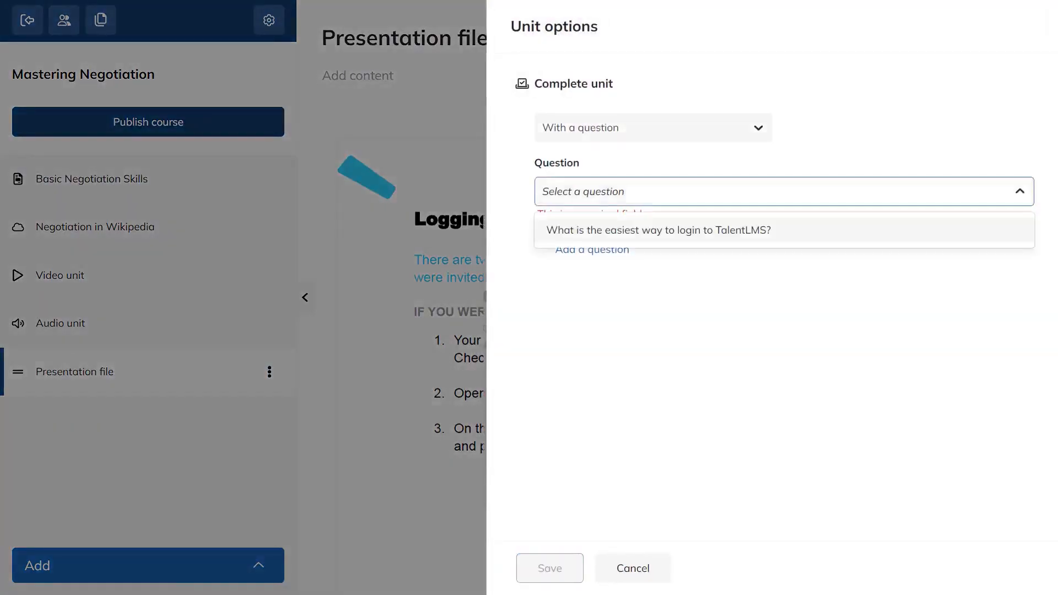
{"action": "left_click", "coordinate": [658, 230]}
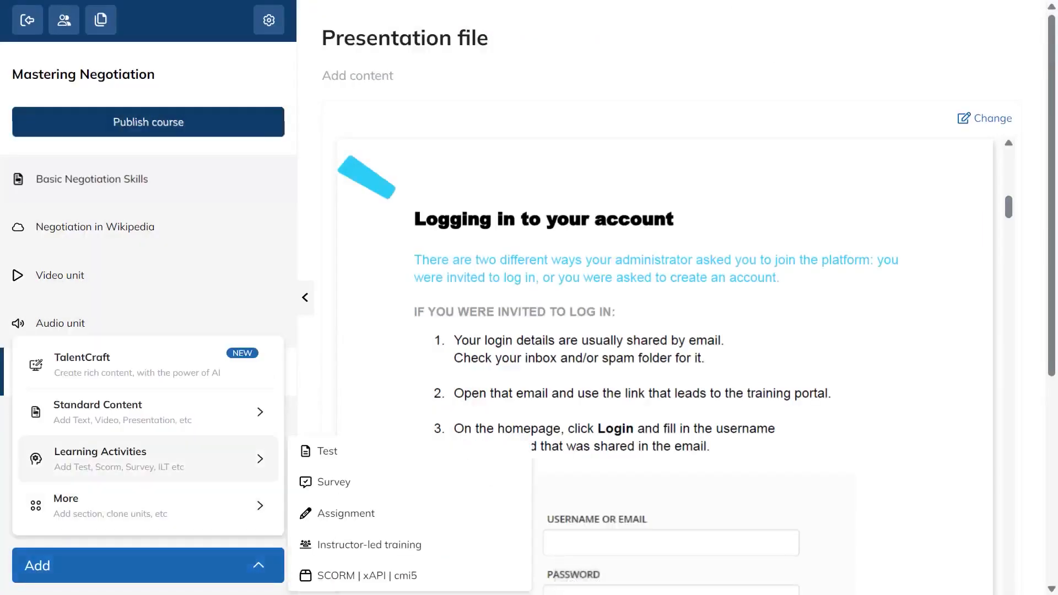
Add a SCORM unit and save its unit options.
{"action": "left_click", "coordinate": [364, 576]}
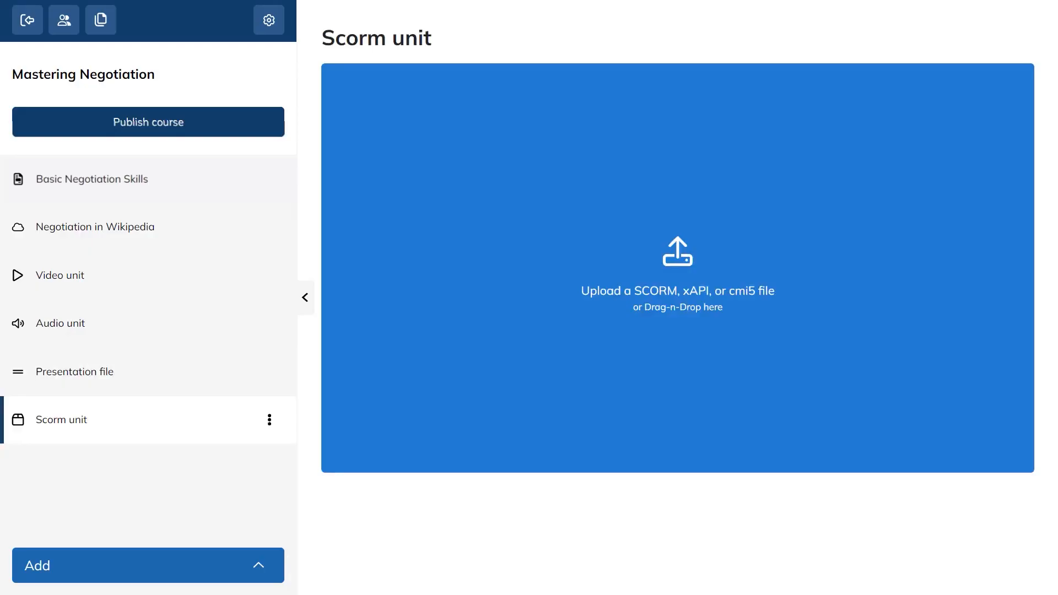
{"action": "left_click", "coordinate": [269, 420]}
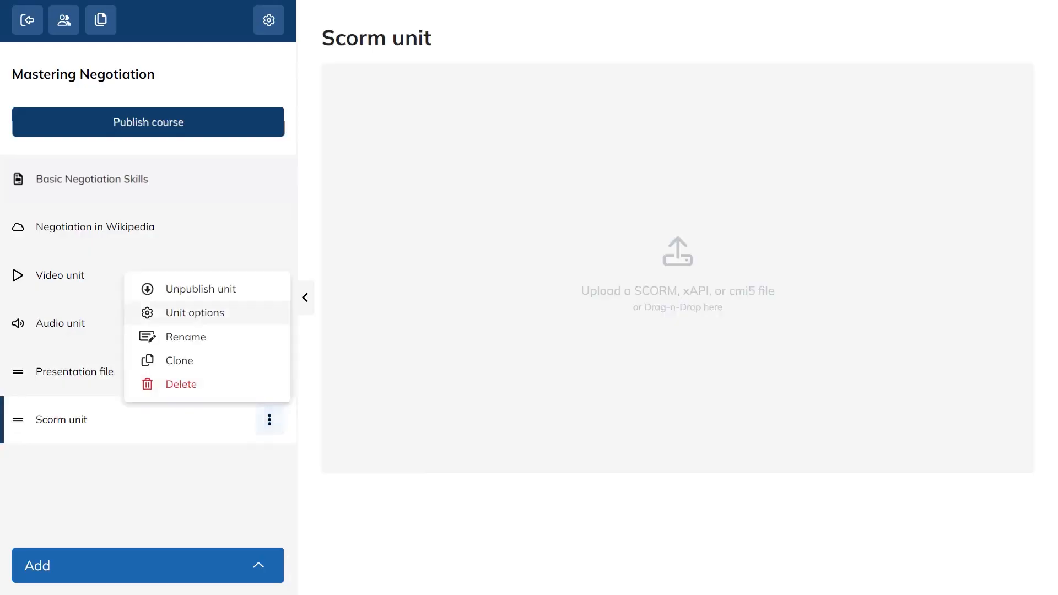
{"action": "left_click", "coordinate": [197, 312]}
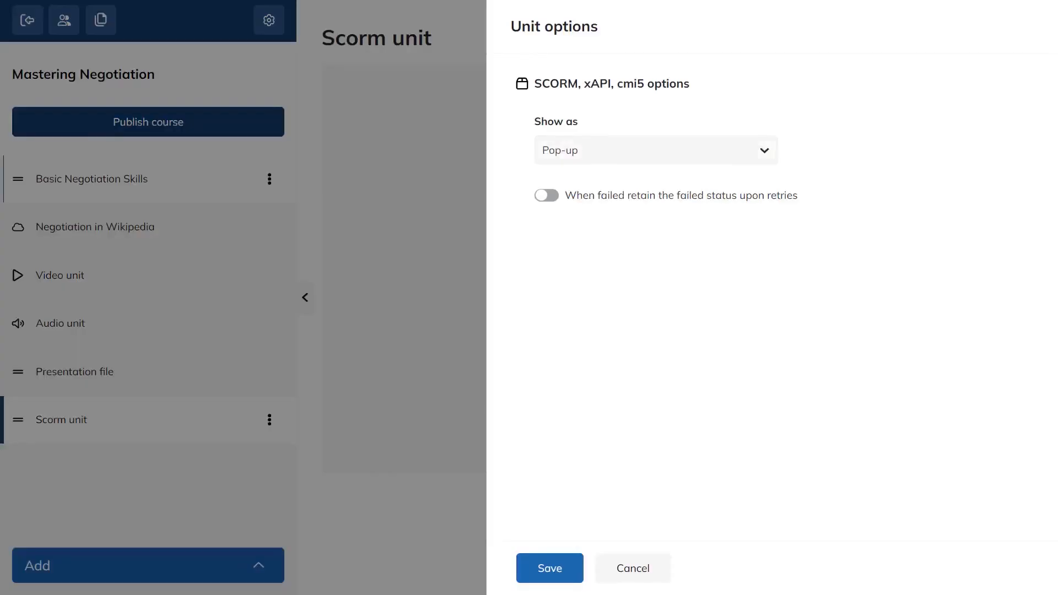
{"action": "left_click", "coordinate": [547, 195]}
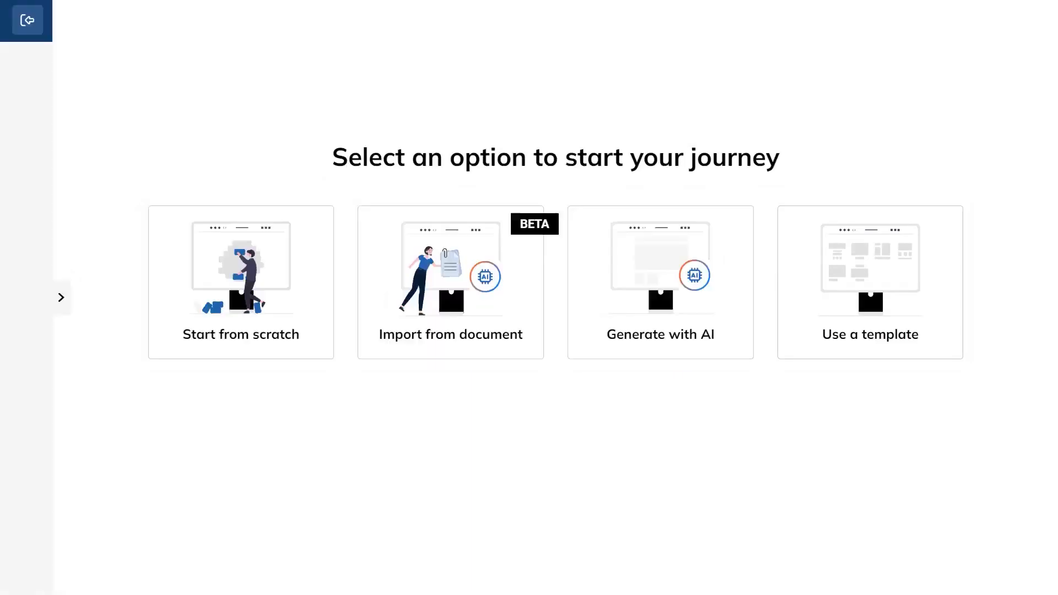
Have the AI assistant create a page about 'Negotiation skills' and review the generated content.
{"action": "left_click", "coordinate": [660, 282]}
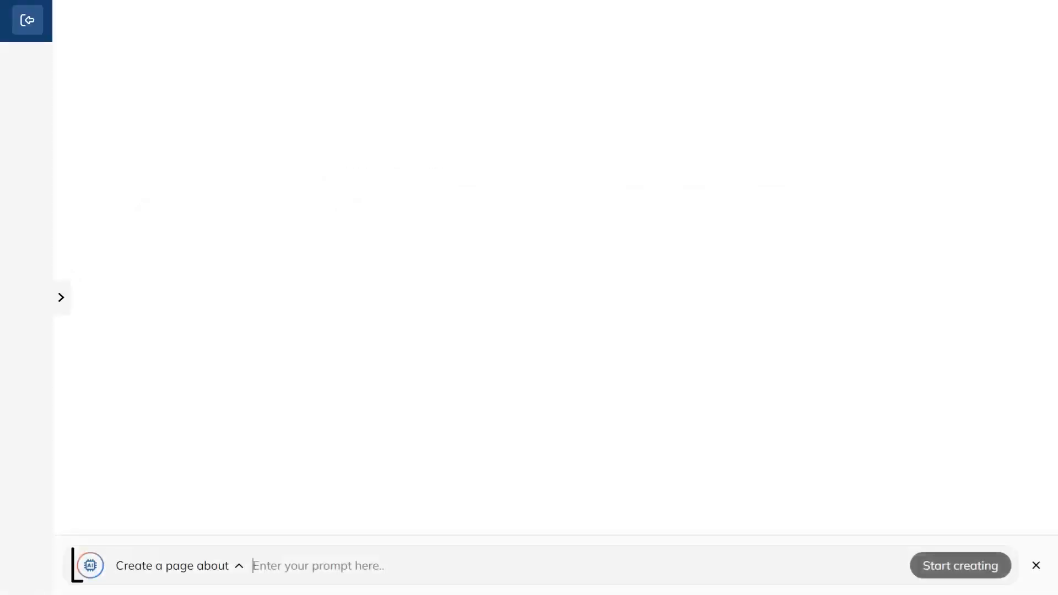
{"action": "left_click", "coordinate": [173, 566]}
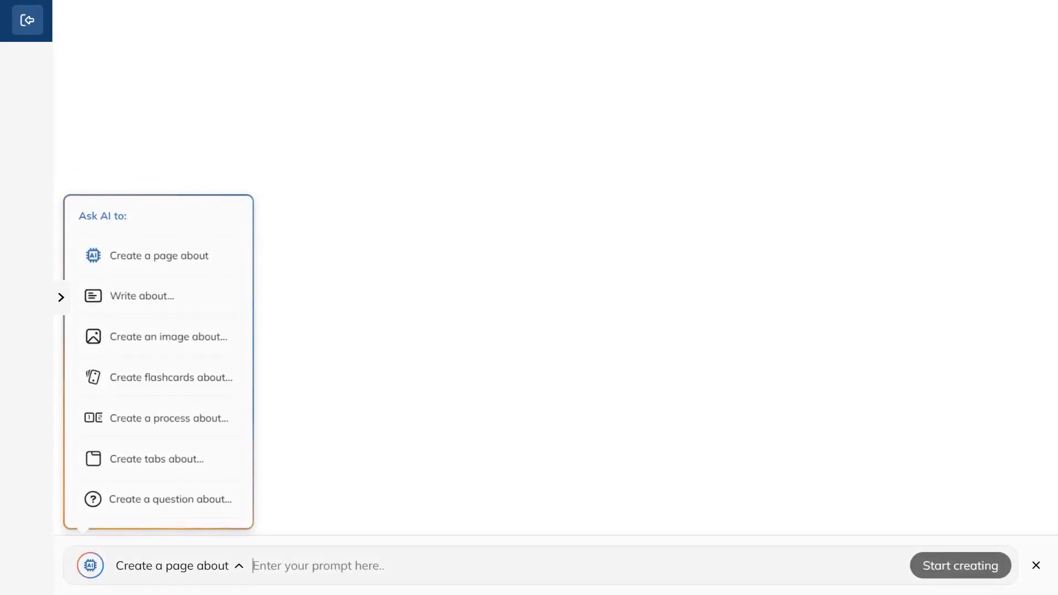
{"action": "type", "text": "Negotiation skills"}
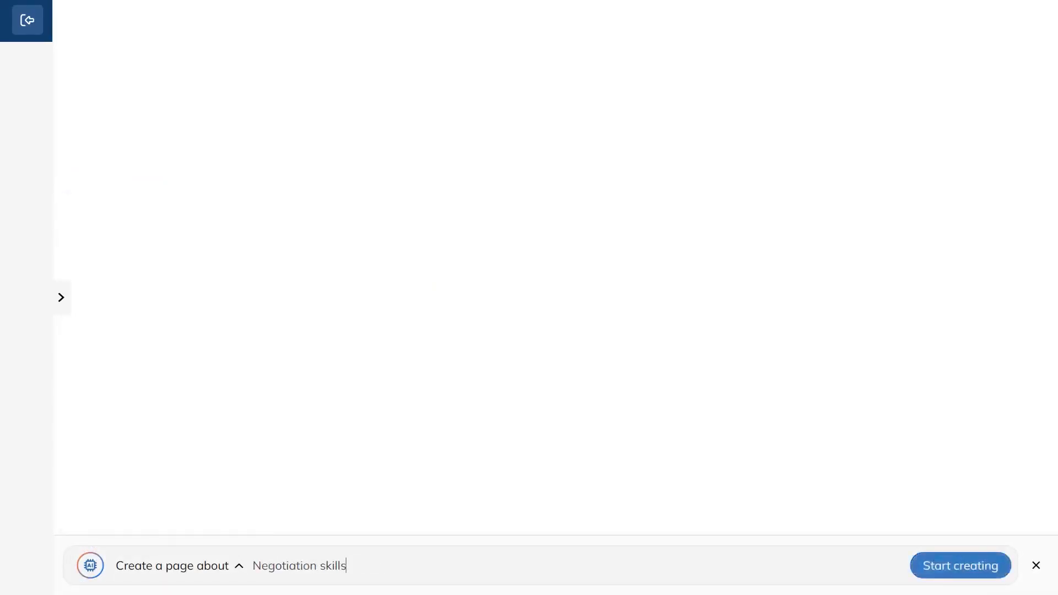
{"action": "left_click", "coordinate": [959, 565]}
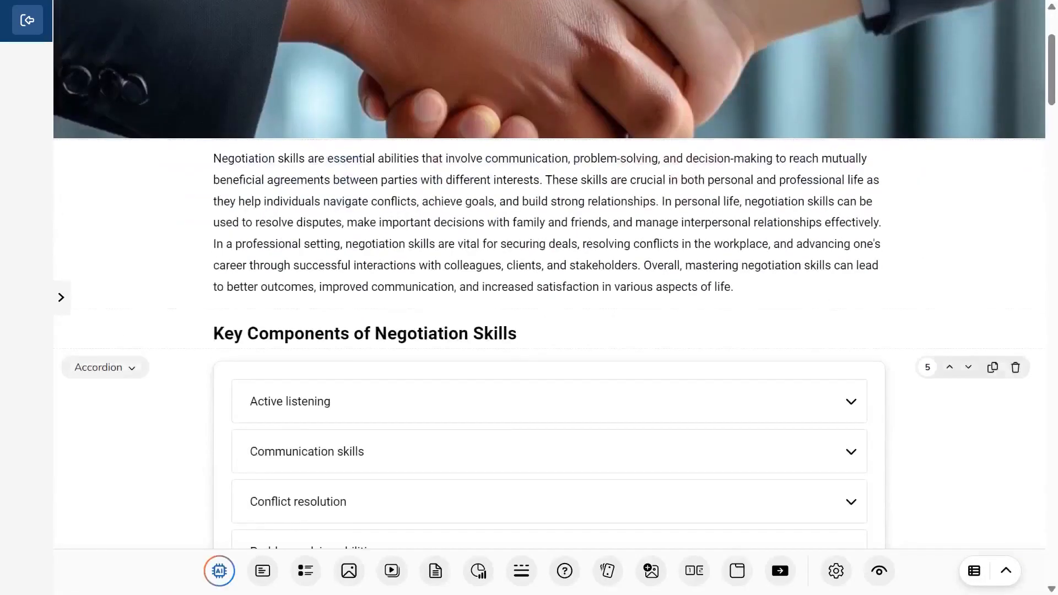
{"action": "scroll", "scroll_direction": "down", "scroll_amount": 3}
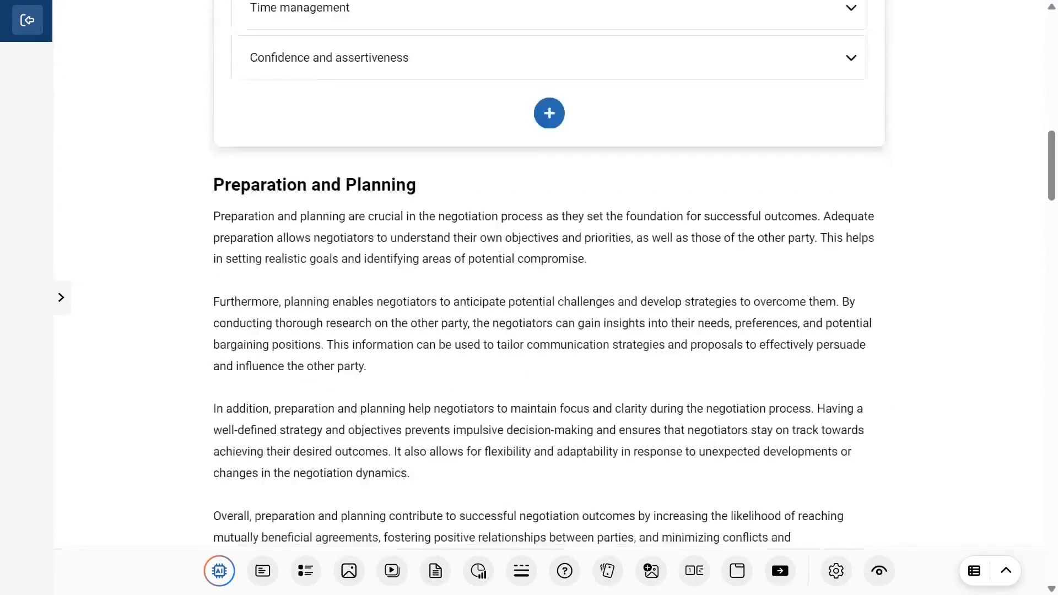
{"action": "scroll", "scroll_direction": "down", "scroll_amount": 3}
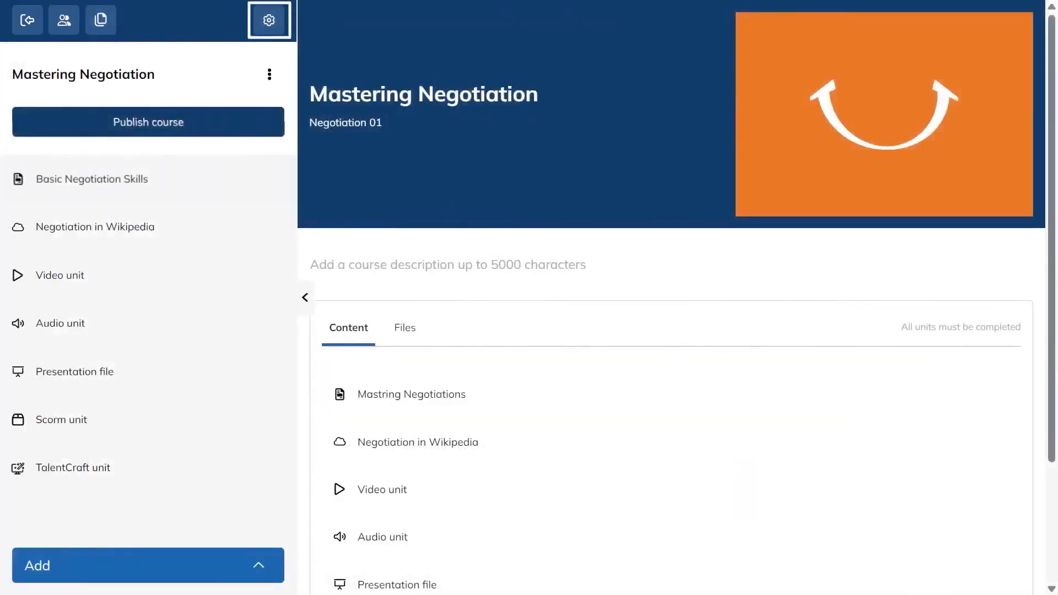
Review the course options, enroll the three checked users, and publish Mastering Negotiation.
{"action": "left_click", "coordinate": [269, 20]}
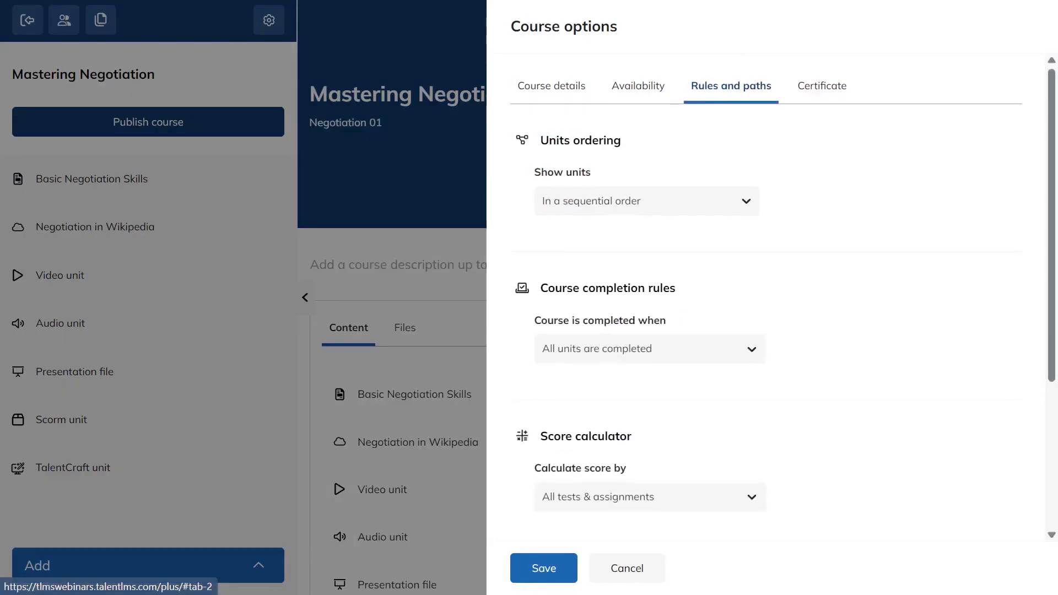
{"action": "scroll", "scroll_direction": "down", "scroll_amount": 3}
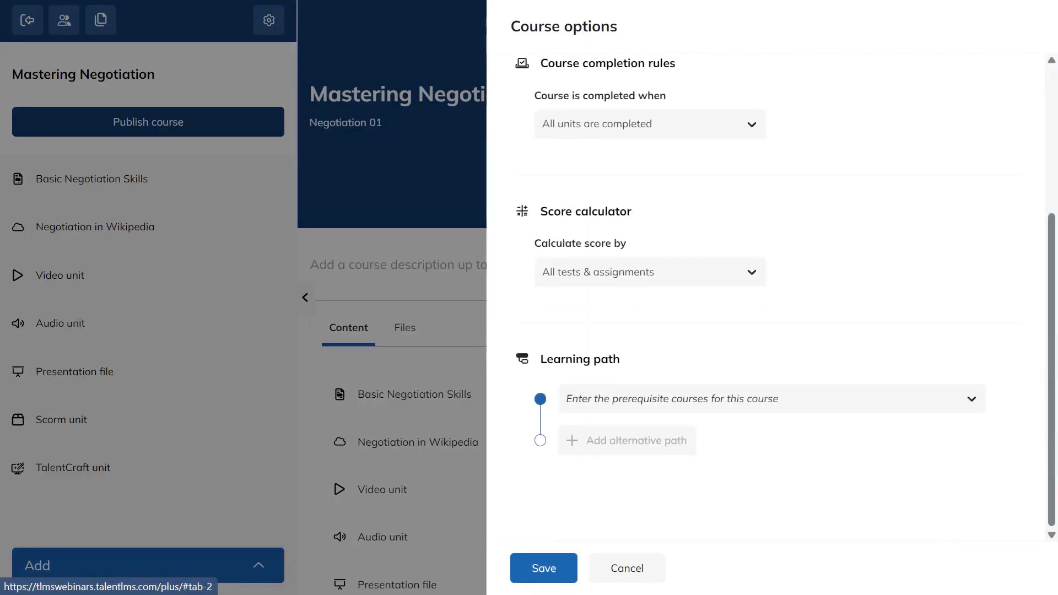
{"action": "left_click", "coordinate": [543, 568]}
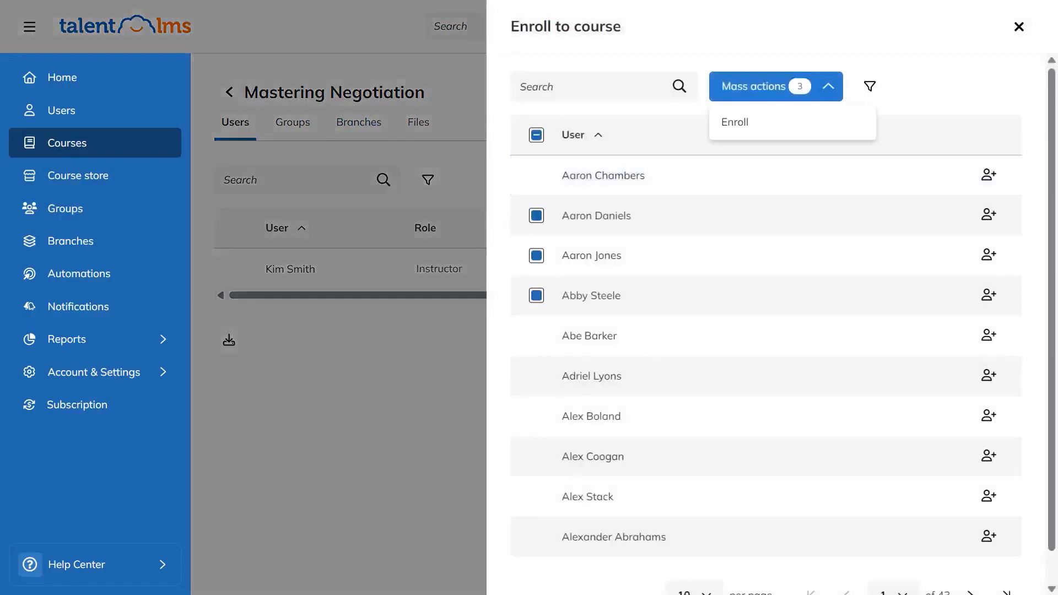
{"action": "left_click", "coordinate": [734, 122]}
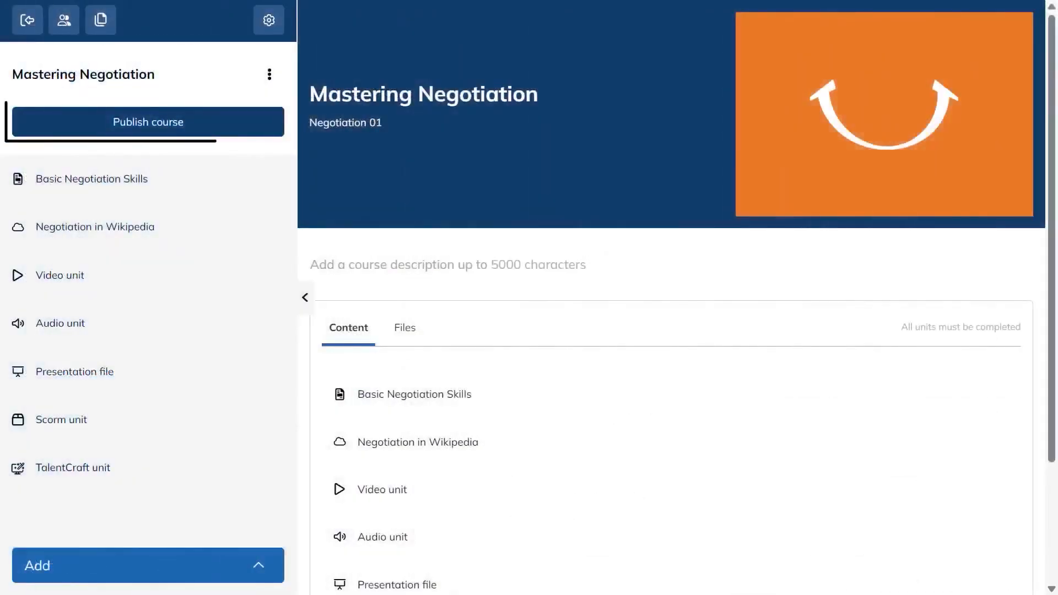
{"action": "left_click", "coordinate": [148, 123]}
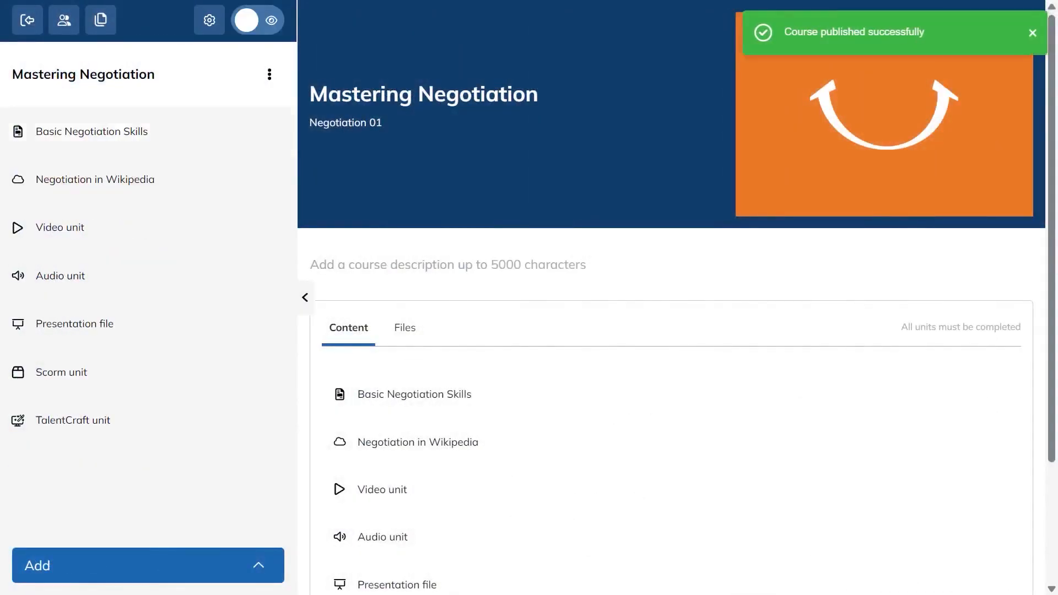
{"action": "left_click", "coordinate": [1032, 32]}
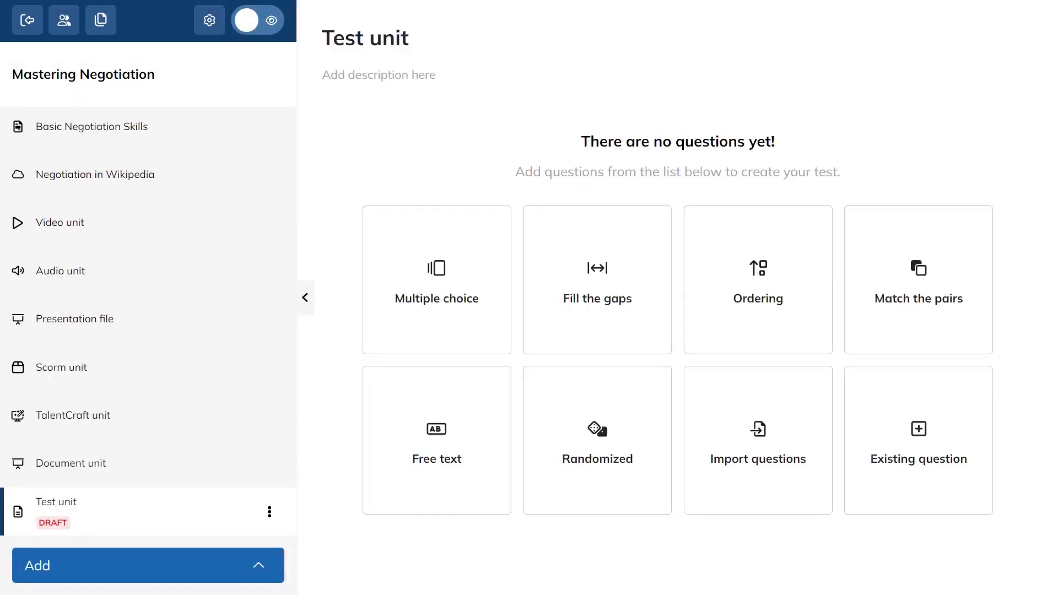
Describe the test, then save a multiple-choice mindset question with 'understanding the different perspectives' feedback.
{"action": "type", "text": "Let's see how well we remember our previous lessons!"}
{"action": "type", "text": "Knowledge Check"}
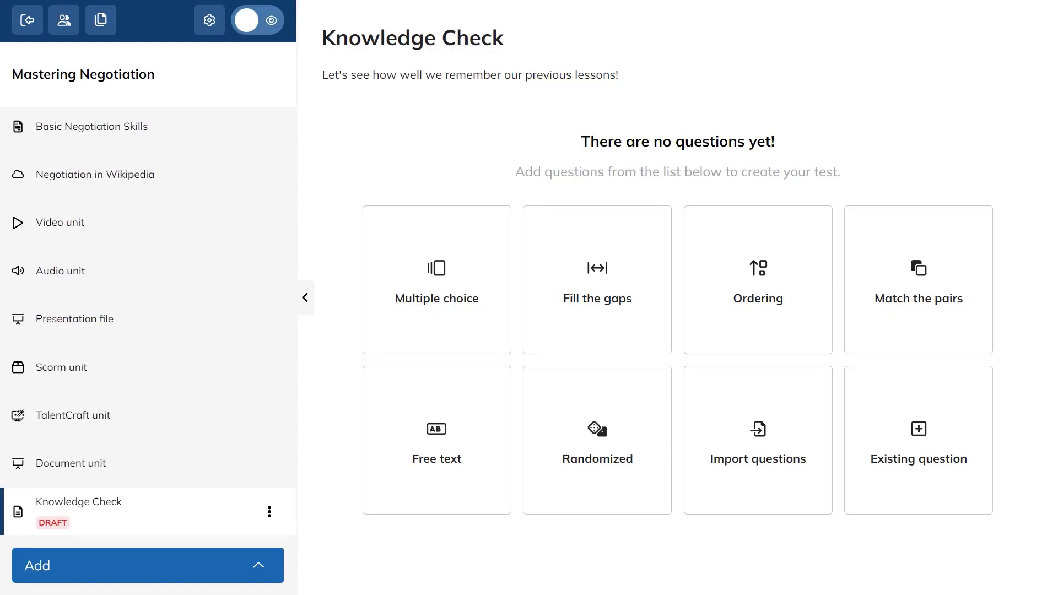
{"action": "left_click", "coordinate": [436, 279]}
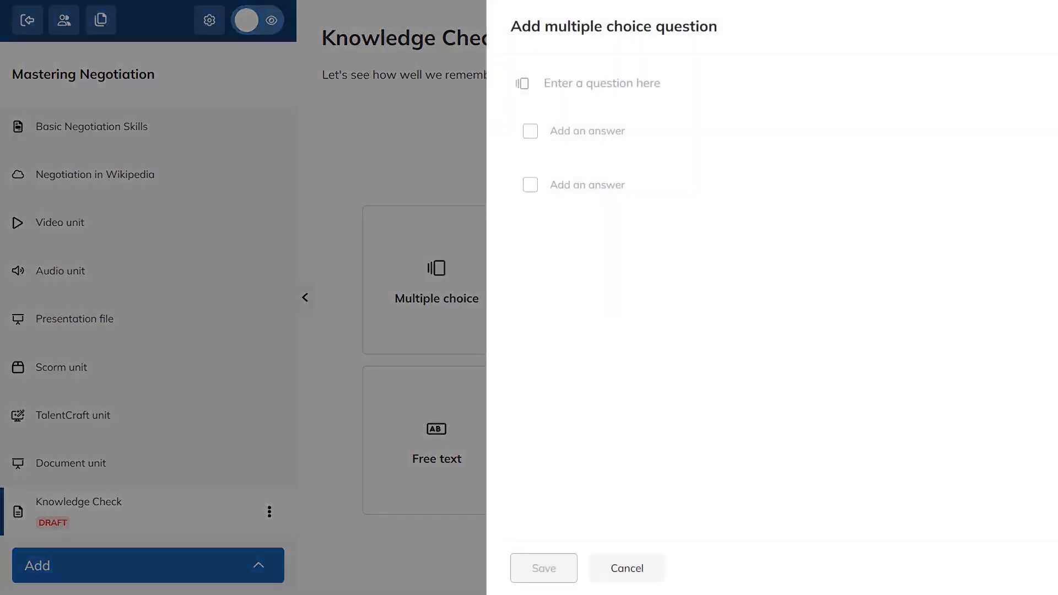
{"action": "left_click", "coordinate": [530, 186]}
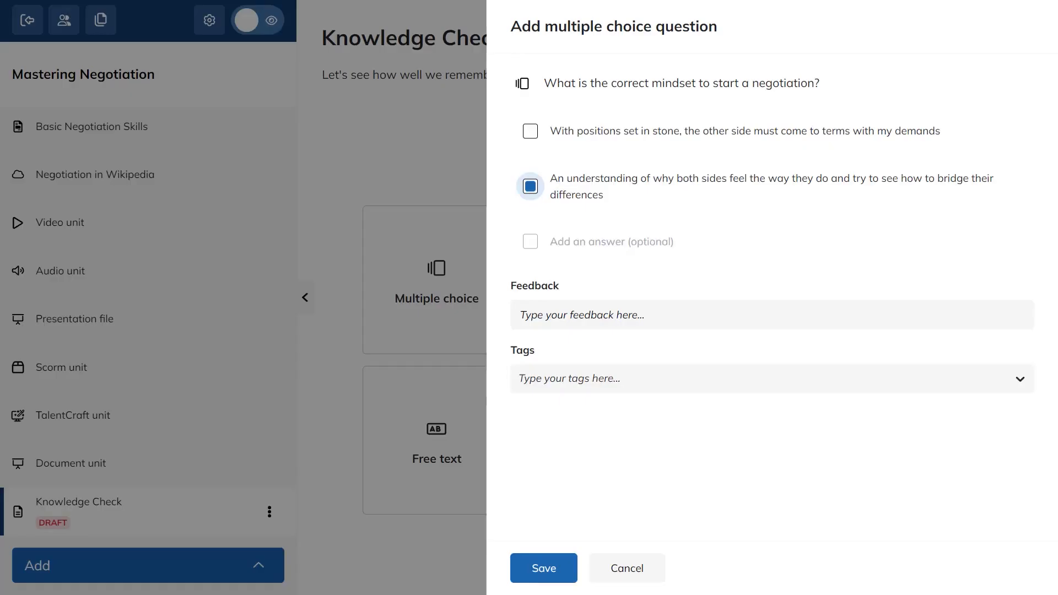
{"action": "type", "text": "Remember, understanding the different perspectives is the key to a successful negotiation"}
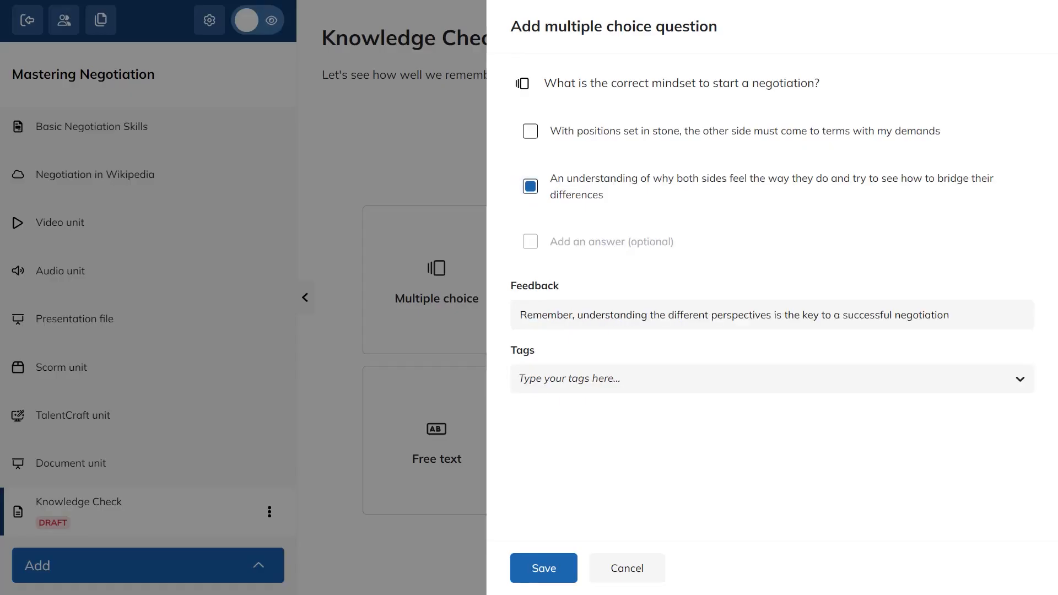
{"action": "left_click", "coordinate": [770, 378]}
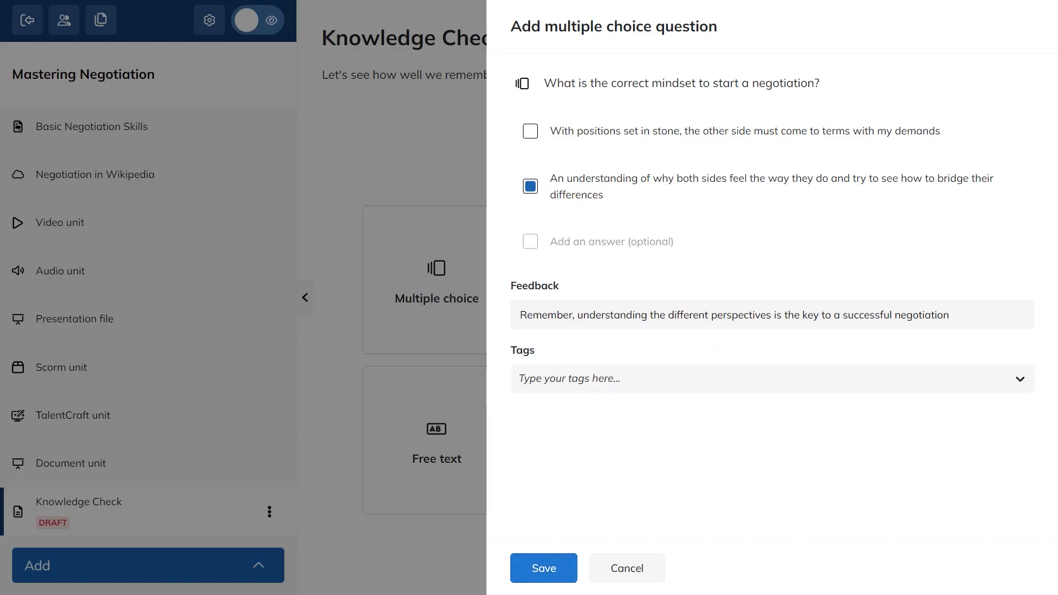
{"action": "left_click", "coordinate": [543, 569]}
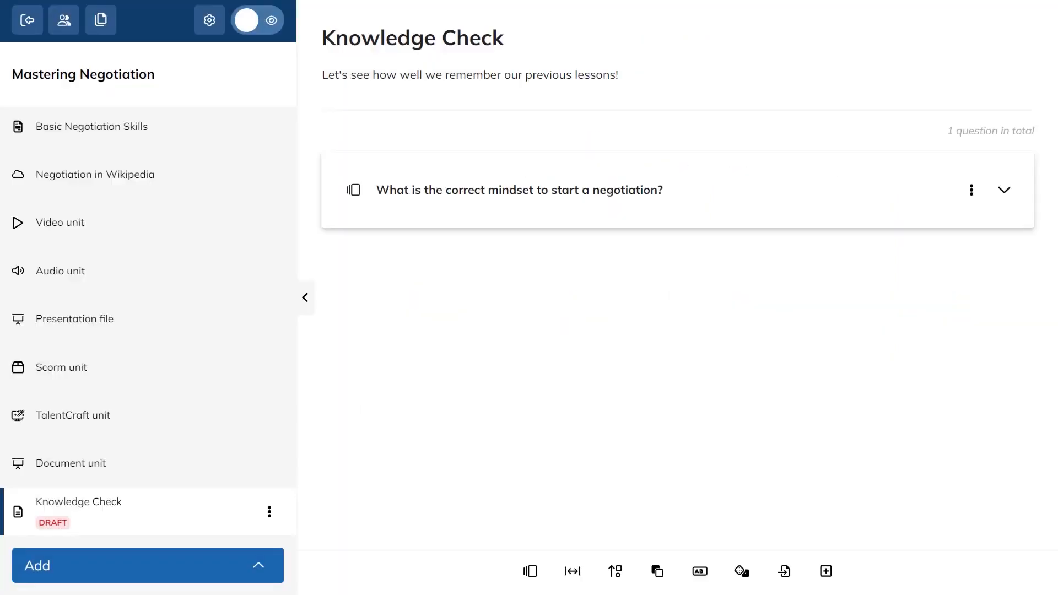
{"action": "mouse_move", "coordinate": [657, 571]}
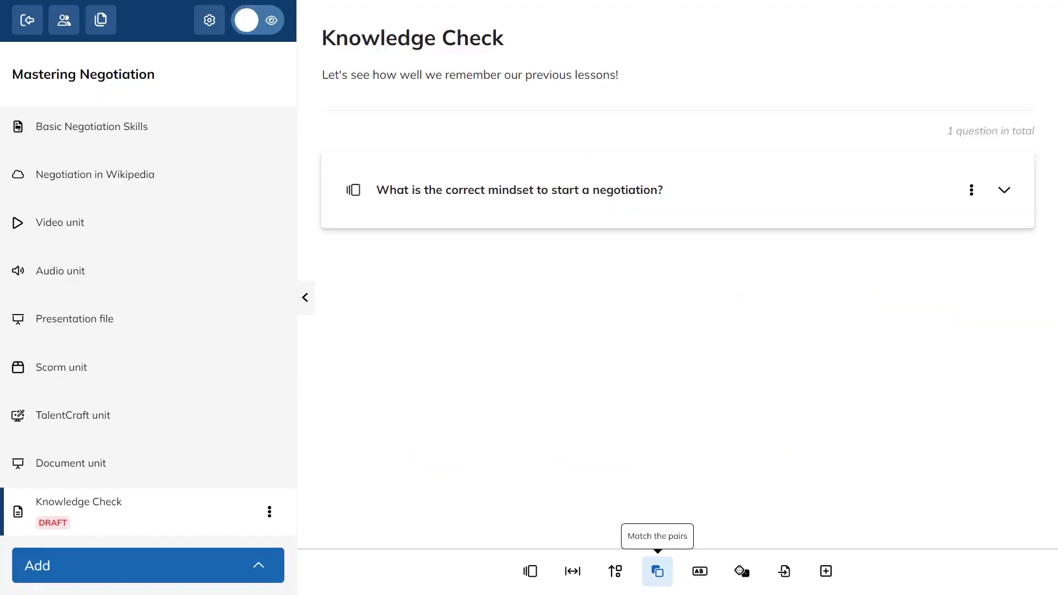
Save a match-the-pairs question pairing Empathy and Negotiation with their meanings.
{"action": "left_click", "coordinate": [656, 573]}
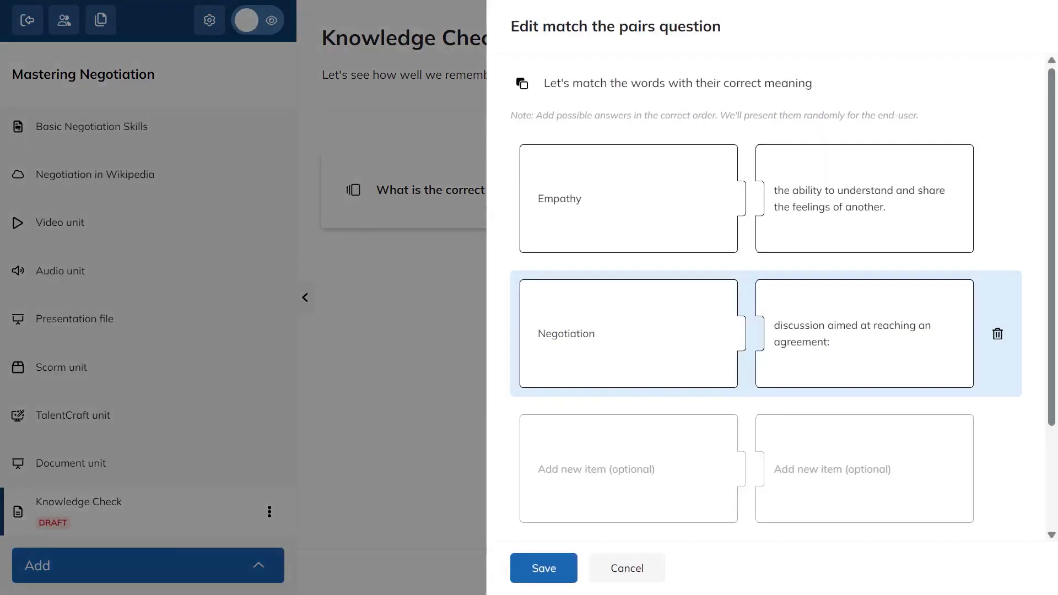
{"action": "scroll", "scroll_direction": "down", "scroll_amount": 3}
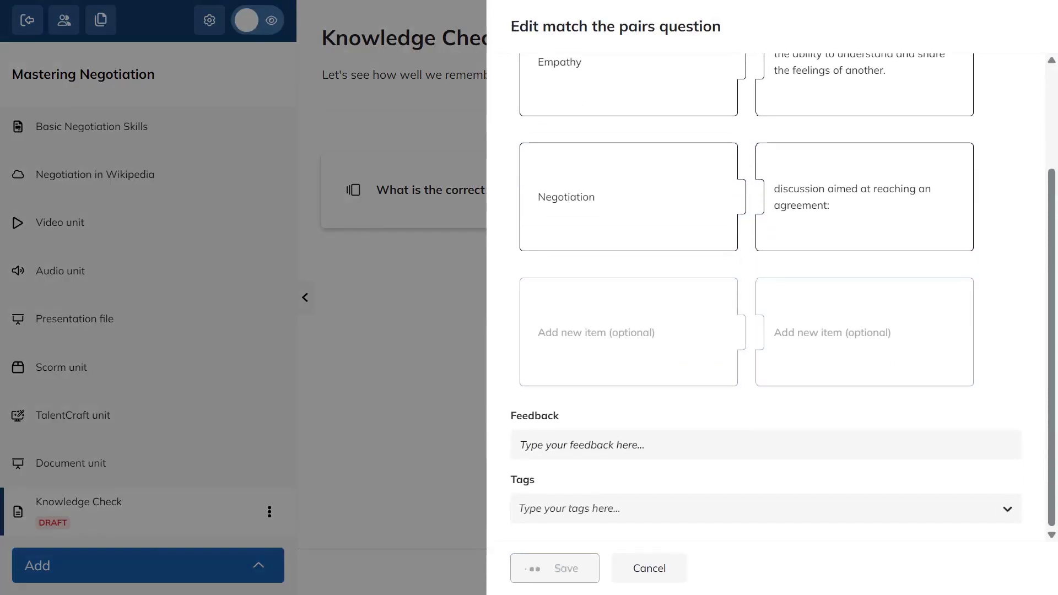
{"action": "left_click", "coordinate": [647, 568]}
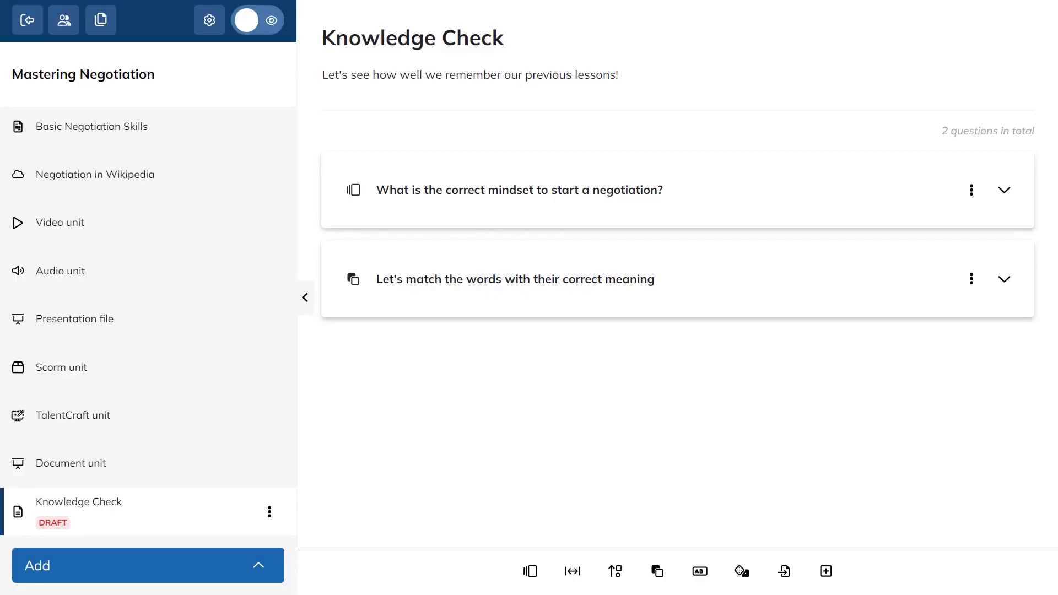
{"action": "mouse_move", "coordinate": [825, 572]}
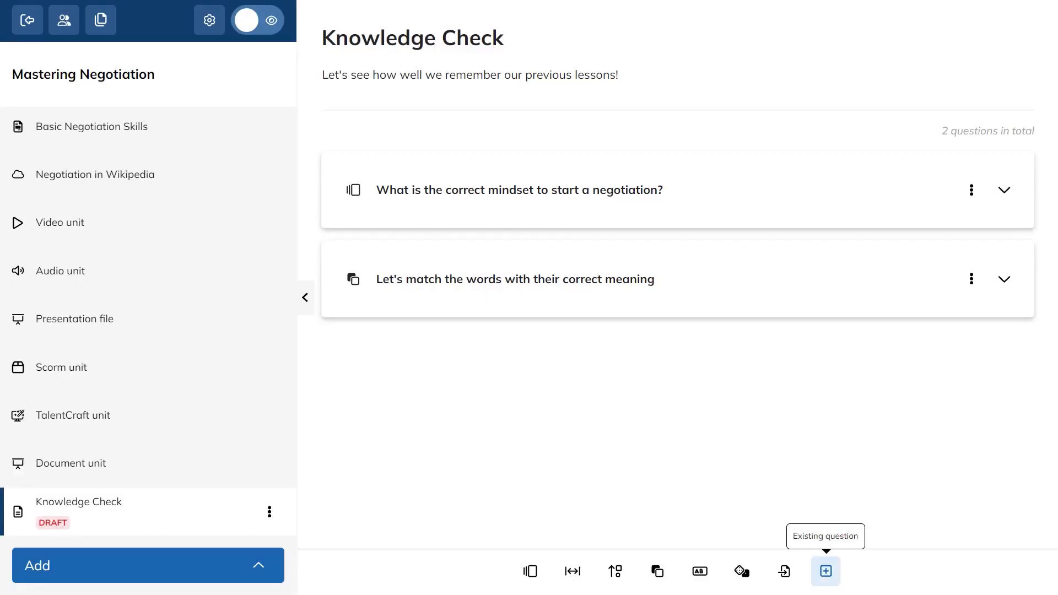
Add the existing site-traffic question from the bank and drag the mindset question to the end.
{"action": "left_click", "coordinate": [824, 571]}
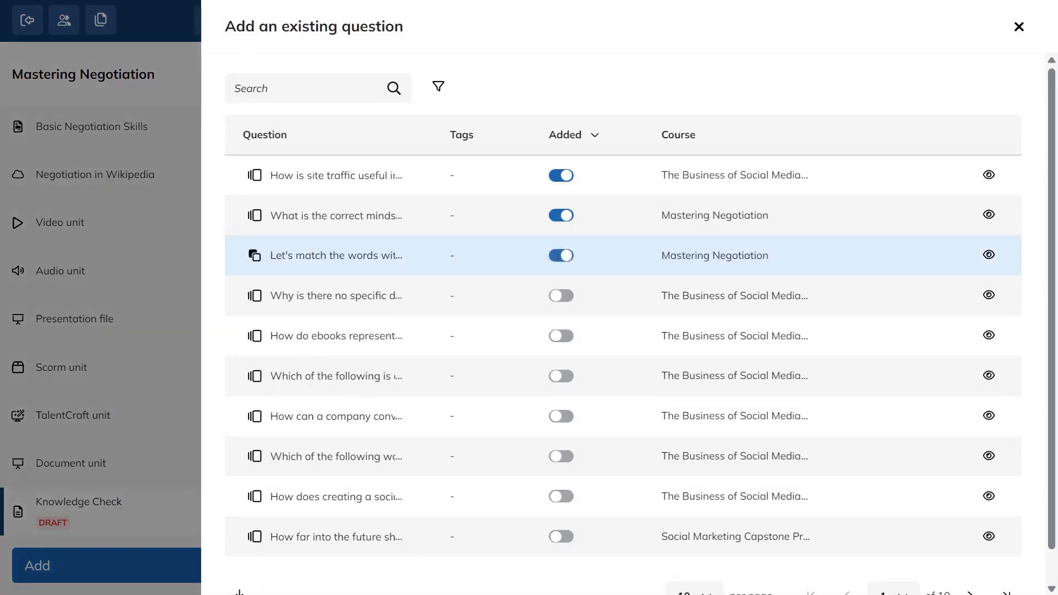
{"action": "left_click", "coordinate": [1018, 27]}
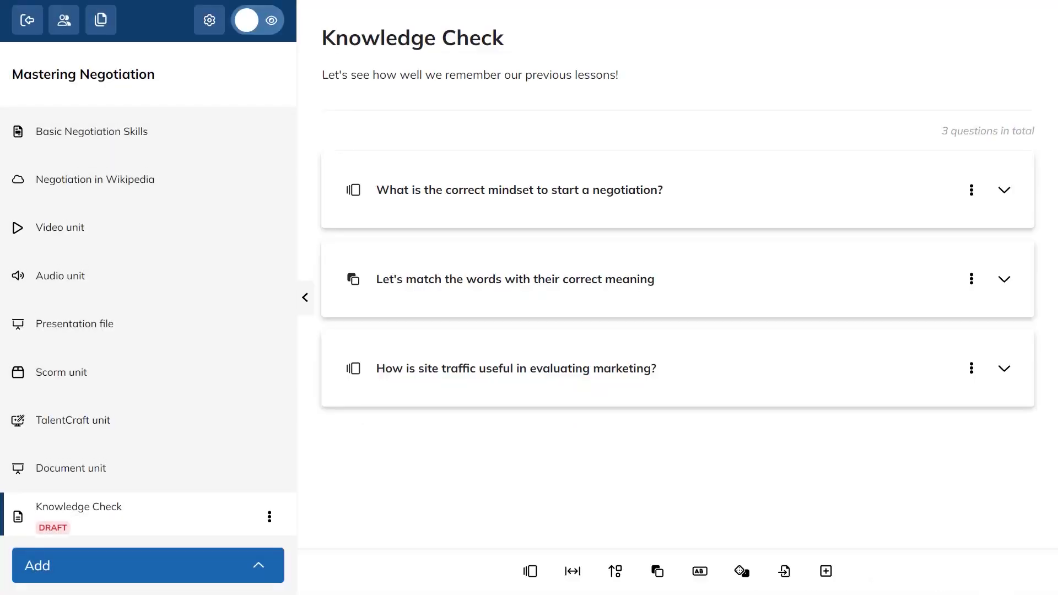
{"action": "left_click_drag", "start_coordinate": [353, 279], "coordinate": [352, 191]}
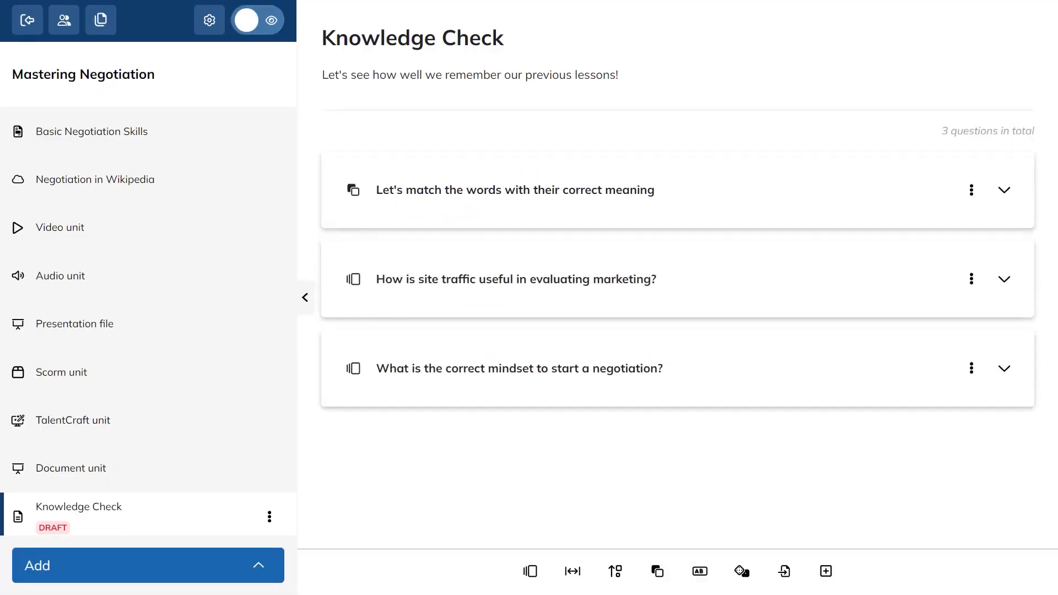
Review the Knowledge Check unit's Test options configuration: duration, pass score, randomization, repetitions and completion.
{"action": "left_click", "coordinate": [269, 517]}
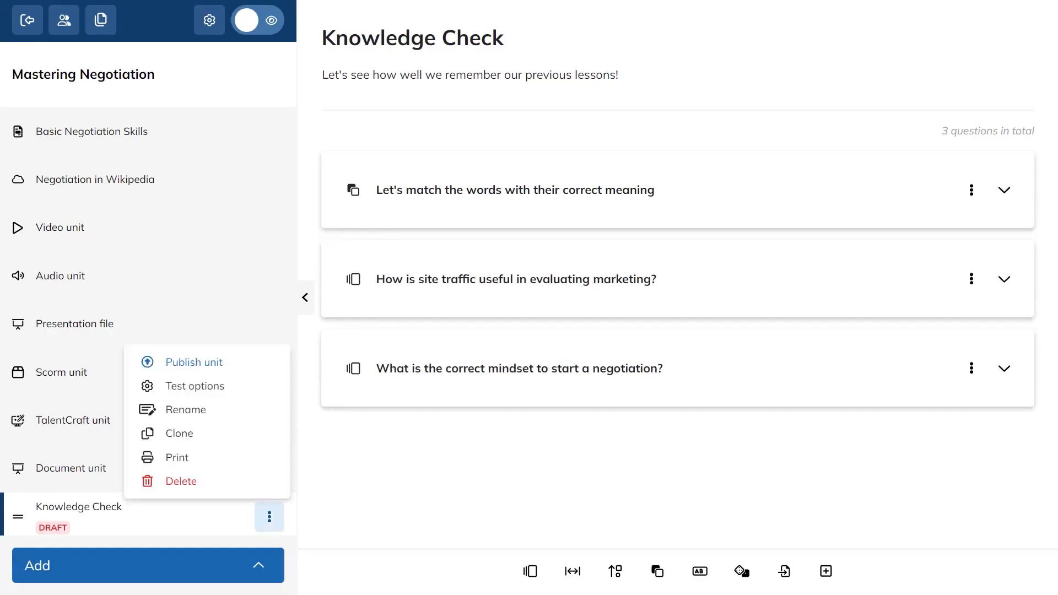
{"action": "mouse_move", "coordinate": [196, 386]}
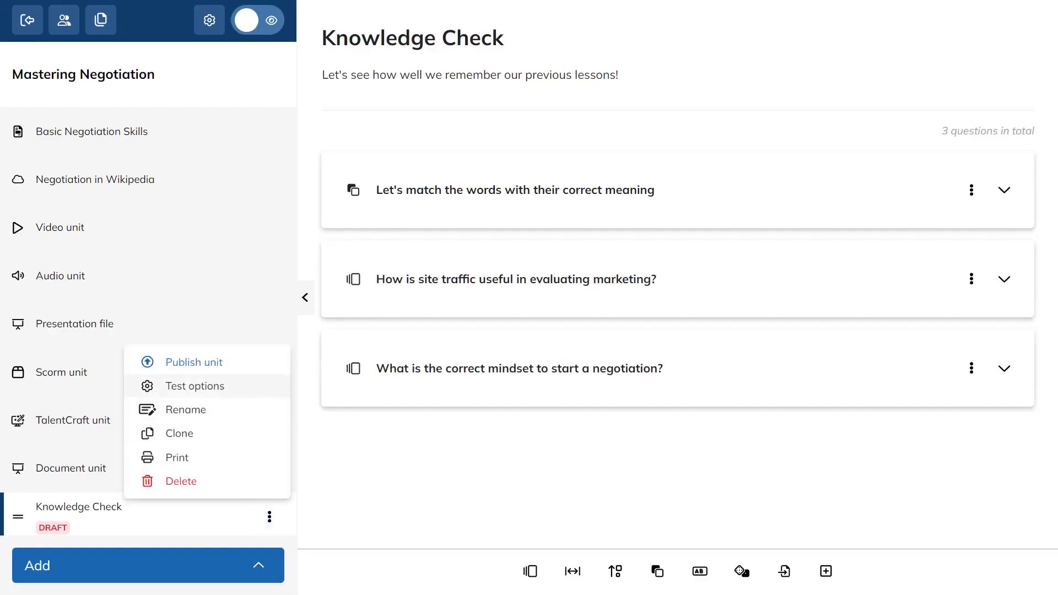
{"action": "left_click", "coordinate": [197, 385]}
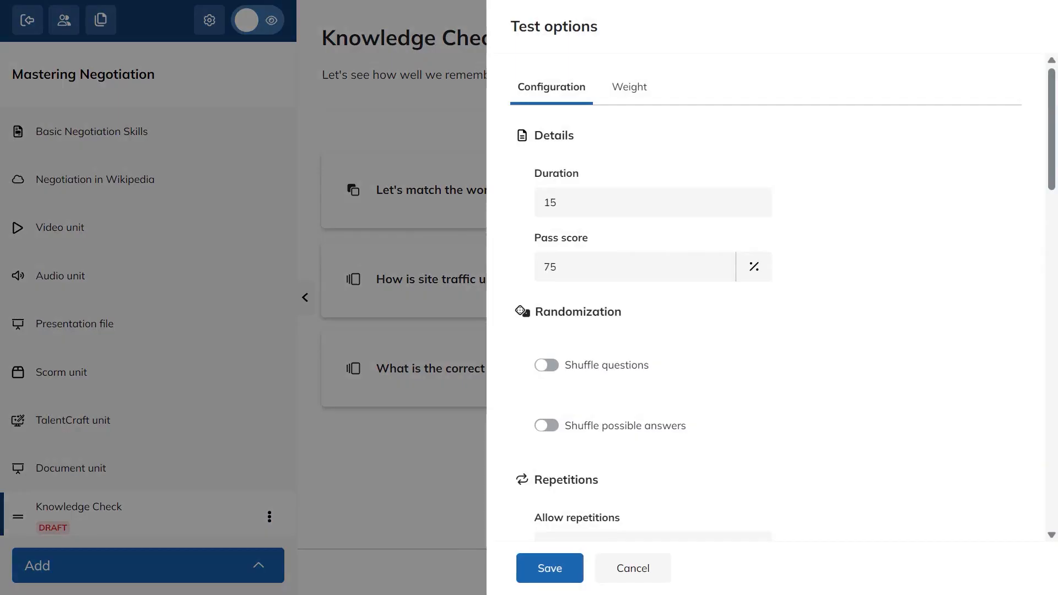
{"action": "scroll", "scroll_direction": "down", "scroll_amount": 3}
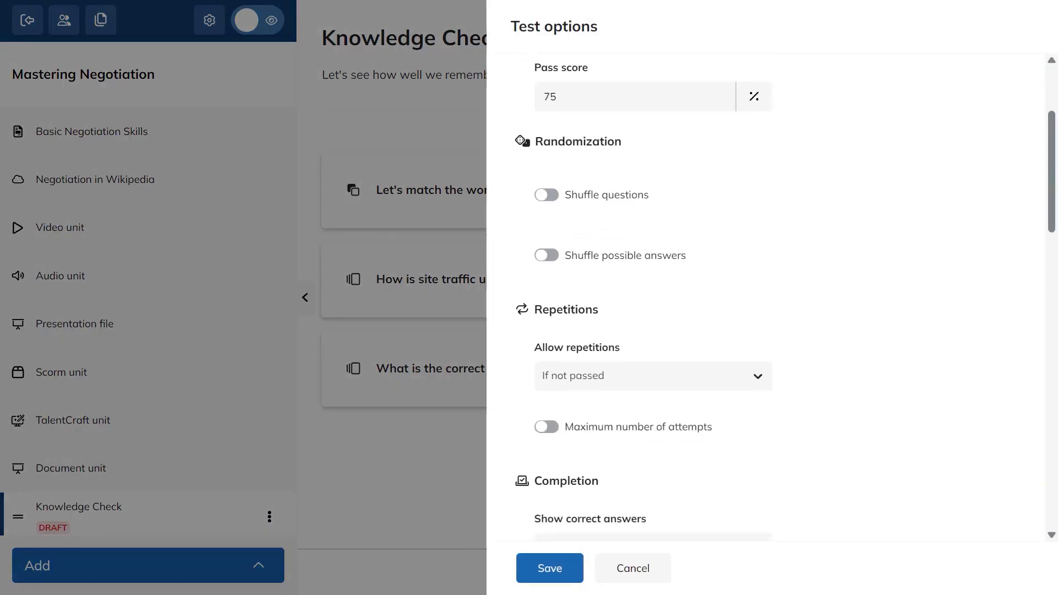
{"action": "scroll", "scroll_direction": "down", "scroll_amount": 3}
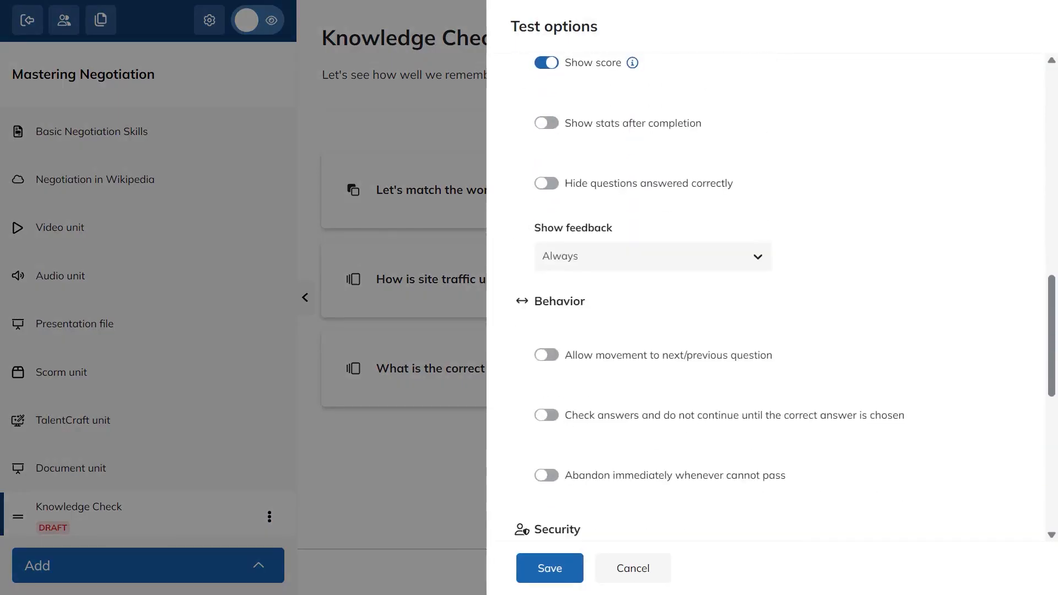
{"action": "left_click", "coordinate": [626, 86]}
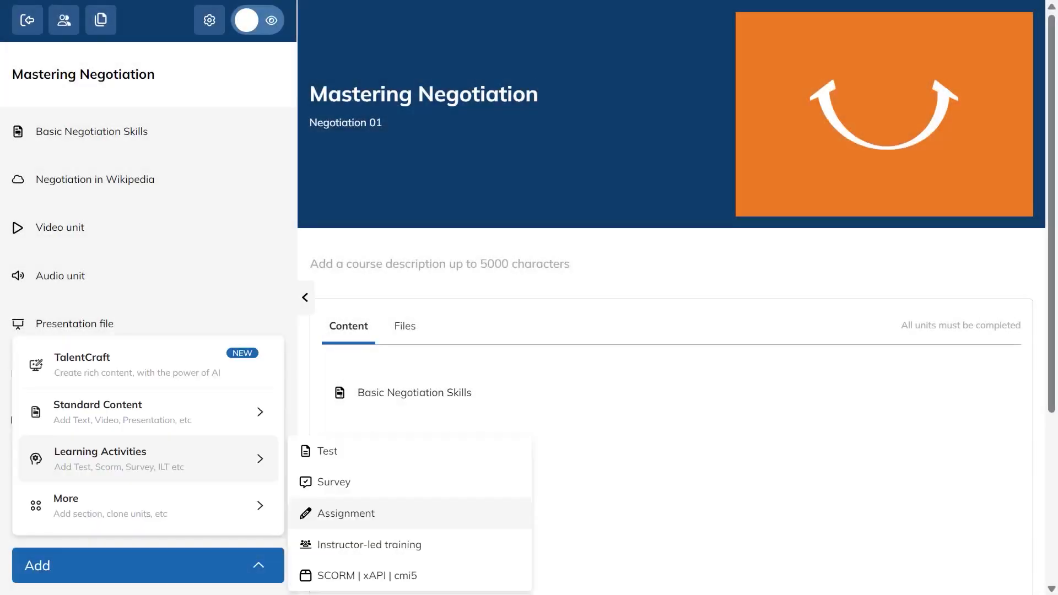
Add a Case Study assignment unit to Mastering Negotiation and preview it as a learner.
{"action": "left_click", "coordinate": [346, 513]}
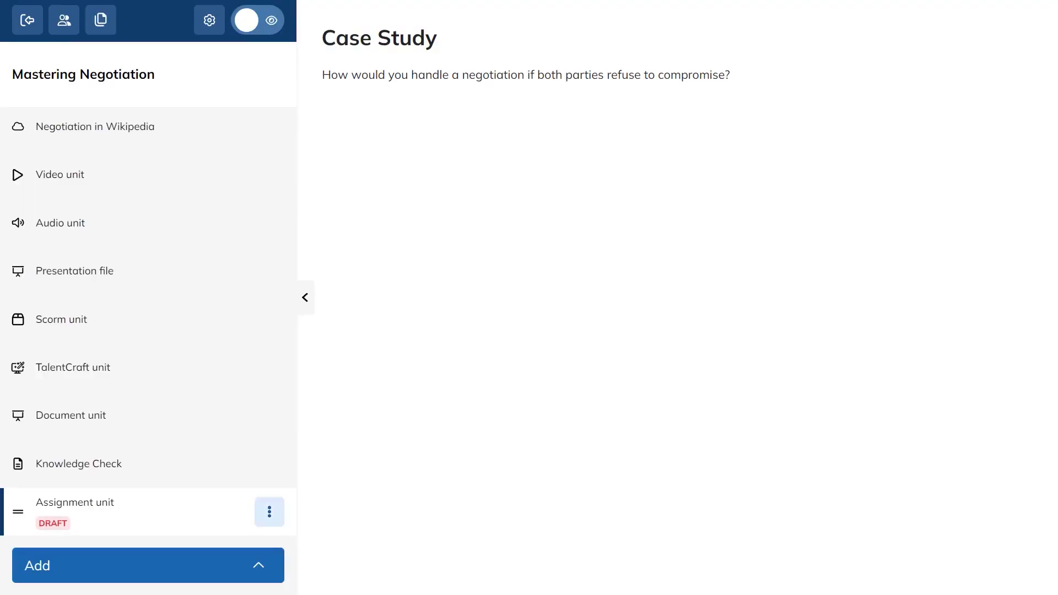
{"action": "left_click", "coordinate": [269, 512]}
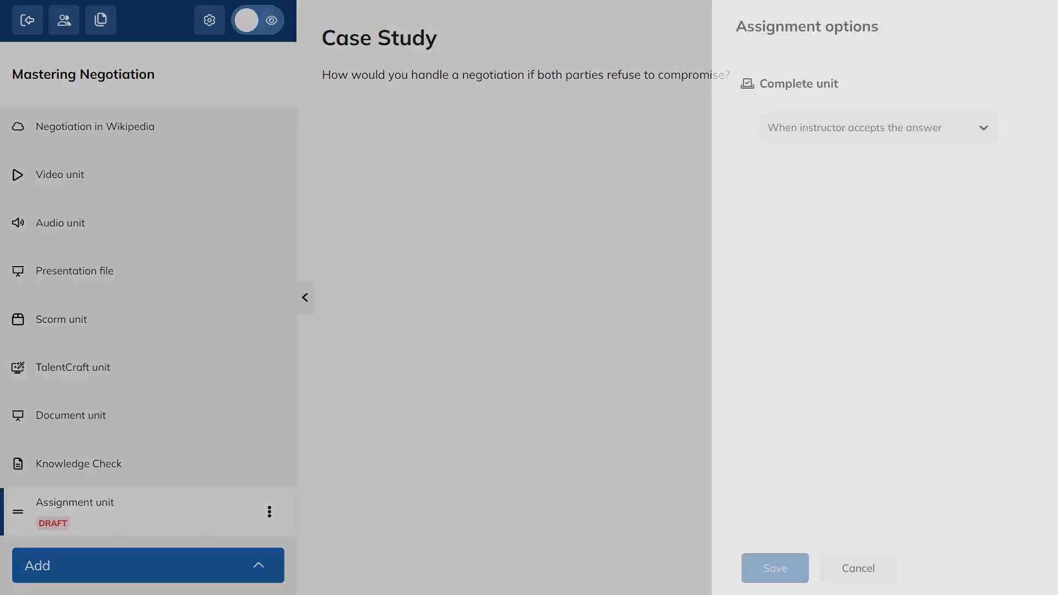
{"action": "left_click", "coordinate": [878, 128]}
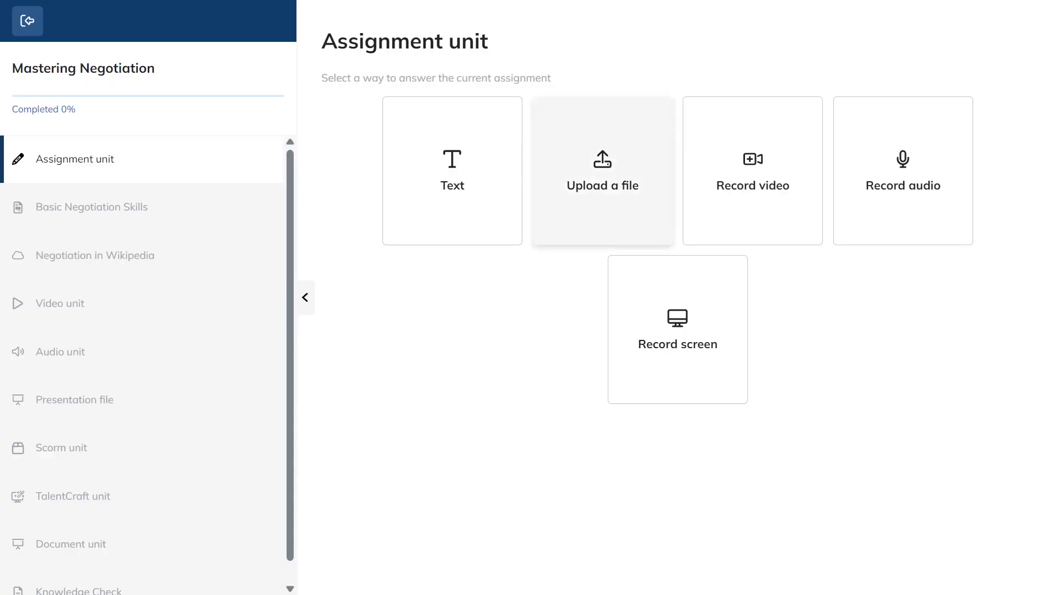
Answer the assignment by uploading the TLMS Value .pdf and submit it.
{"action": "left_click", "coordinate": [601, 170]}
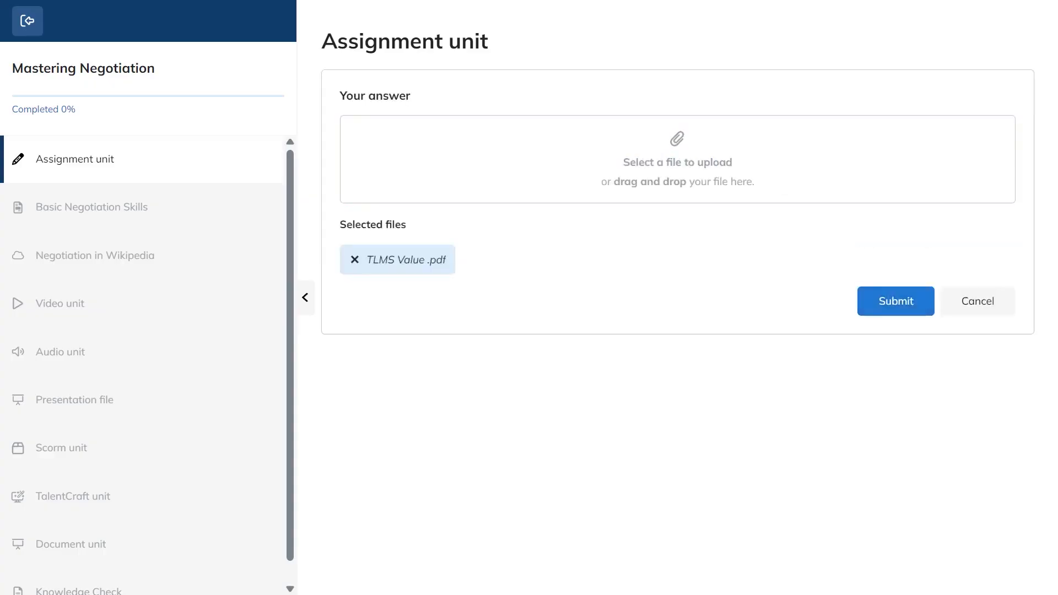
{"action": "left_click", "coordinate": [895, 301]}
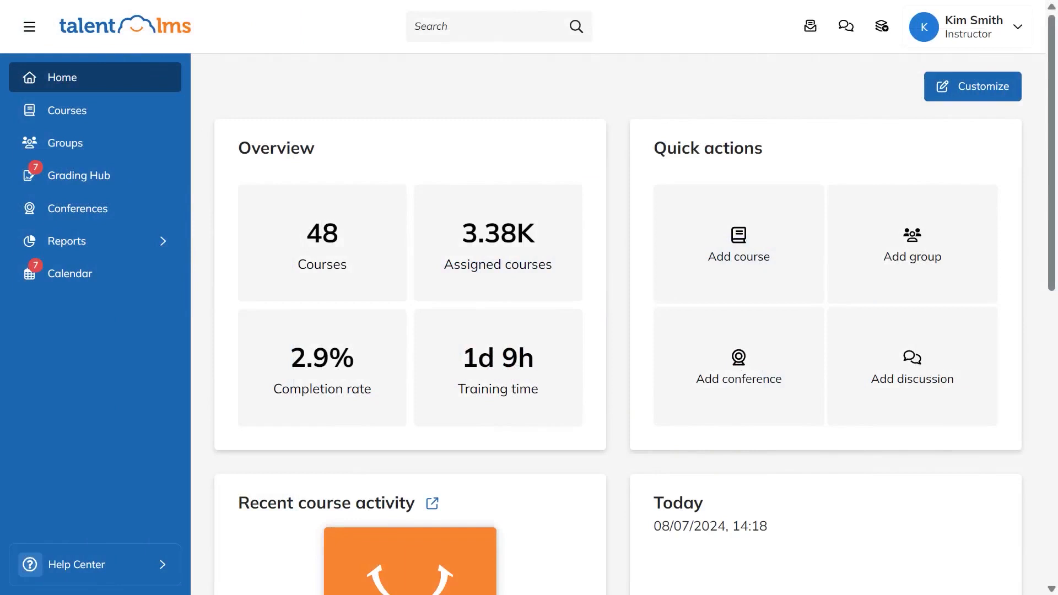
Review the new Mastering Negotiation submission from the Grading Hub.
{"action": "left_click", "coordinate": [80, 175]}
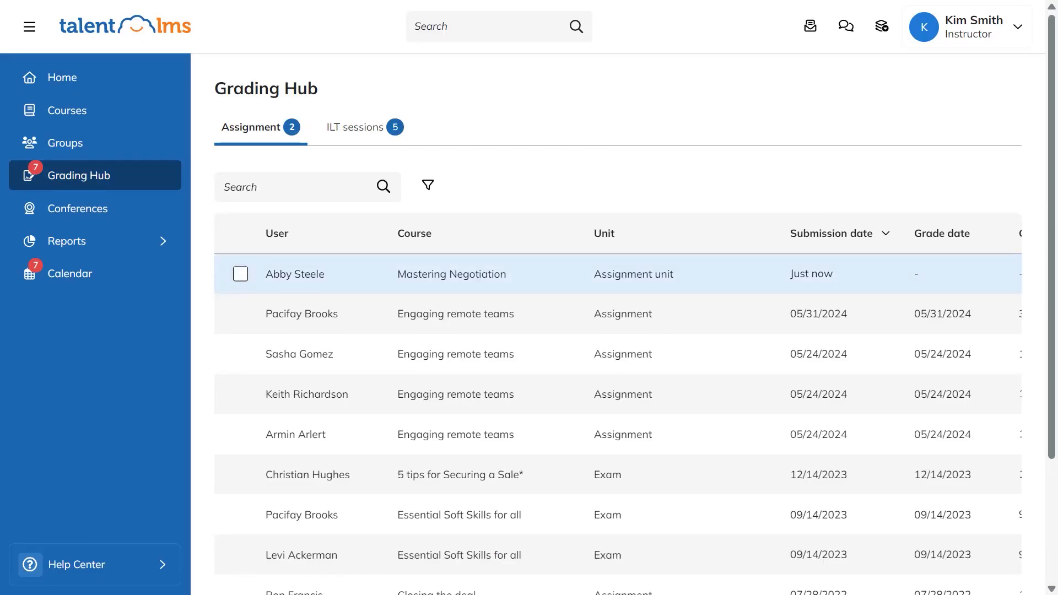
{"action": "left_click", "coordinate": [294, 273]}
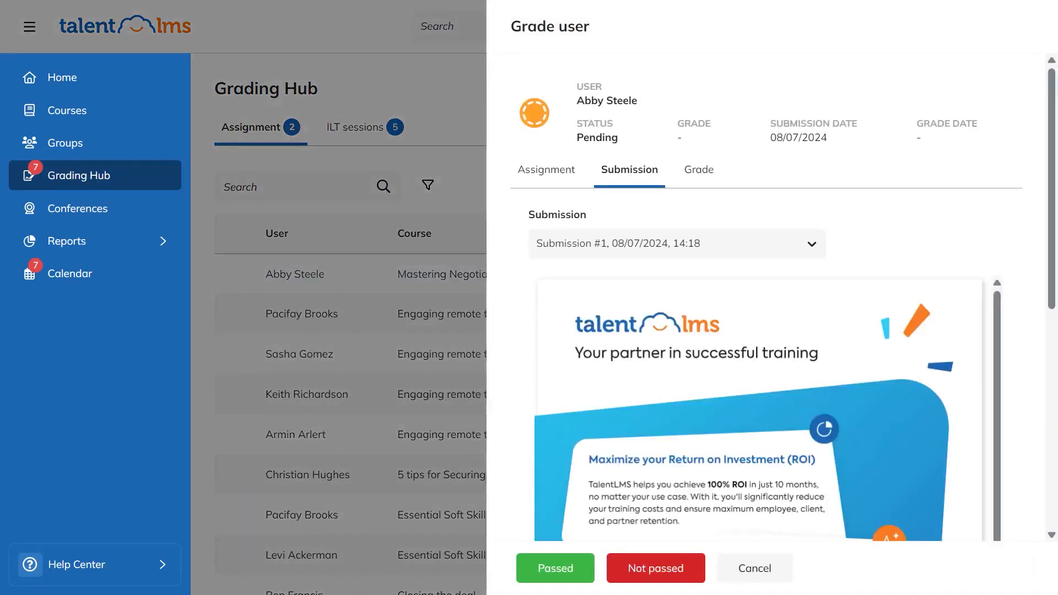
{"action": "scroll", "scroll_direction": "down", "scroll_amount": 3}
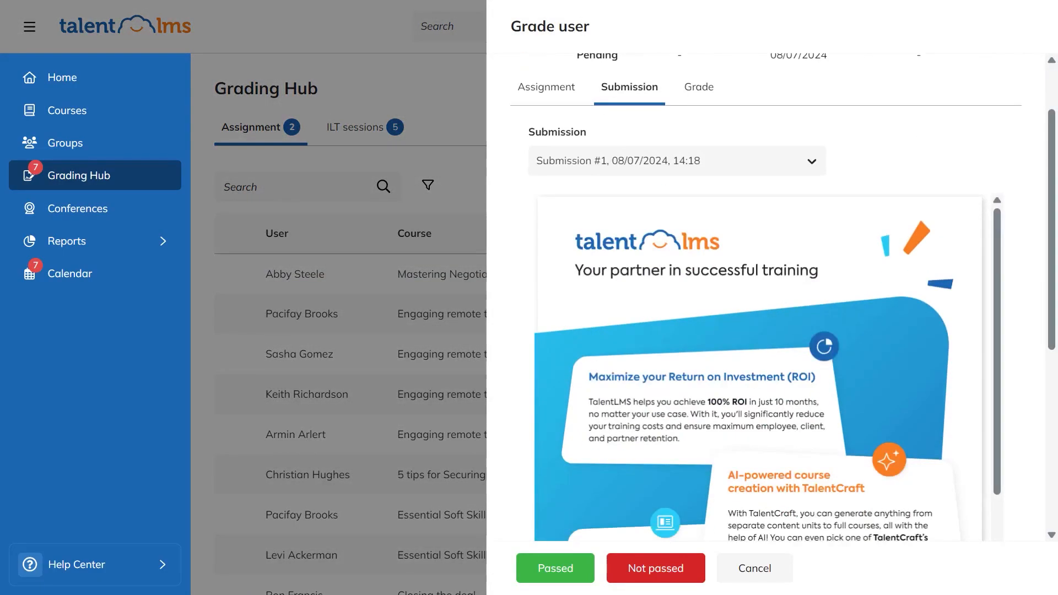
{"action": "scroll", "scroll_direction": "down", "scroll_amount": 3}
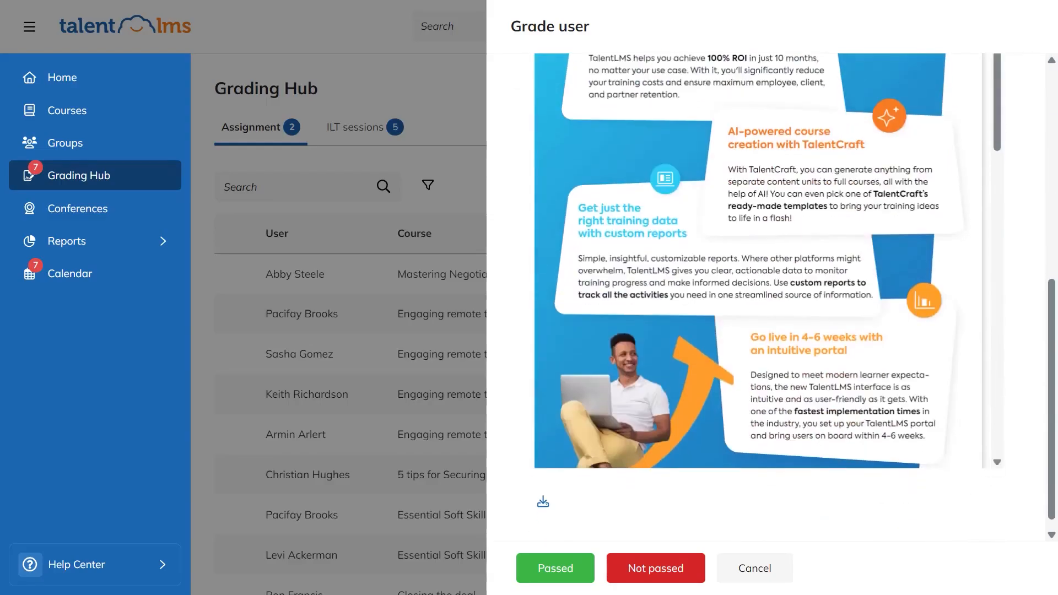
Grade the submission 100 with the comment 'Great Job' and mark it Passed.
{"action": "left_click", "coordinate": [696, 170]}
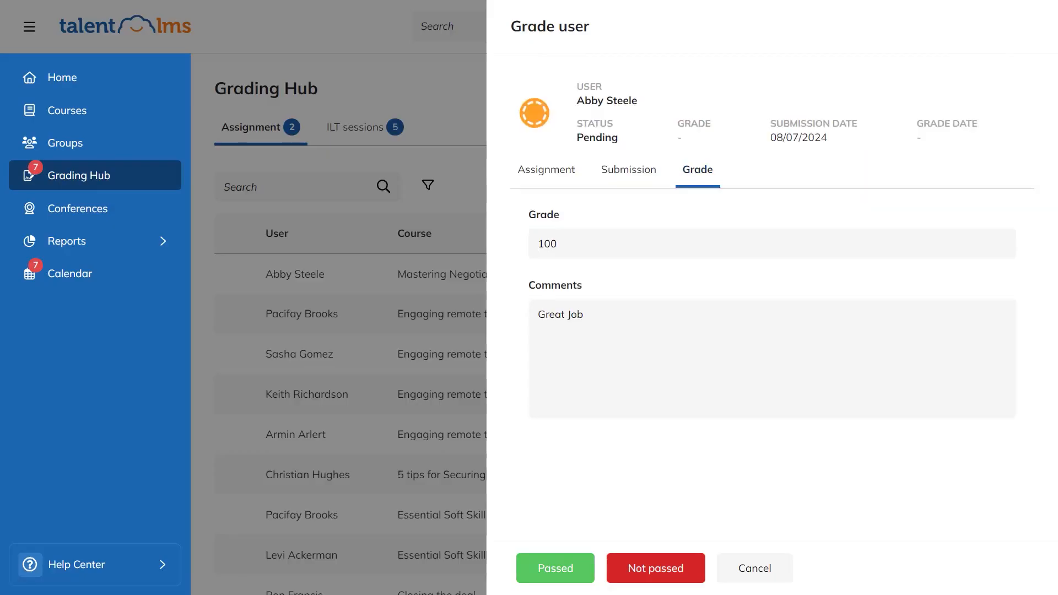
{"action": "left_click", "coordinate": [555, 568]}
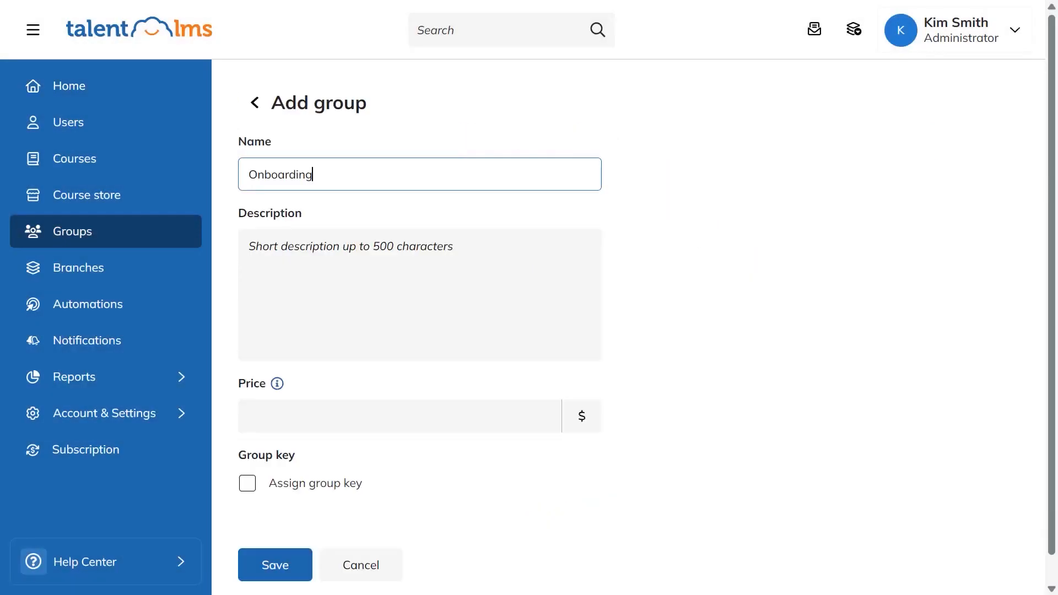
Save the Onboarding group described as 'An onboarding group for new hires' and check its courses and users.
{"action": "type", "text": "An onboarding group for new hires"}
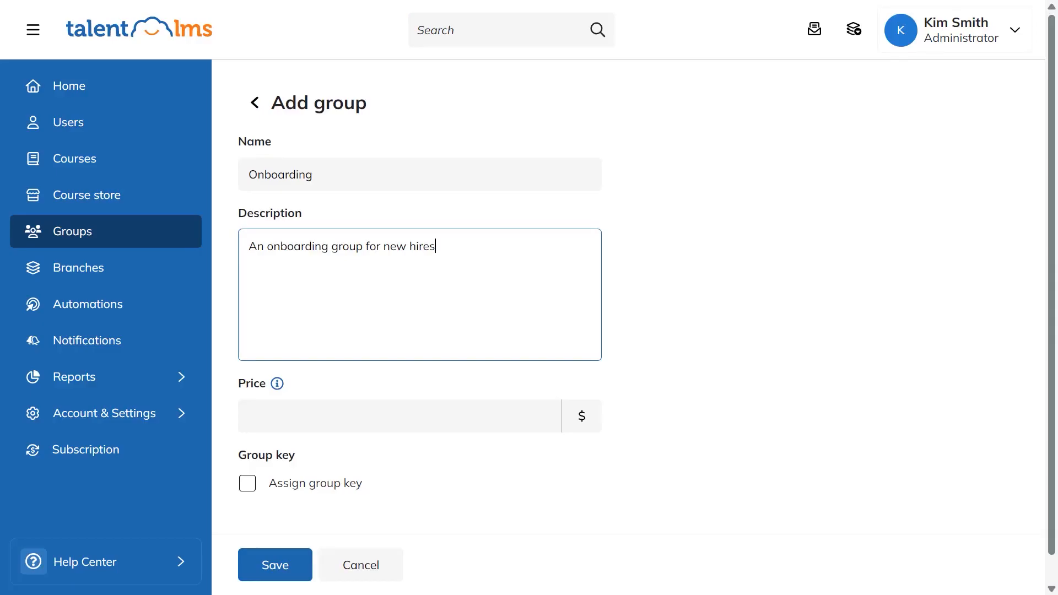
{"action": "left_click", "coordinate": [275, 564]}
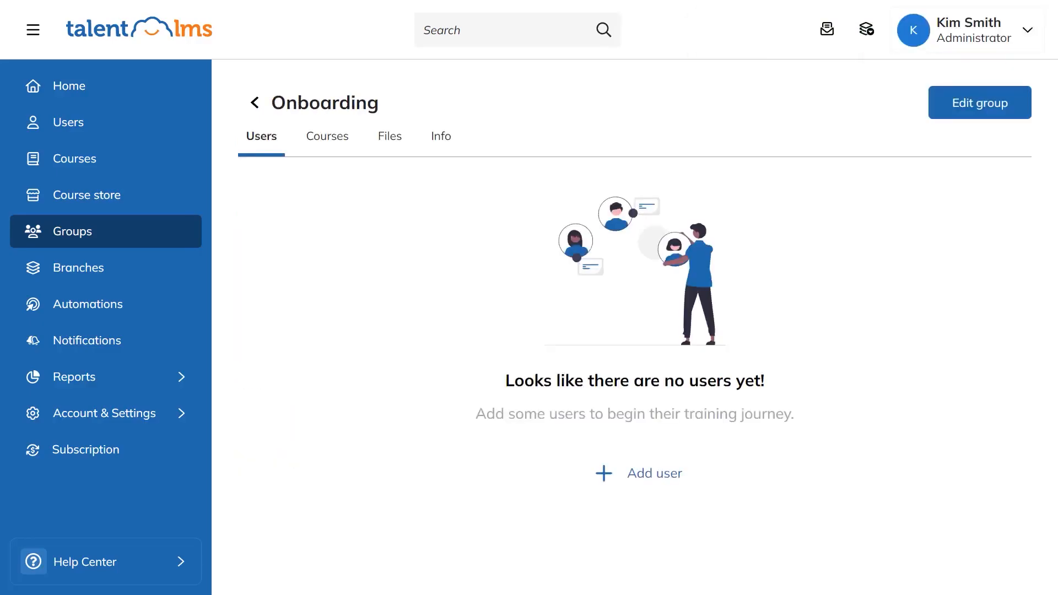
{"action": "left_click", "coordinate": [326, 135]}
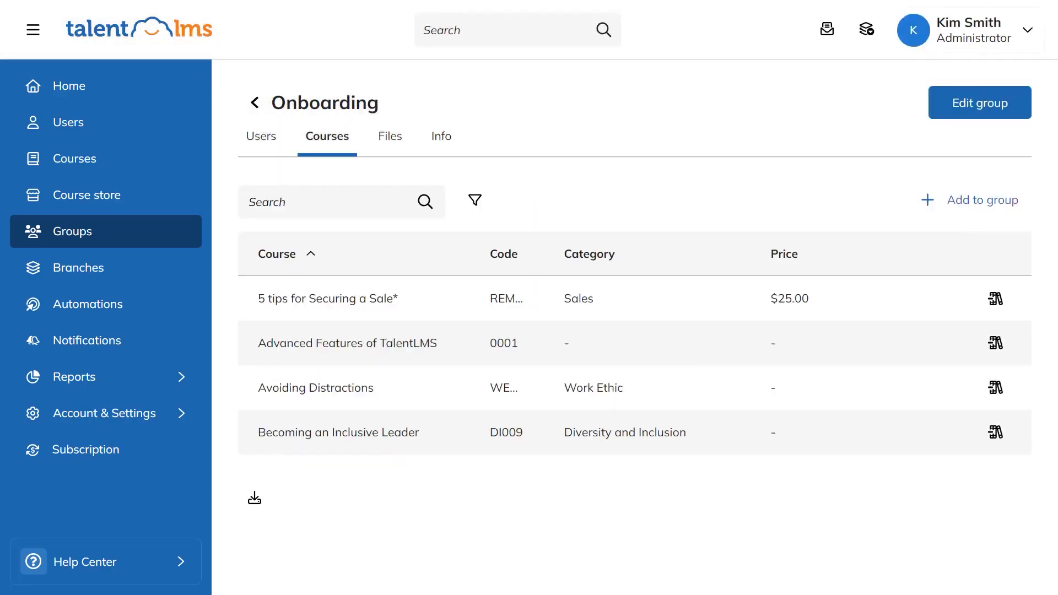
{"action": "left_click", "coordinate": [261, 135]}
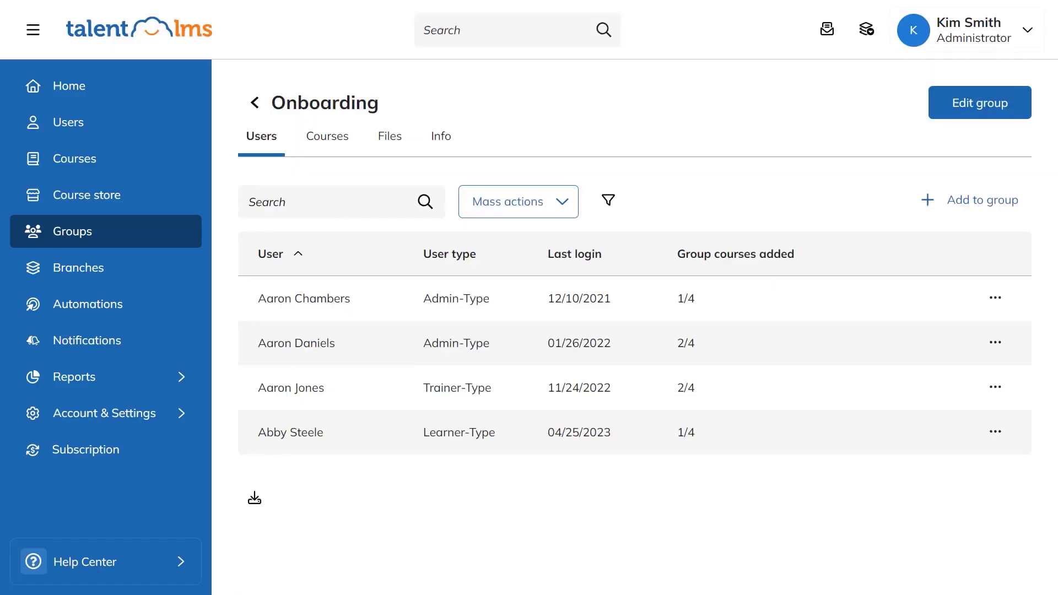
{"action": "mouse_move", "coordinate": [929, 298]}
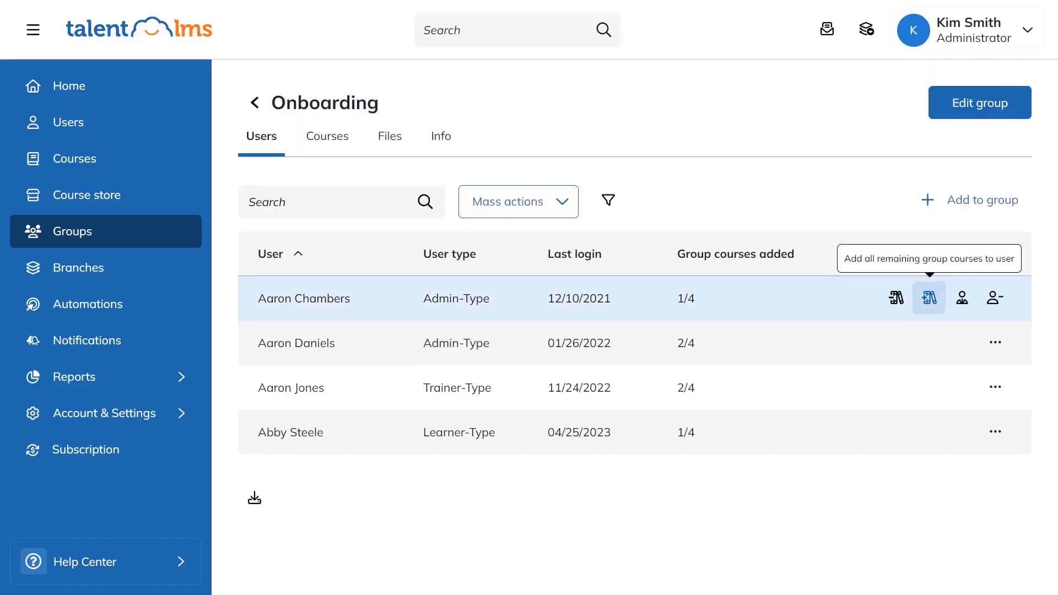
Enroll all four members in every group course via Mass actions, then reopen the group for editing.
{"action": "left_click", "coordinate": [928, 297]}
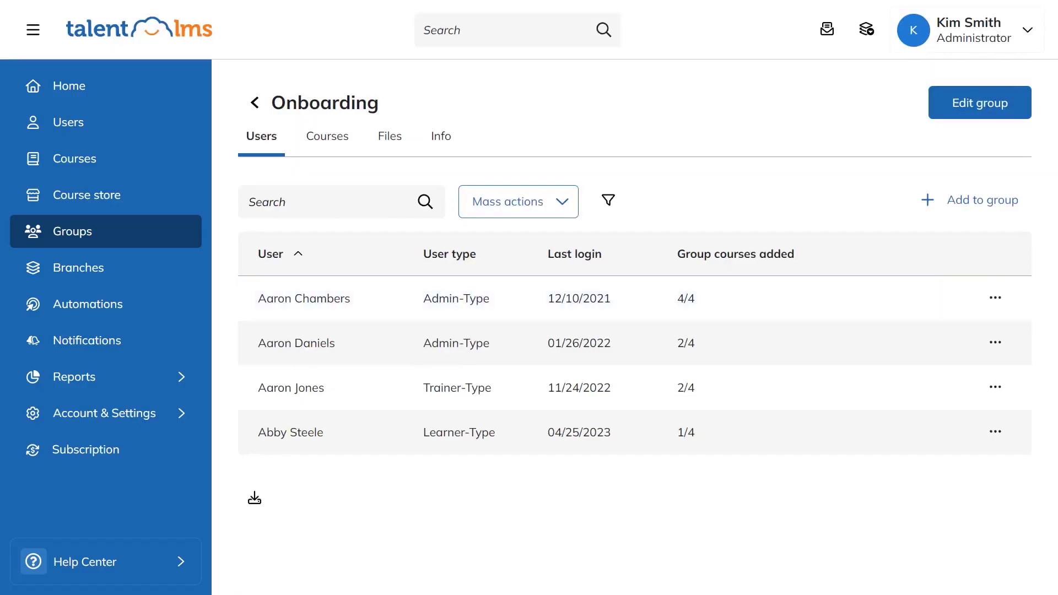
{"action": "left_click", "coordinate": [517, 201]}
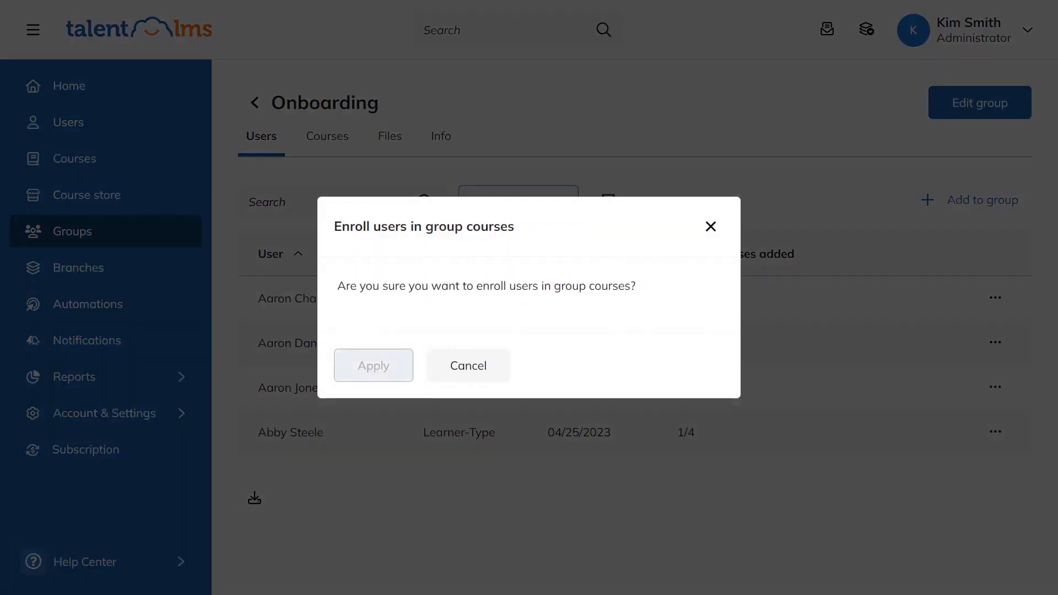
{"action": "left_click", "coordinate": [374, 365]}
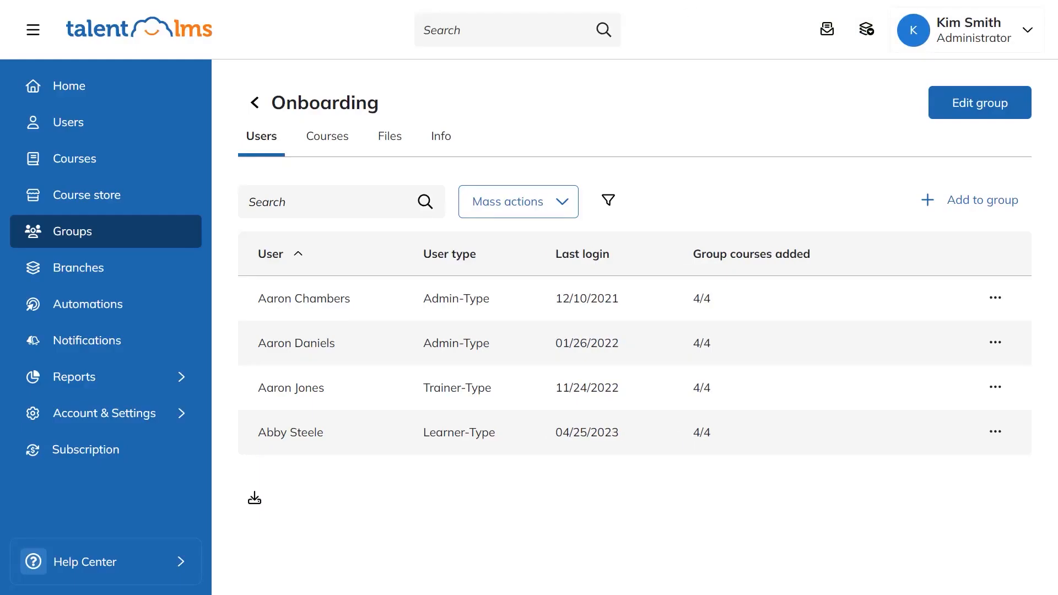
{"action": "left_click", "coordinate": [979, 103]}
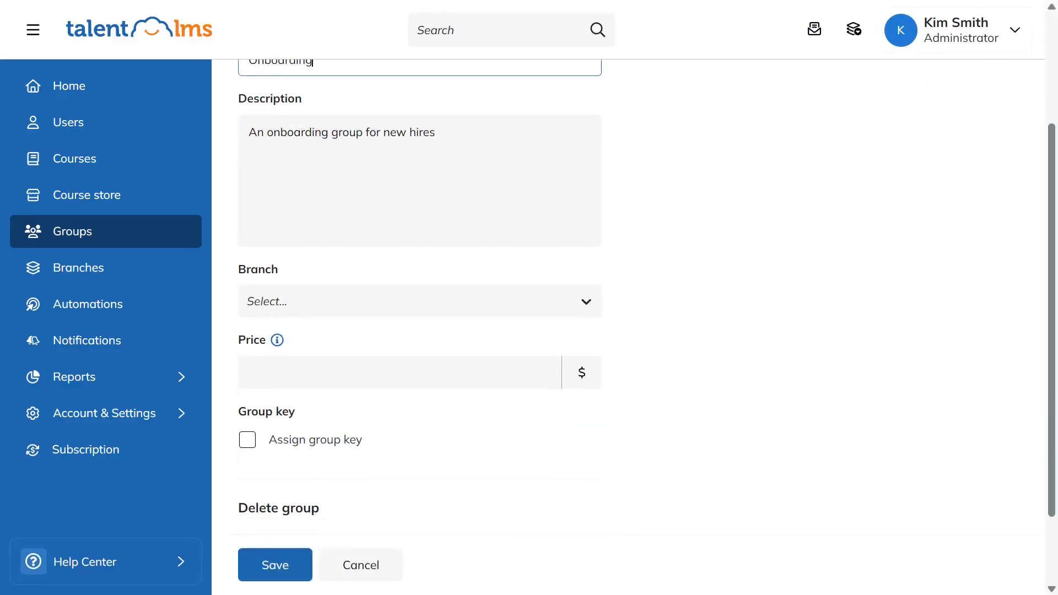
Assign the Onboarding group the joining key 'New Hires' and save it.
{"action": "left_click", "coordinate": [247, 440]}
{"action": "type", "text": "New Hires"}
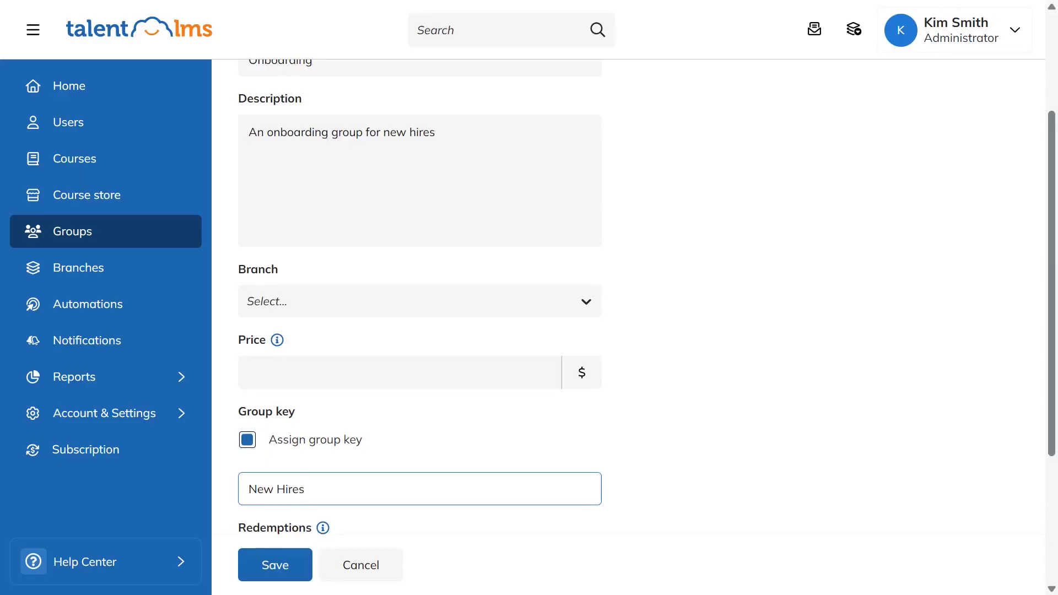
{"action": "left_click", "coordinate": [419, 488]}
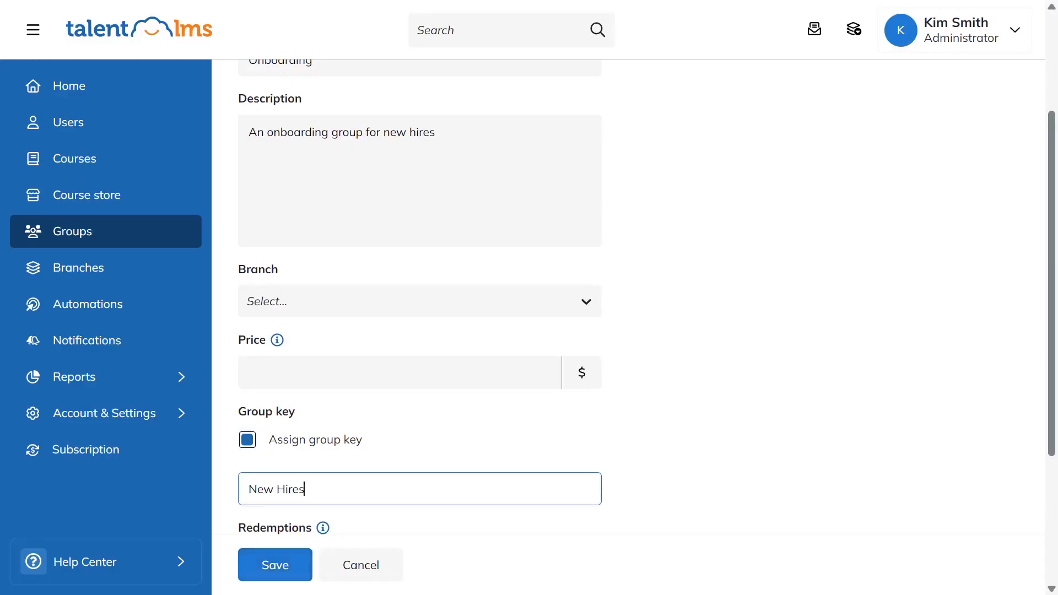
{"action": "left_click", "coordinate": [950, 29]}
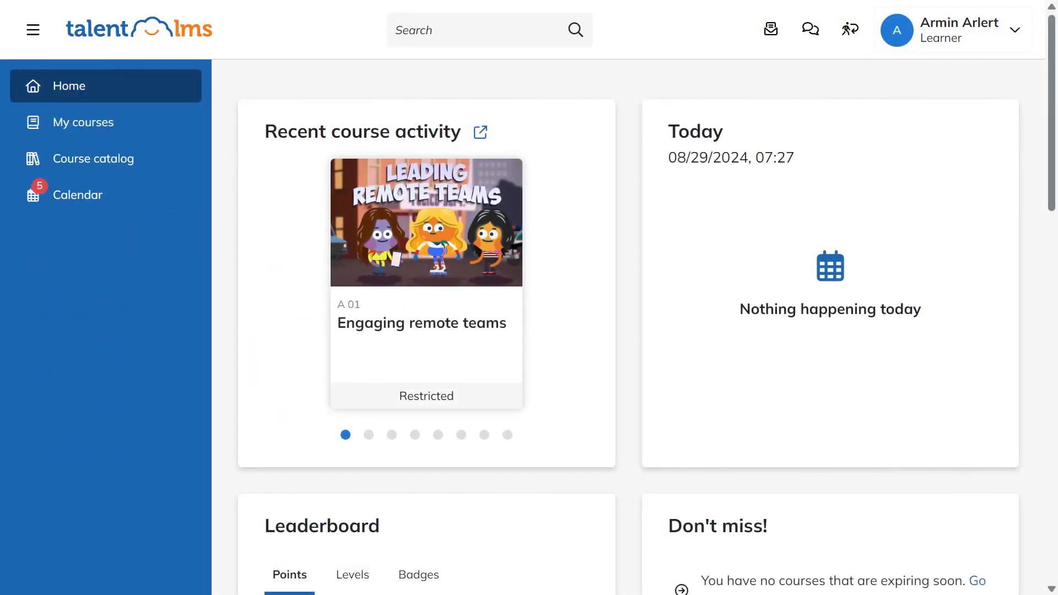
As the learner, view My groups (only Sales Team) and begin joining another group with a key.
{"action": "left_click", "coordinate": [952, 29]}
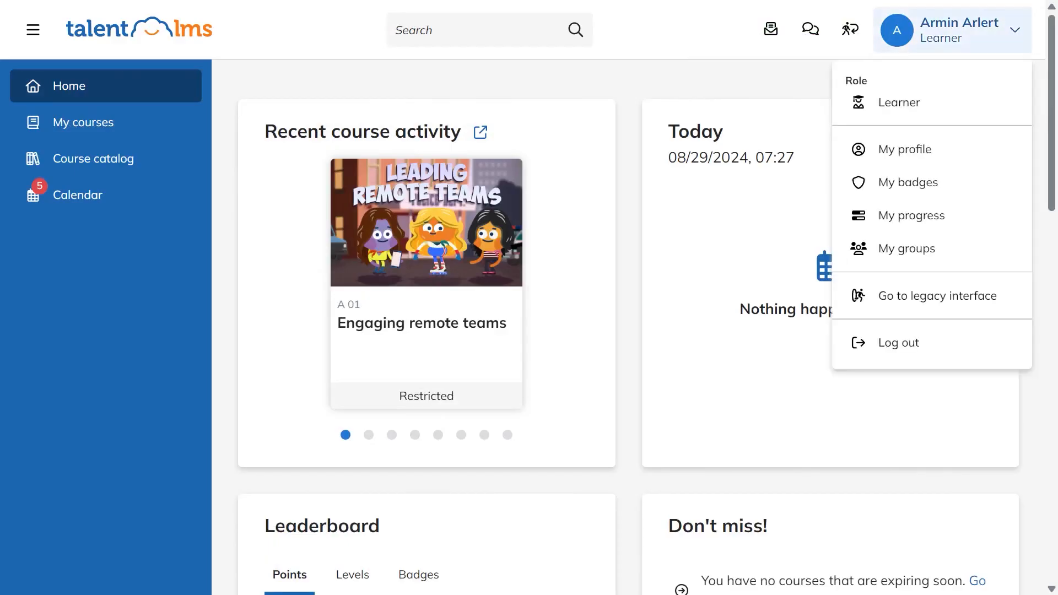
{"action": "left_click", "coordinate": [907, 248]}
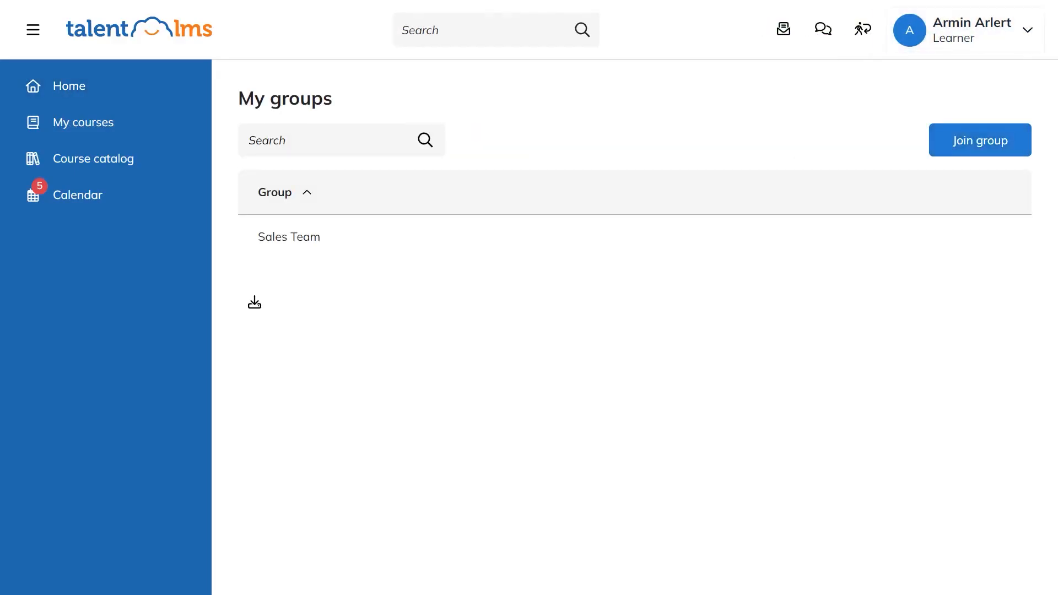
{"action": "left_click", "coordinate": [979, 140]}
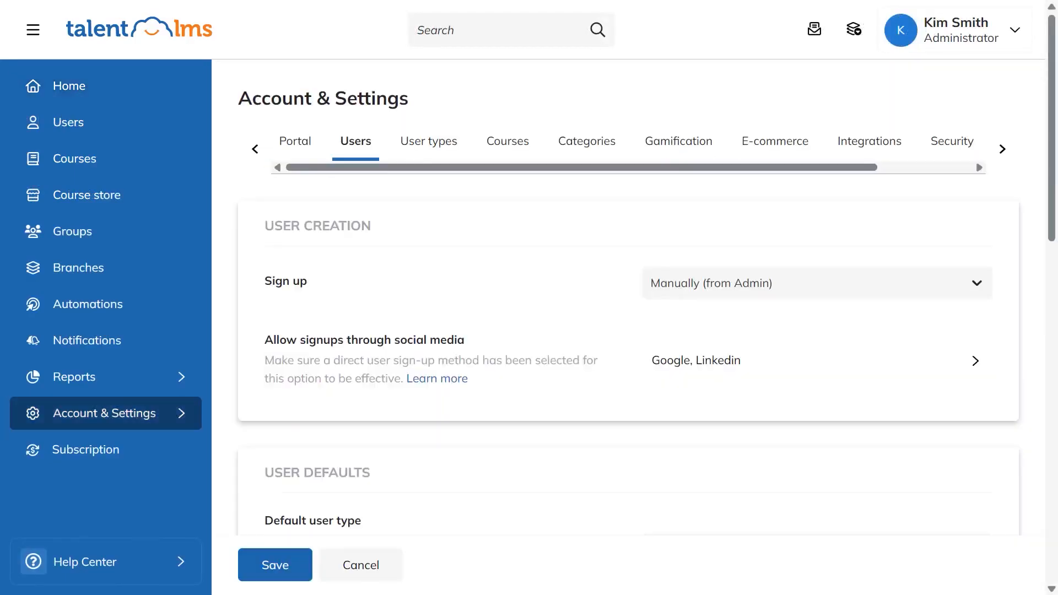
Scroll through the User creation and User defaults settings.
{"action": "scroll", "scroll_direction": "down", "scroll_amount": 3}
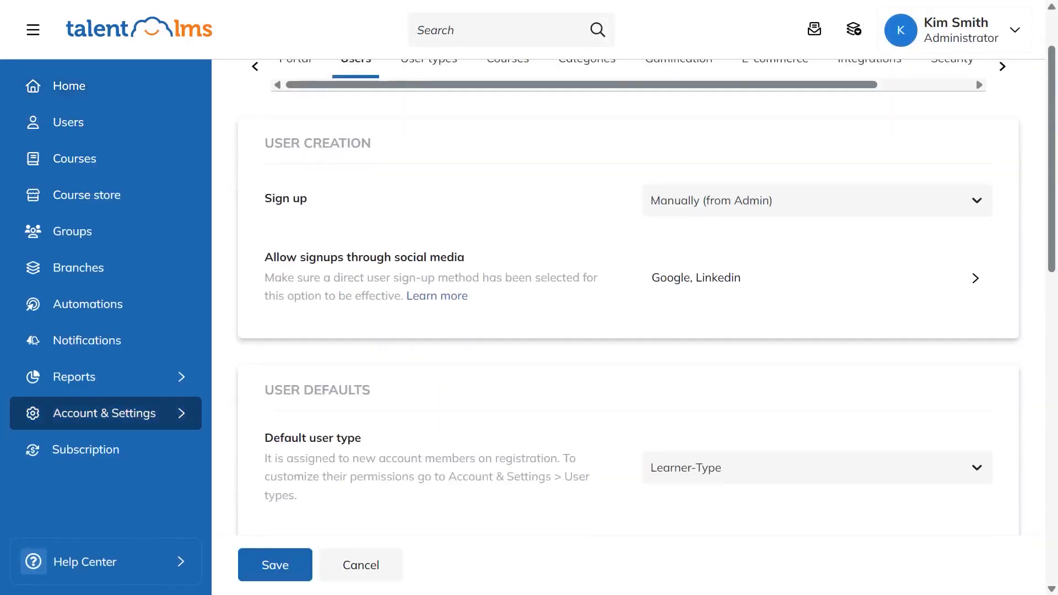
{"action": "scroll", "scroll_direction": "down", "scroll_amount": 3}
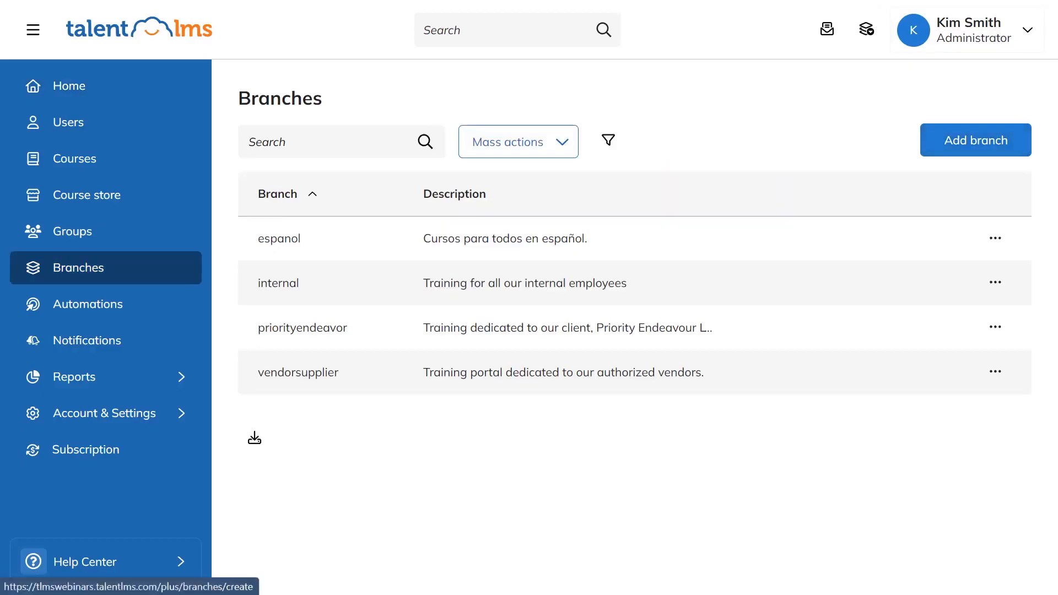
Start a new branch titled 'External Branch' described as 'Training for external contractors'.
{"action": "left_click", "coordinate": [974, 140]}
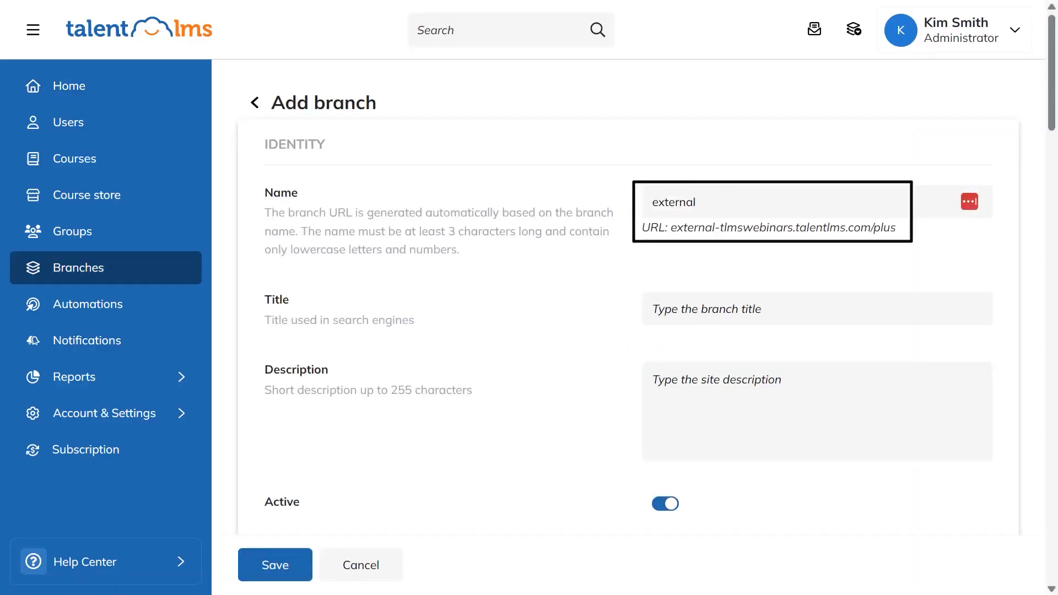
{"action": "type", "text": "External Branch"}
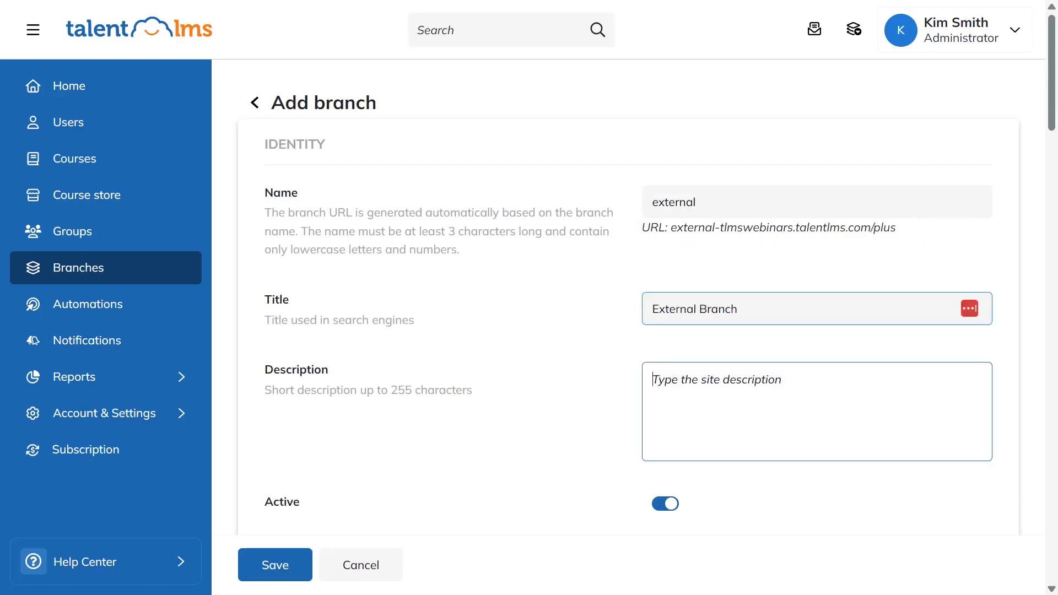
{"action": "type", "text": "Training for external contractors"}
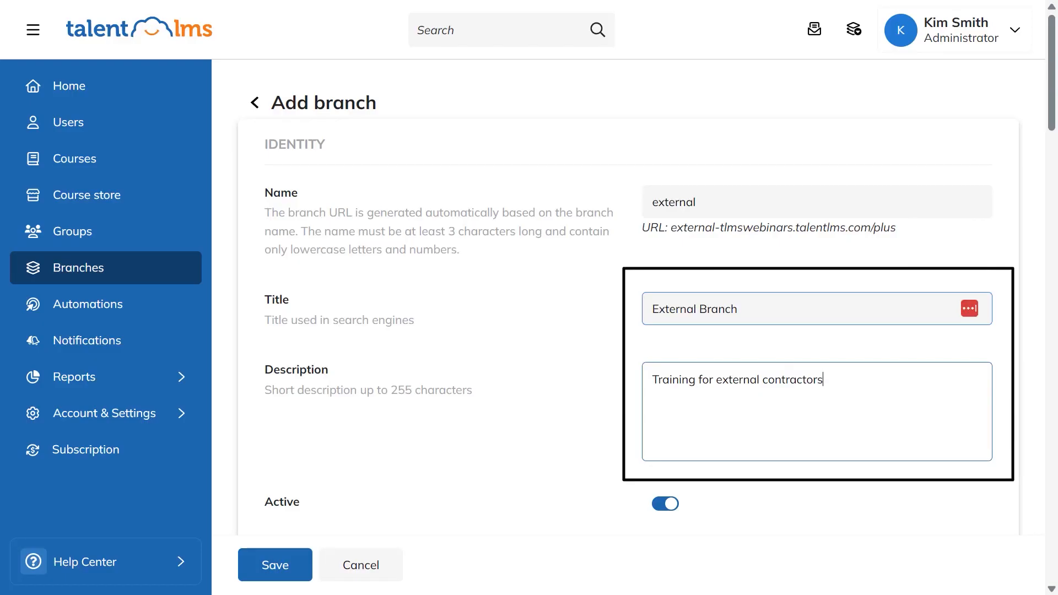
Set Onboarding as the branch's default group under Users.
{"action": "scroll", "scroll_direction": "down", "scroll_amount": 3}
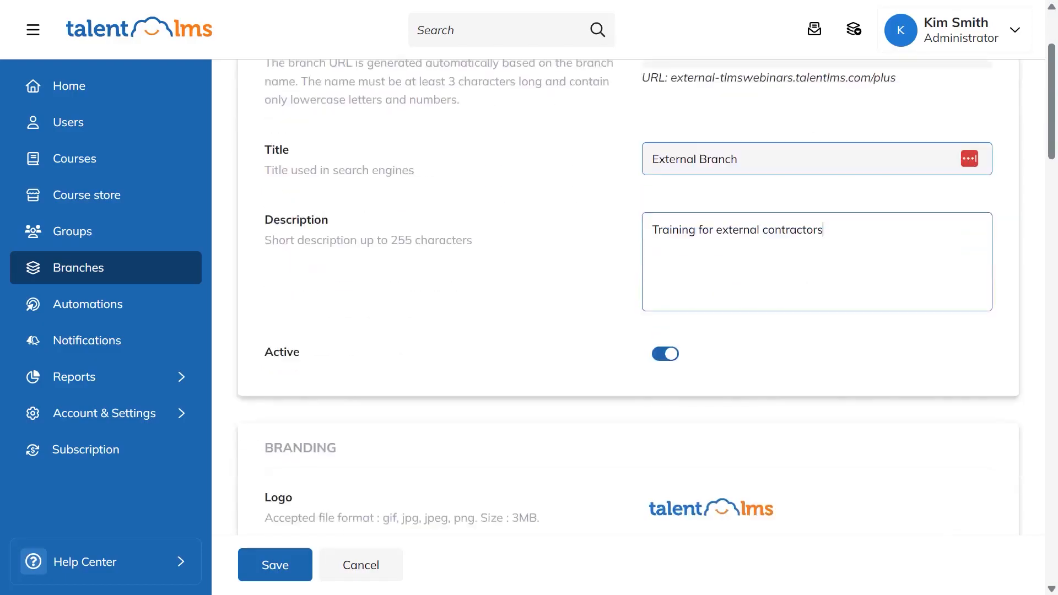
{"action": "scroll", "scroll_direction": "down", "scroll_amount": 3}
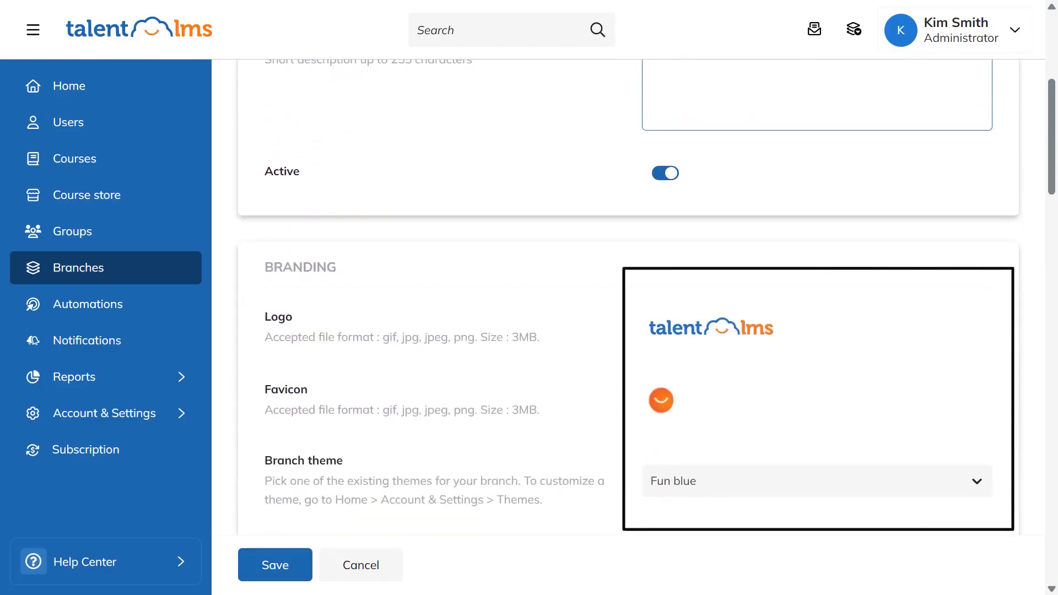
{"action": "scroll", "scroll_direction": "down", "scroll_amount": 3}
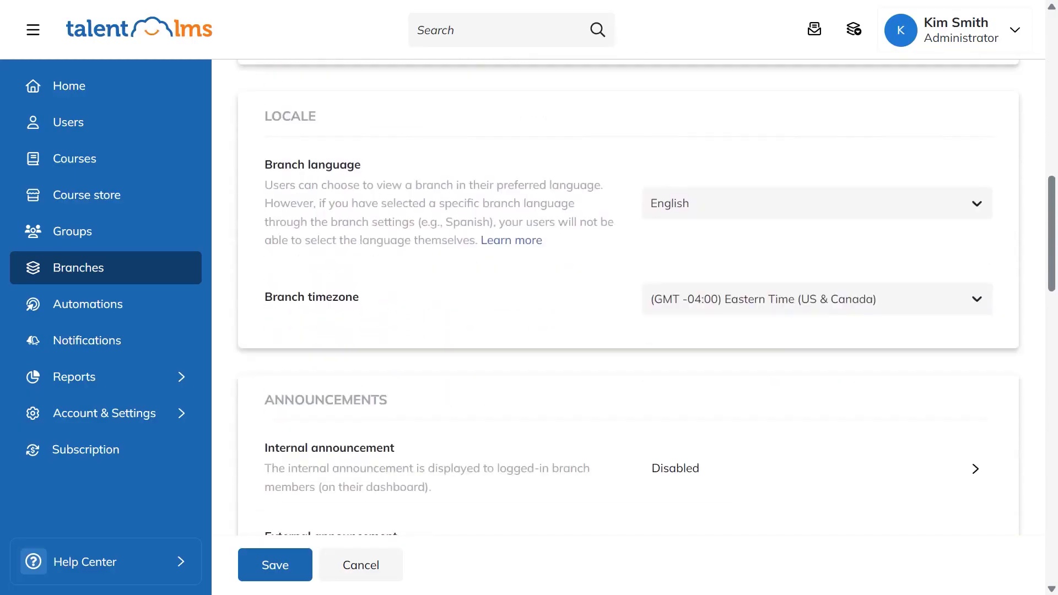
{"action": "scroll", "scroll_direction": "down", "scroll_amount": 3}
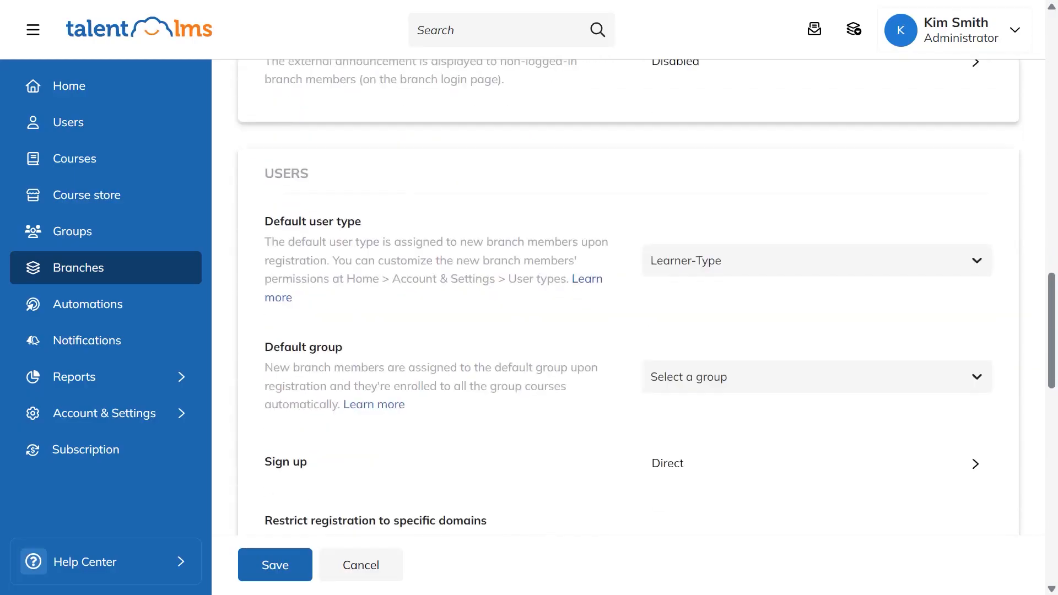
{"action": "scroll", "scroll_direction": "down", "scroll_amount": 3}
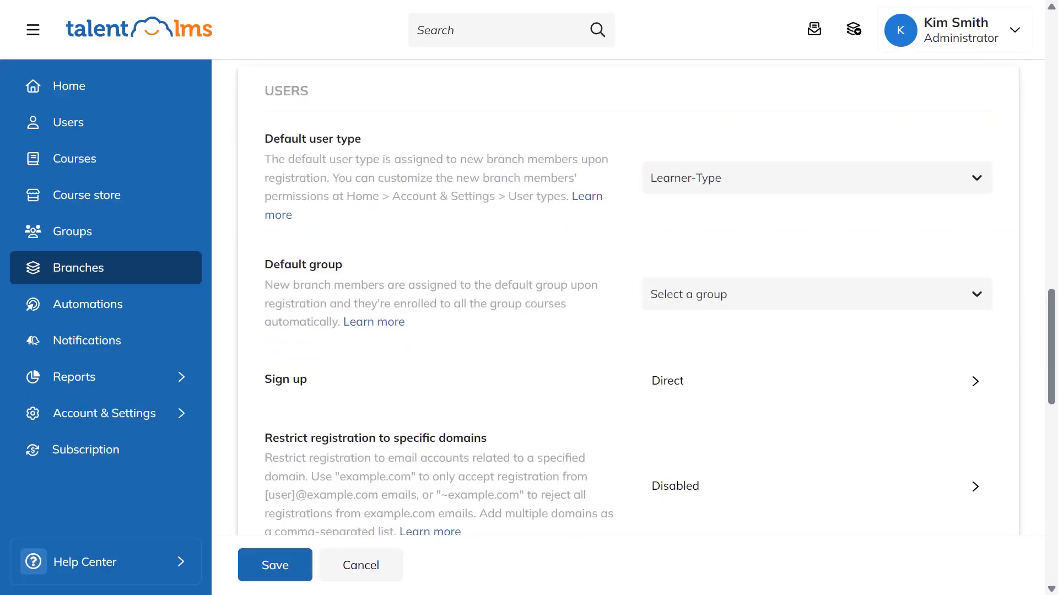
{"action": "left_click", "coordinate": [814, 293]}
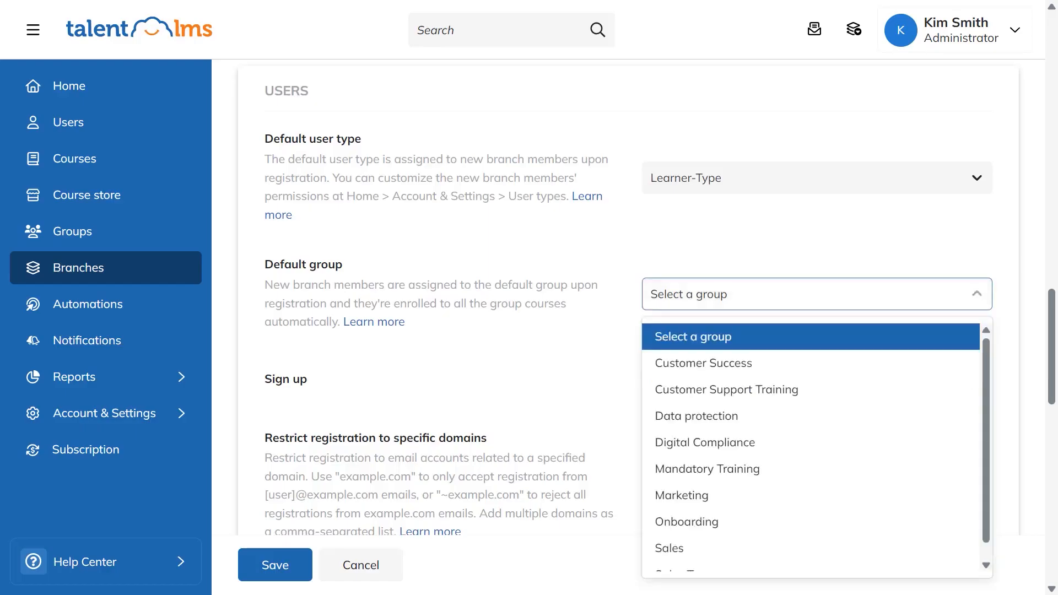
{"action": "left_click", "coordinate": [686, 522]}
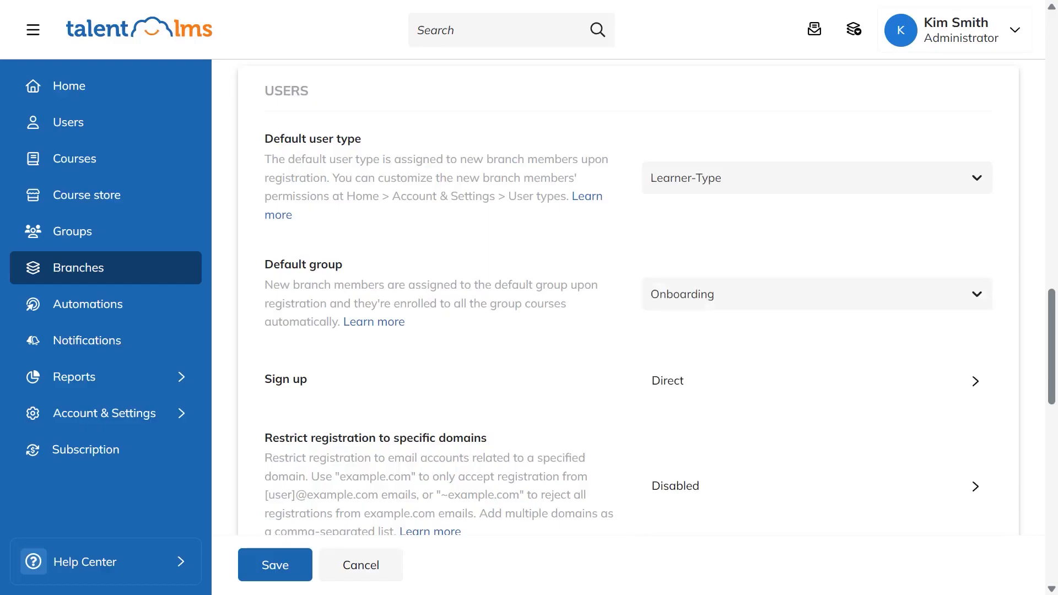
Set the branch's e-commerce processor to Stripe with subscriptions enabled.
{"action": "scroll", "scroll_direction": "down", "scroll_amount": 3}
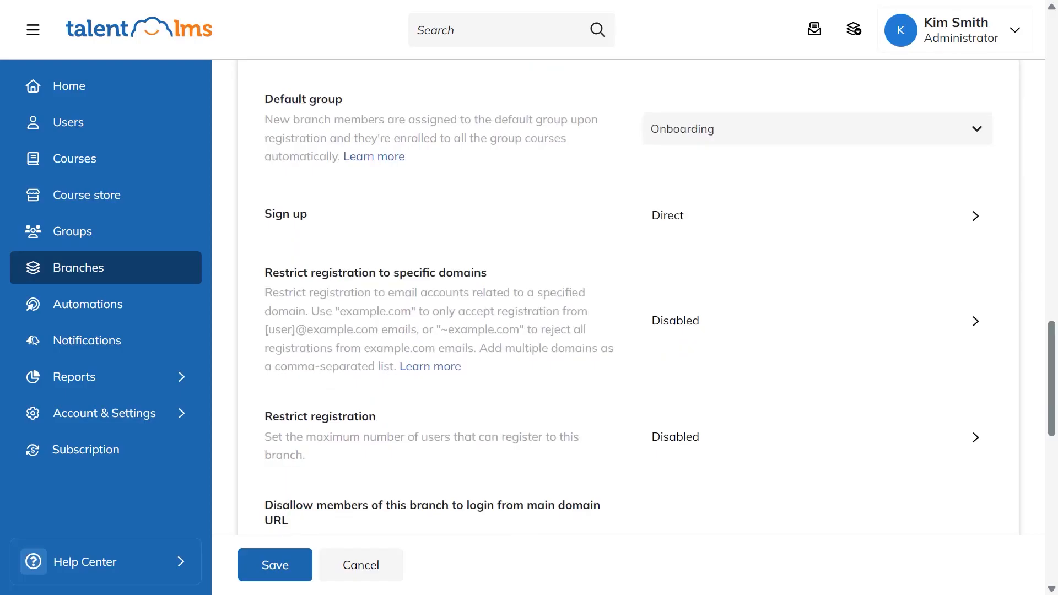
{"action": "scroll", "scroll_direction": "down", "scroll_amount": 3}
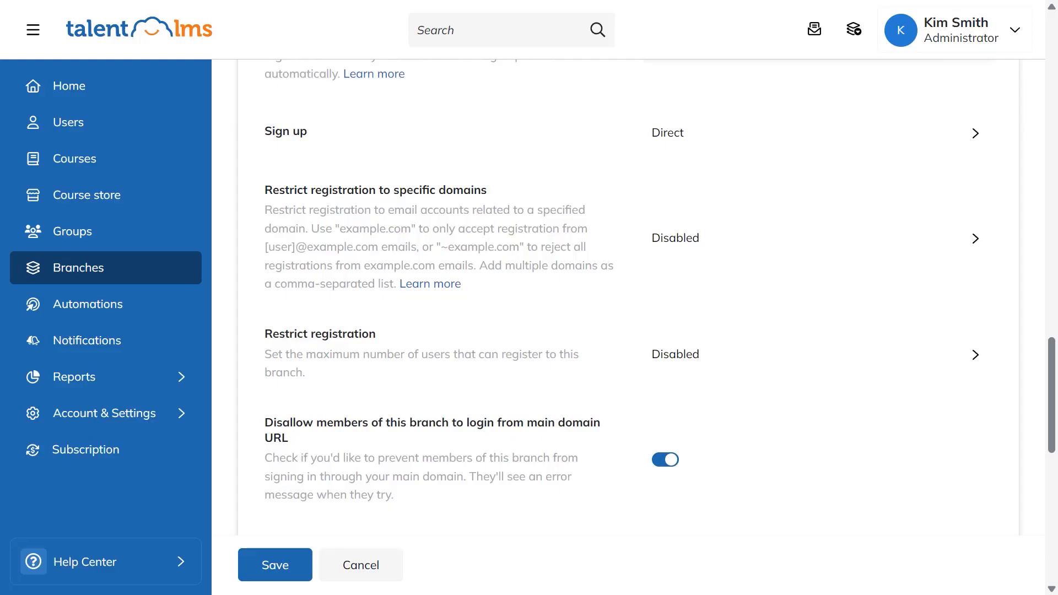
{"action": "scroll", "scroll_direction": "down", "scroll_amount": 3}
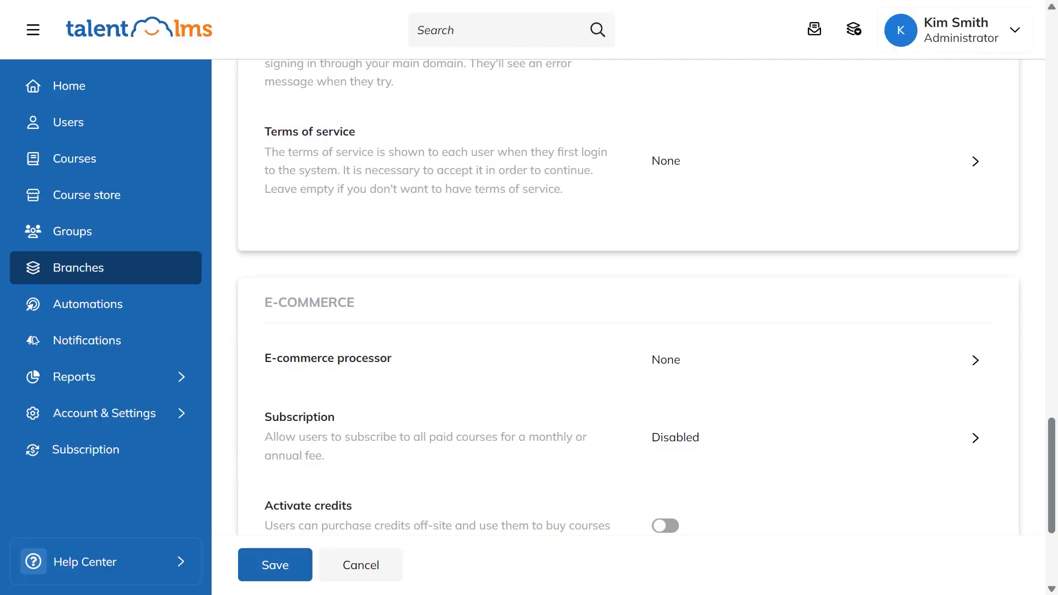
{"action": "scroll", "scroll_direction": "down", "scroll_amount": 3}
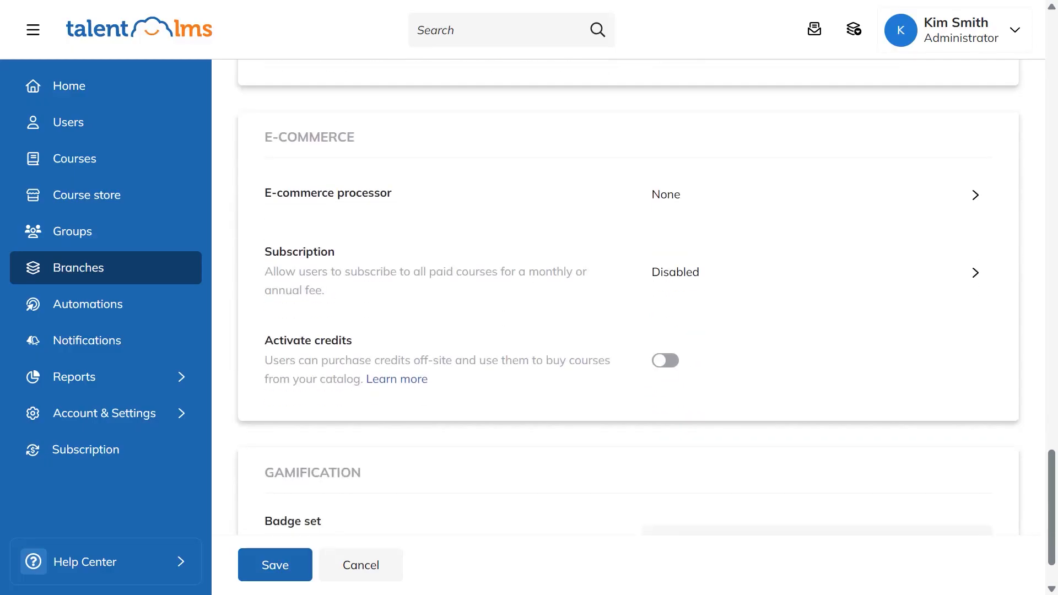
{"action": "left_click", "coordinate": [973, 195]}
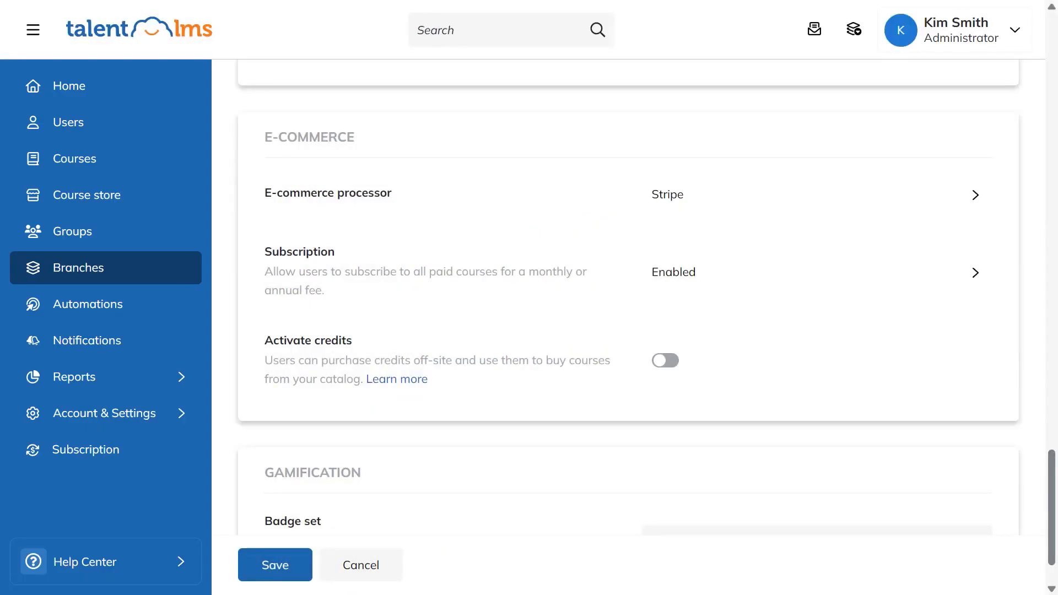
Check the badge set and save the new external branch.
{"action": "scroll", "scroll_direction": "down", "scroll_amount": 3}
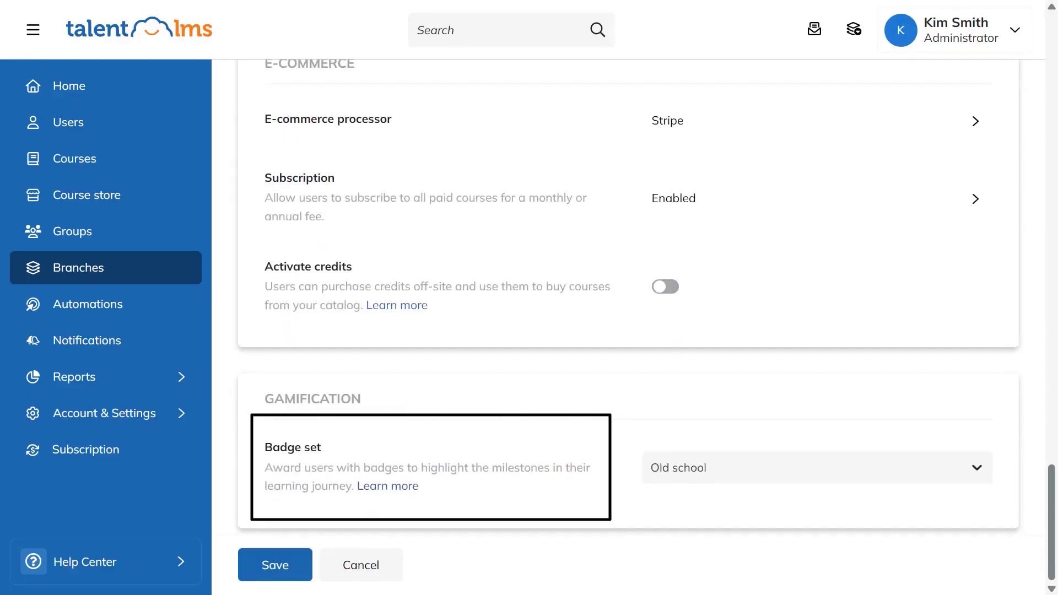
{"action": "left_click", "coordinate": [274, 565]}
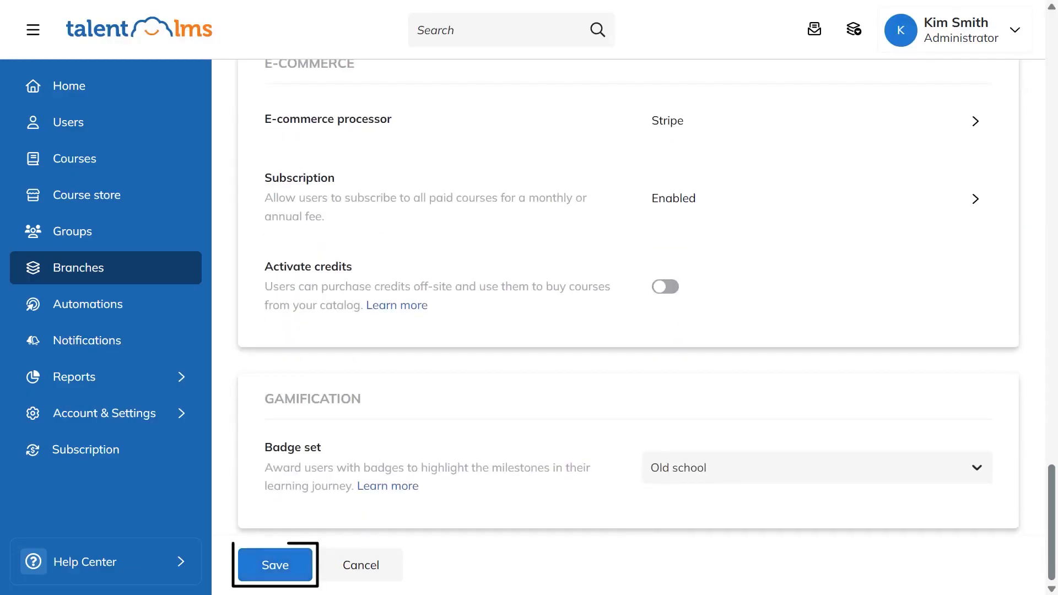
{"action": "left_click", "coordinate": [274, 565]}
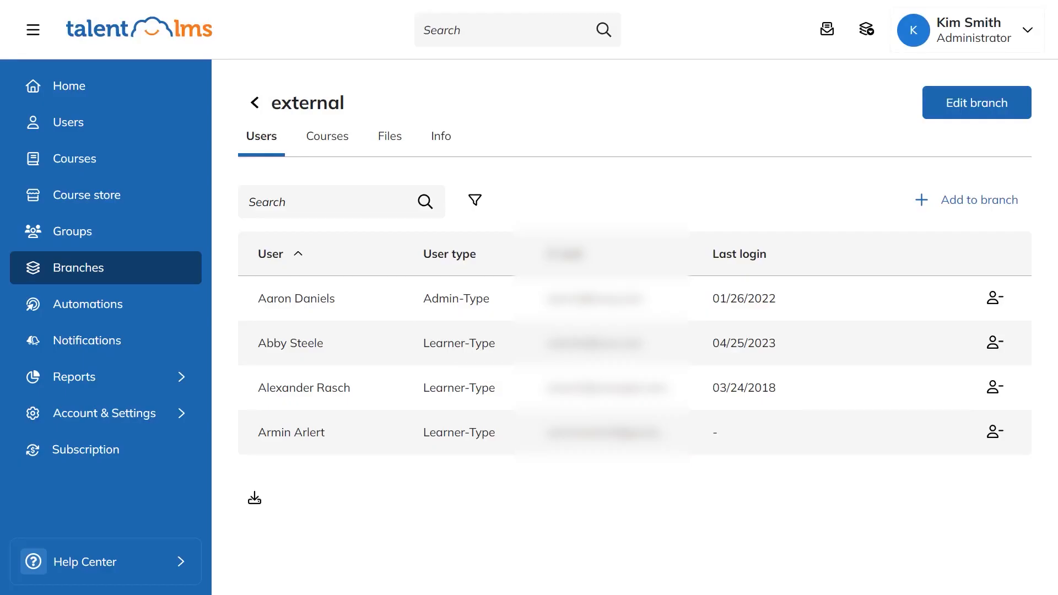
Add courses to the external branch from its Courses list, then return to the branch settings.
{"action": "left_click", "coordinate": [327, 135]}
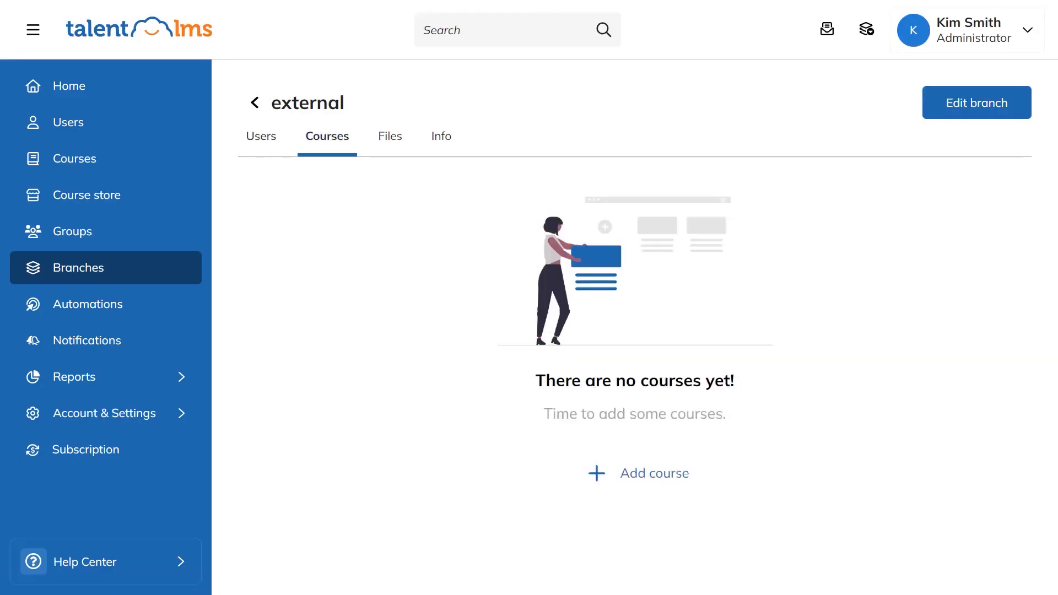
{"action": "left_click", "coordinate": [635, 473]}
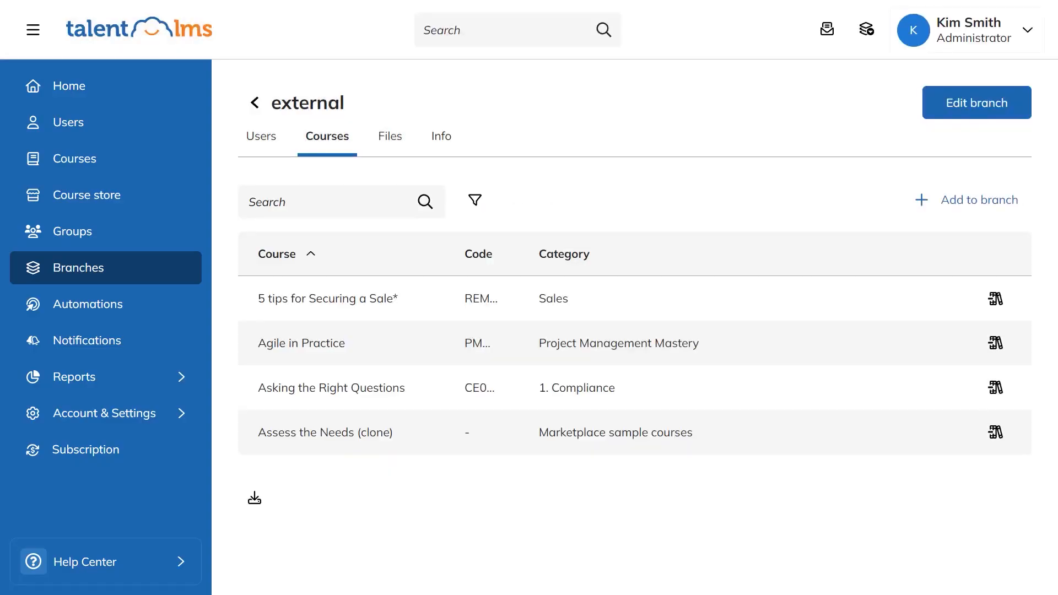
{"action": "left_click", "coordinate": [975, 102]}
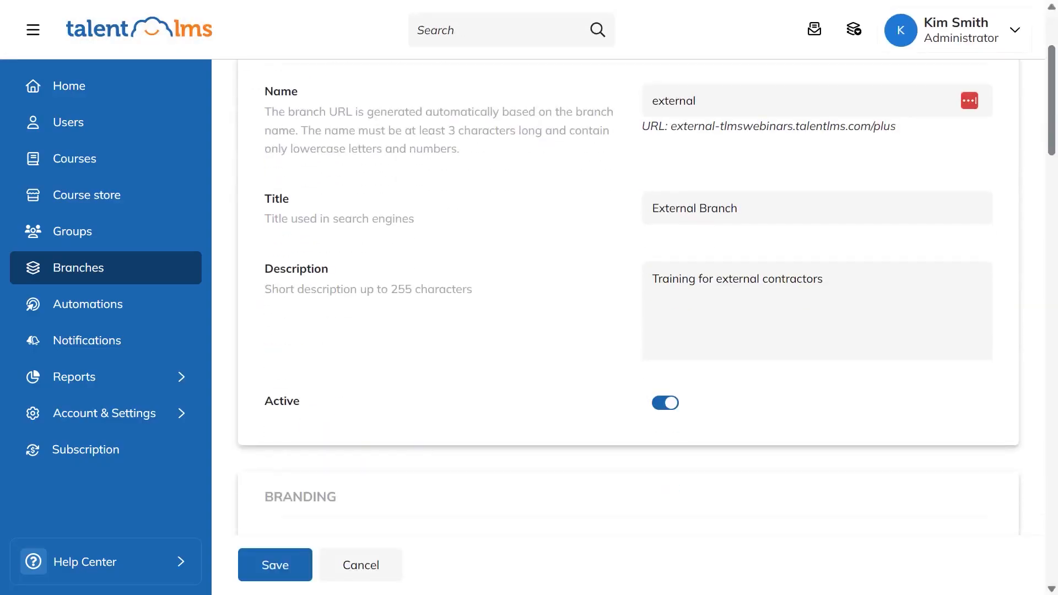
{"action": "scroll", "scroll_direction": "down", "scroll_amount": 3}
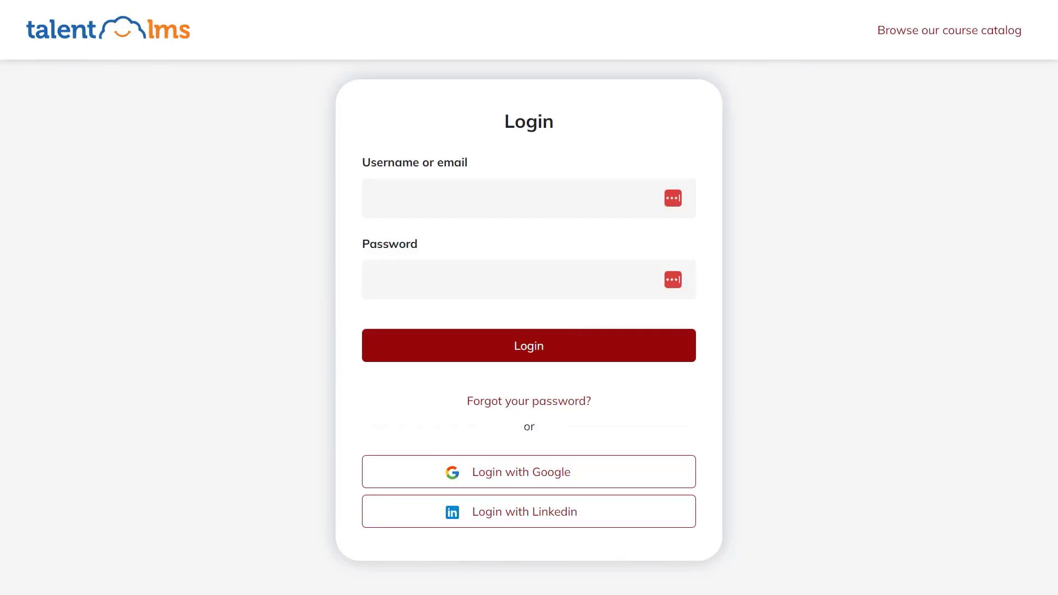
Log in as a learner on the branch portal and view the learner's branch and My groups.
{"action": "left_click", "coordinate": [528, 345]}
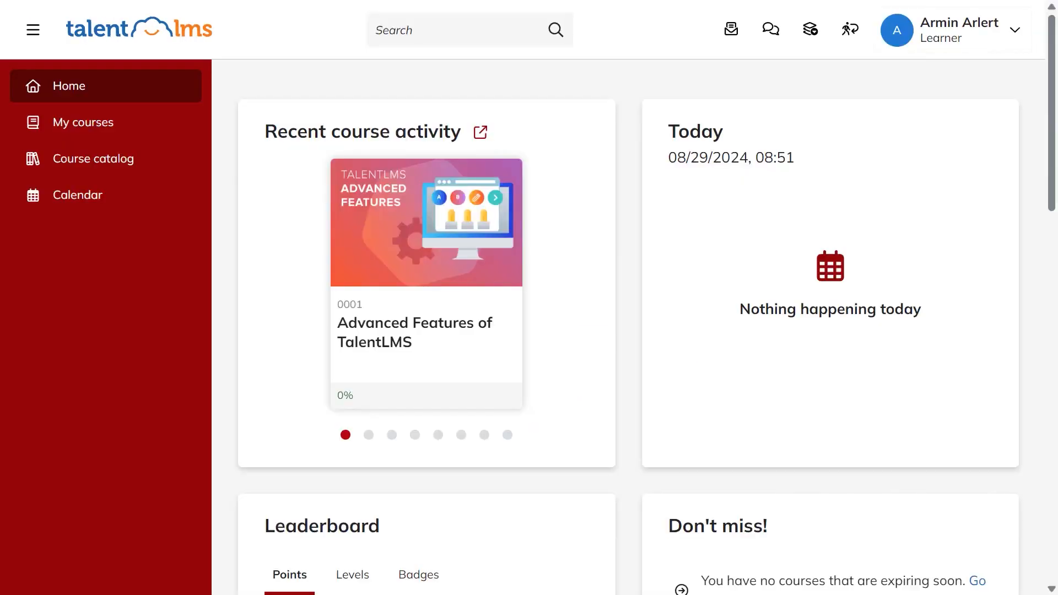
{"action": "left_click", "coordinate": [810, 29]}
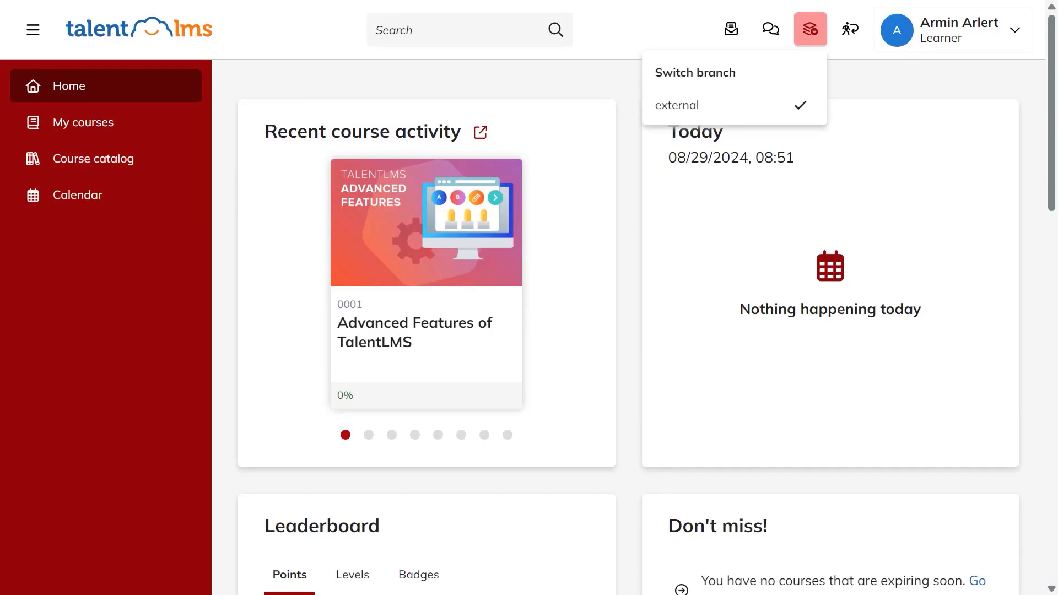
{"action": "left_click", "coordinate": [953, 29]}
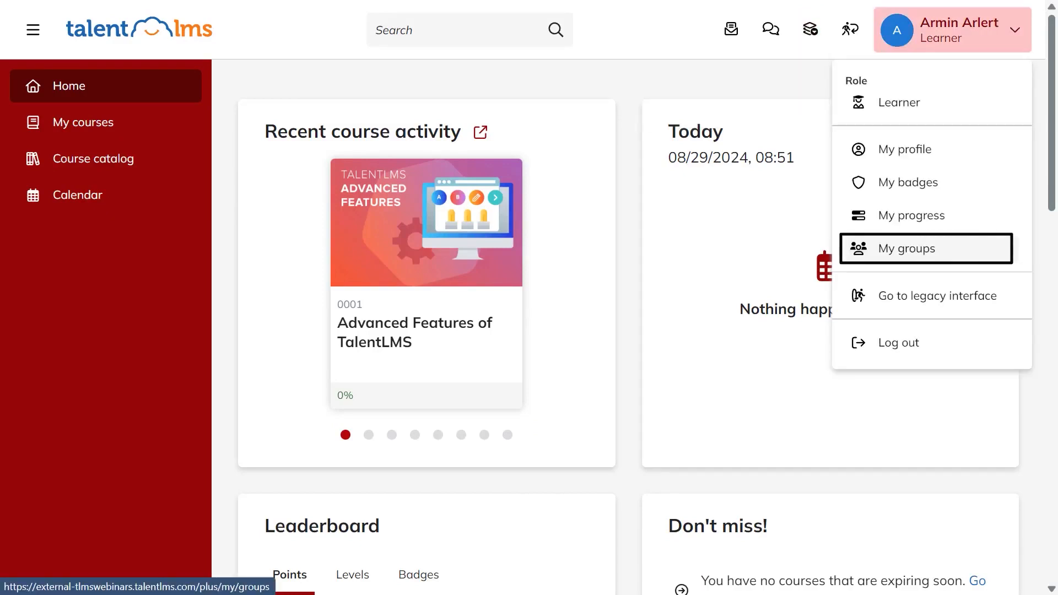
{"action": "left_click", "coordinate": [95, 159]}
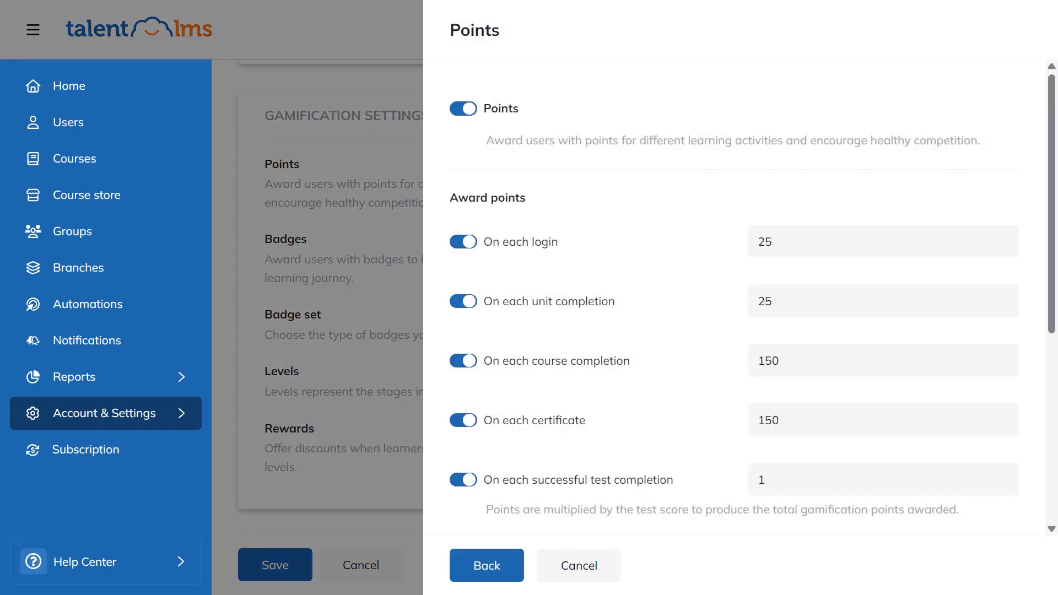
In Gamification Badges, switch the default badge set from Colorful to Space lab.
{"action": "left_click", "coordinate": [486, 565]}
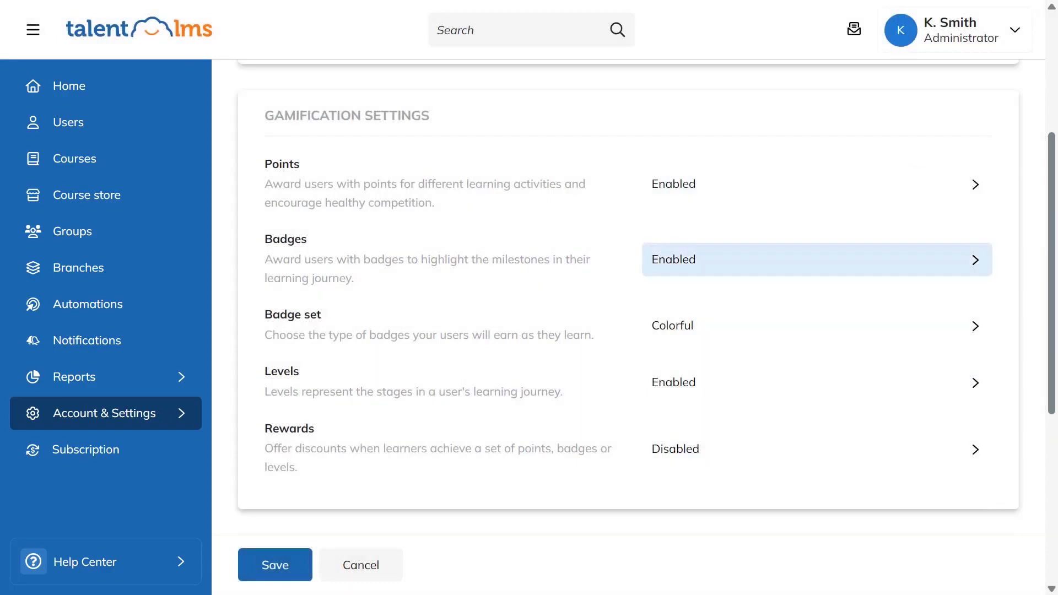
{"action": "left_click", "coordinate": [815, 260]}
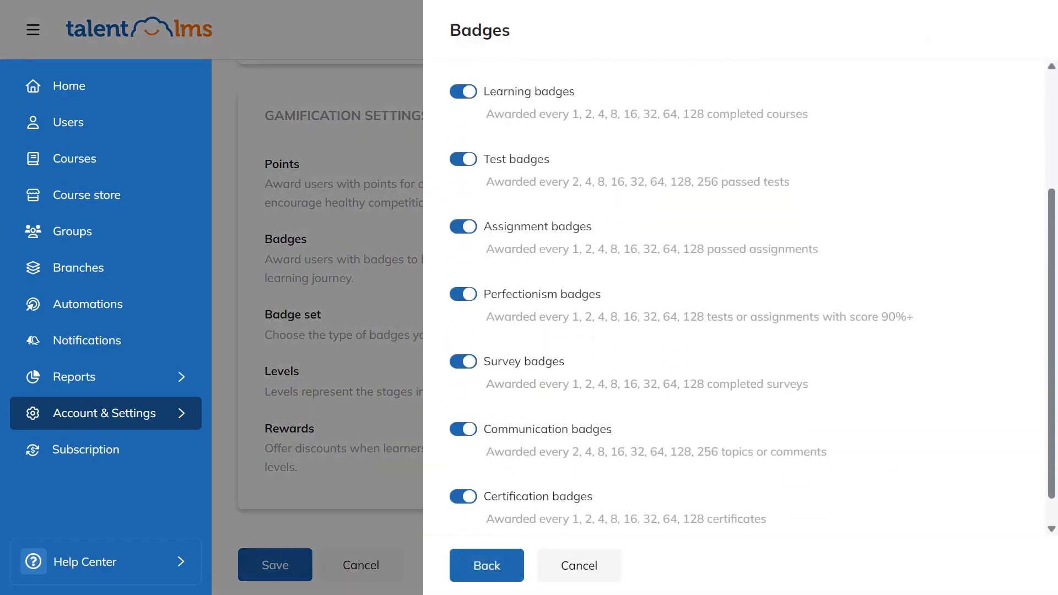
{"action": "left_click", "coordinate": [487, 566]}
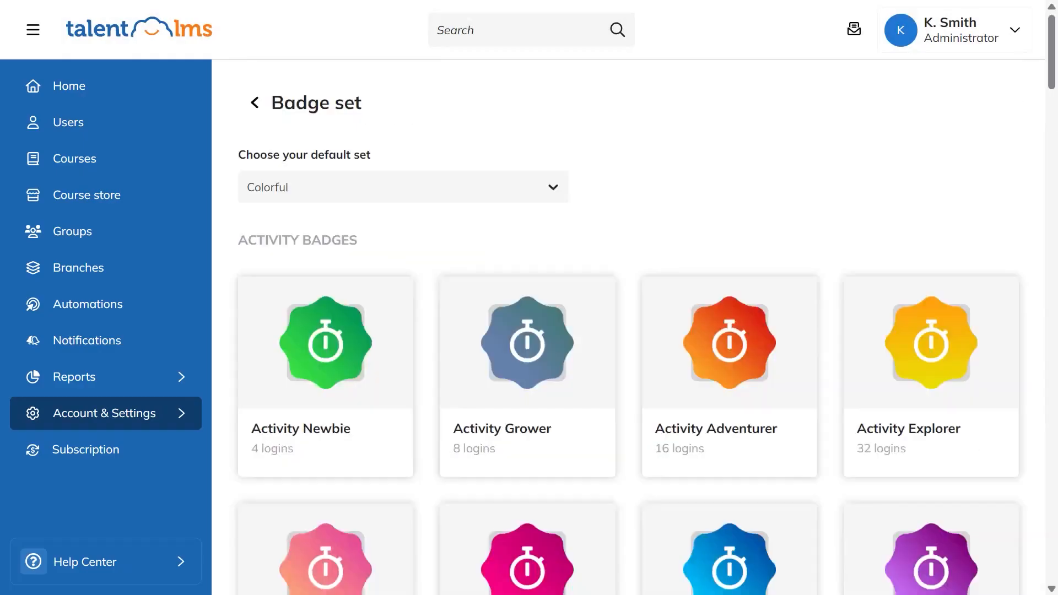
{"action": "left_click", "coordinate": [402, 187]}
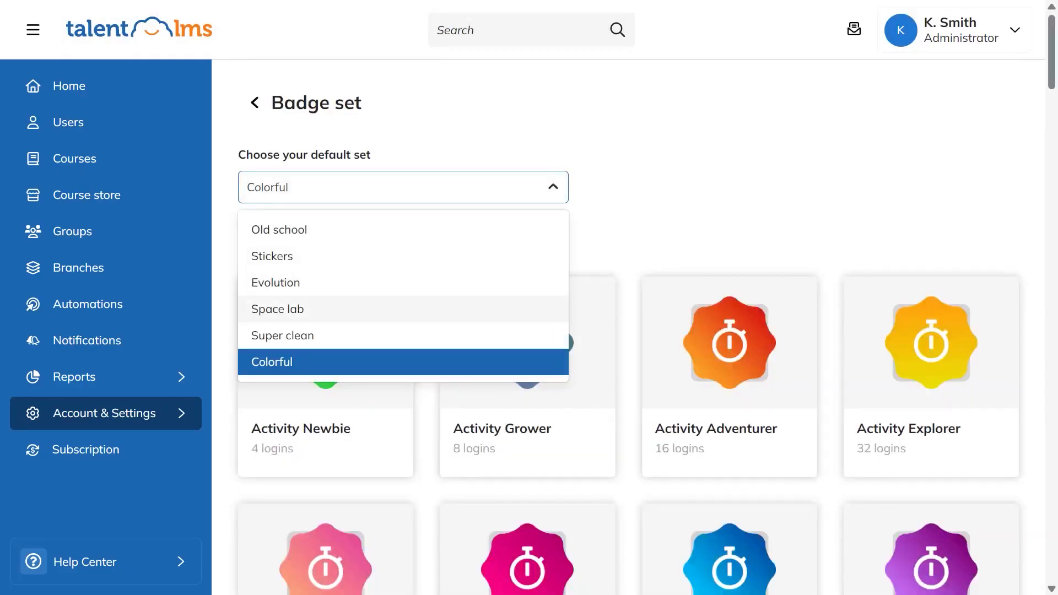
{"action": "left_click", "coordinate": [278, 309]}
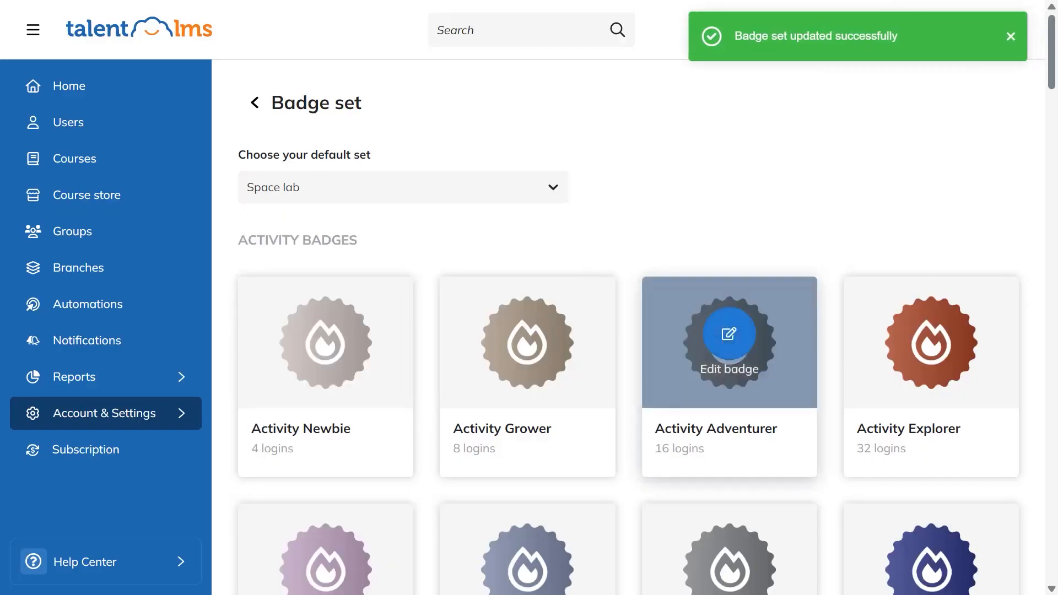
{"action": "left_click", "coordinate": [729, 333]}
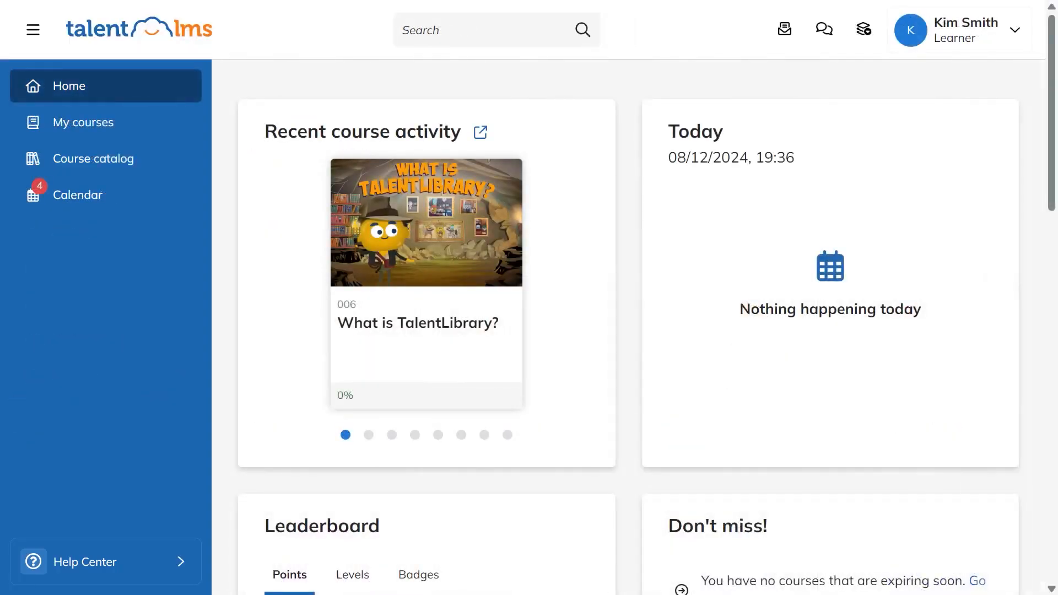
Switch to the learner view to see the Home dashboard's course activity and leaderboard.
{"action": "left_click", "coordinate": [958, 30]}
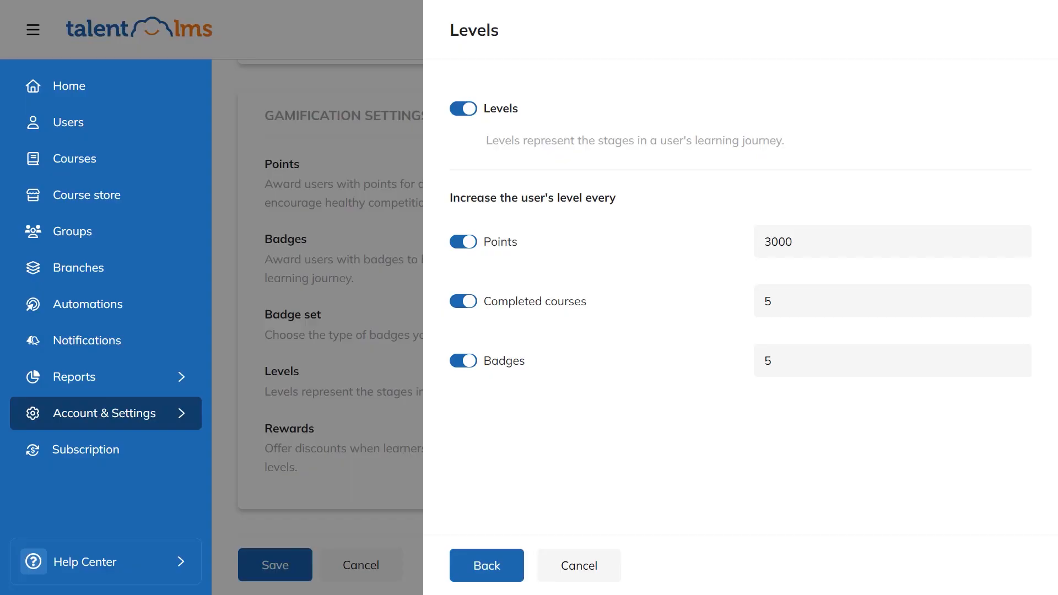
Enable Show courses in the Gamification Leaderboard settings.
{"action": "left_click", "coordinate": [486, 566]}
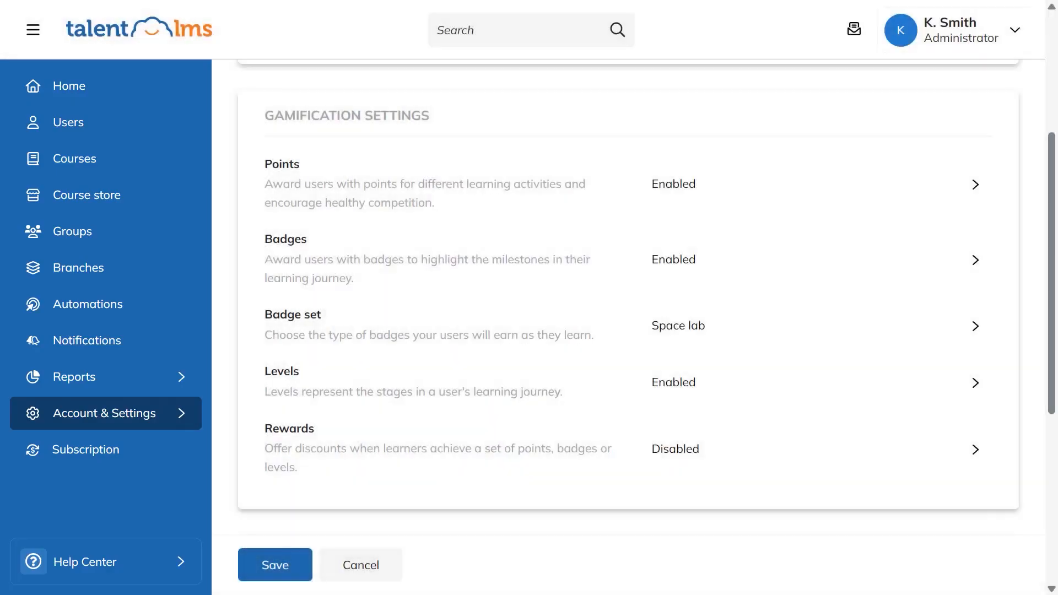
{"action": "scroll", "scroll_direction": "down", "scroll_amount": 3}
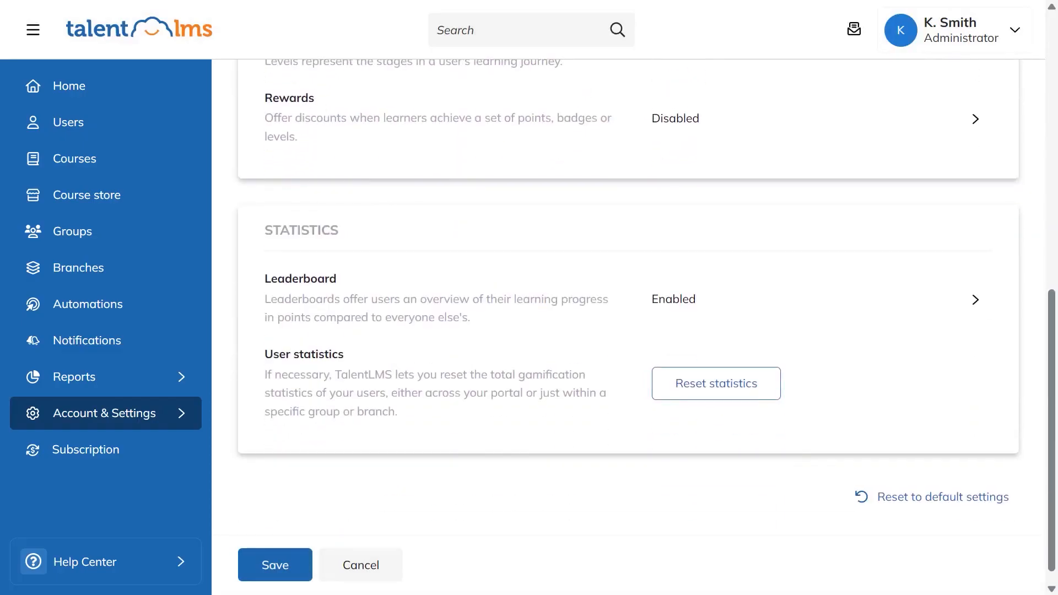
{"action": "left_click", "coordinate": [973, 298]}
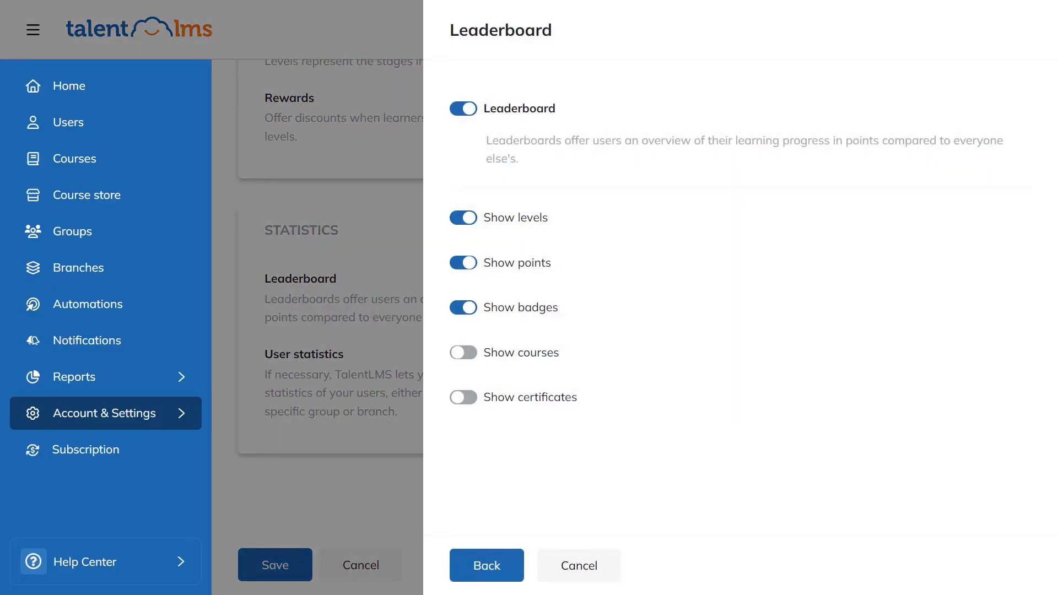
{"action": "left_click", "coordinate": [462, 353]}
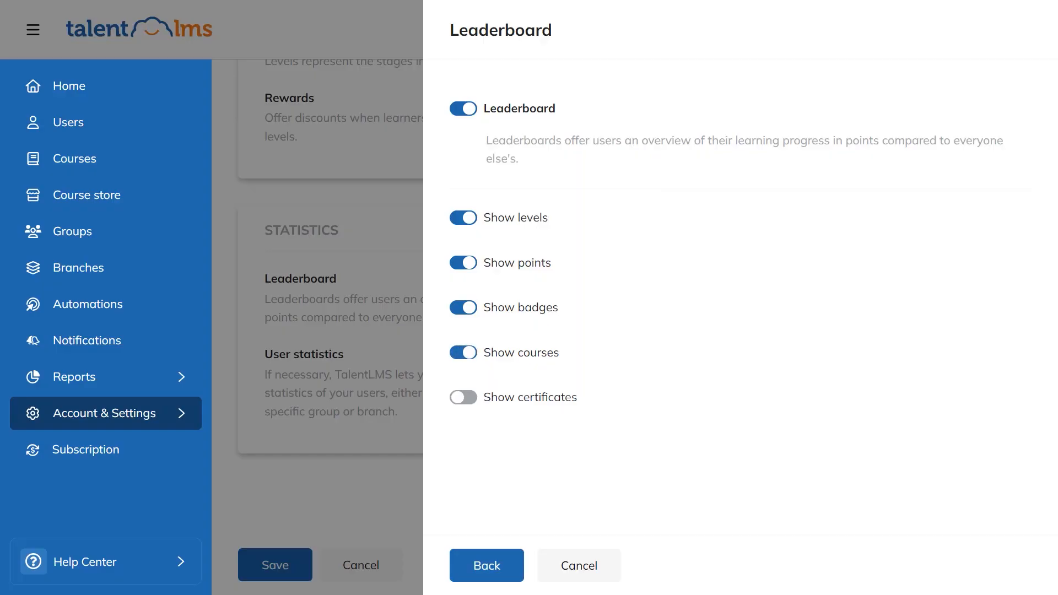
Return to Gamification settings and look at the Reset statistics dialog without resetting.
{"action": "left_click", "coordinate": [486, 565]}
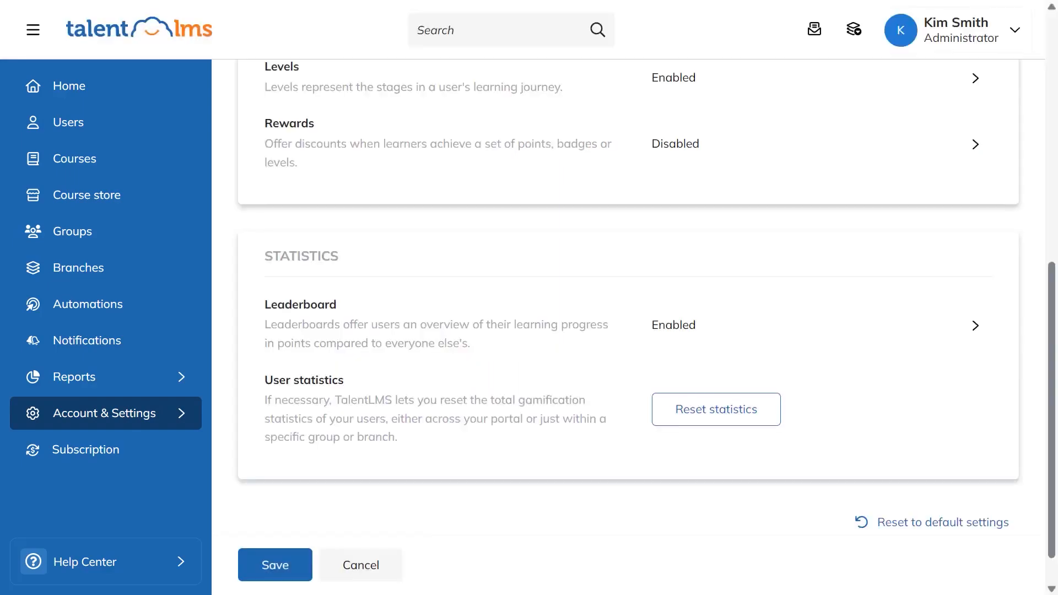
{"action": "mouse_move", "coordinate": [716, 409]}
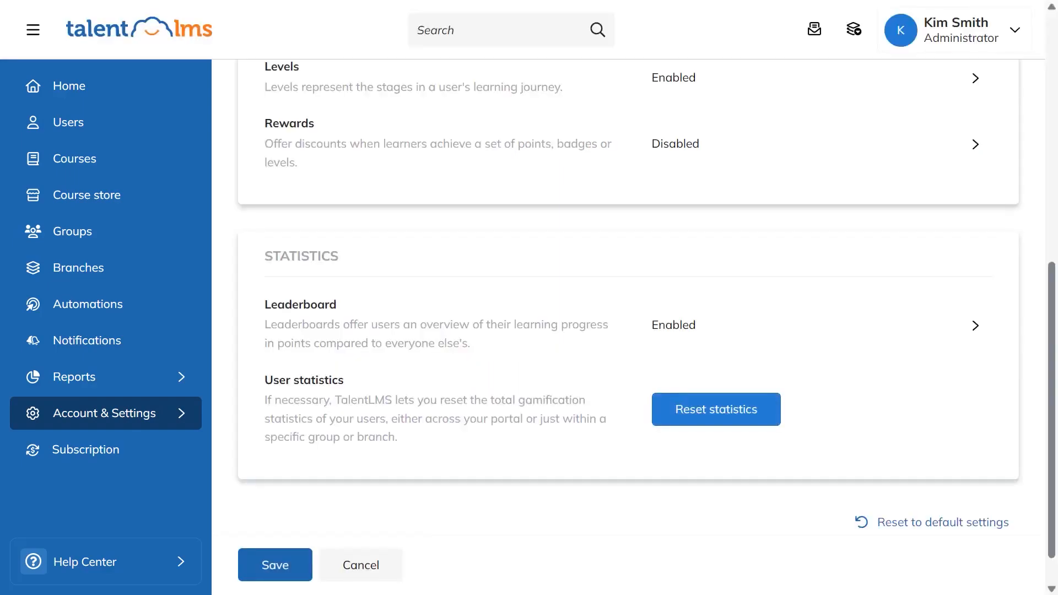
{"action": "left_click", "coordinate": [715, 409]}
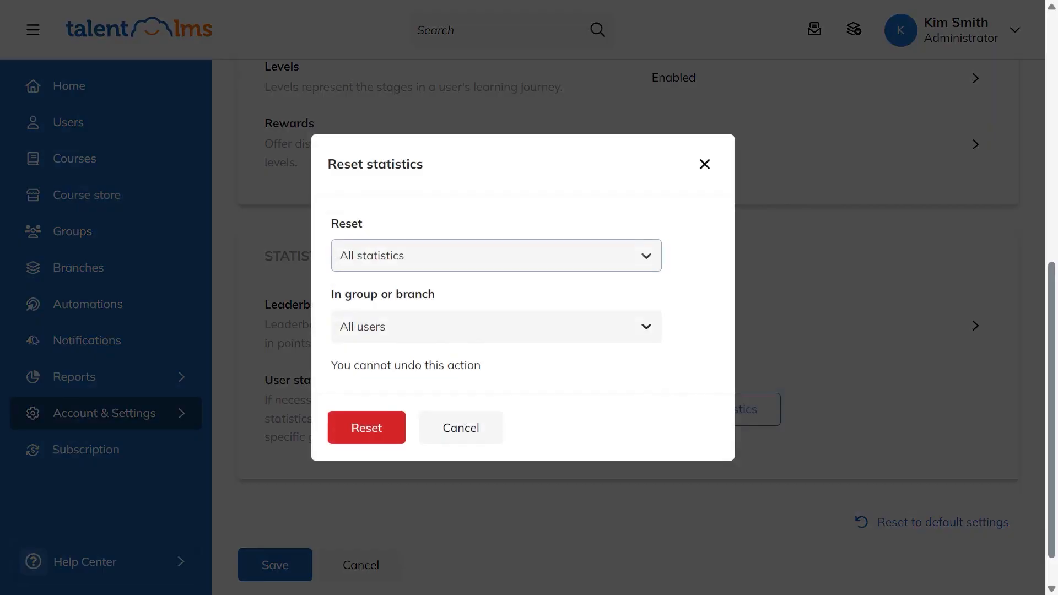
{"action": "left_click", "coordinate": [495, 255]}
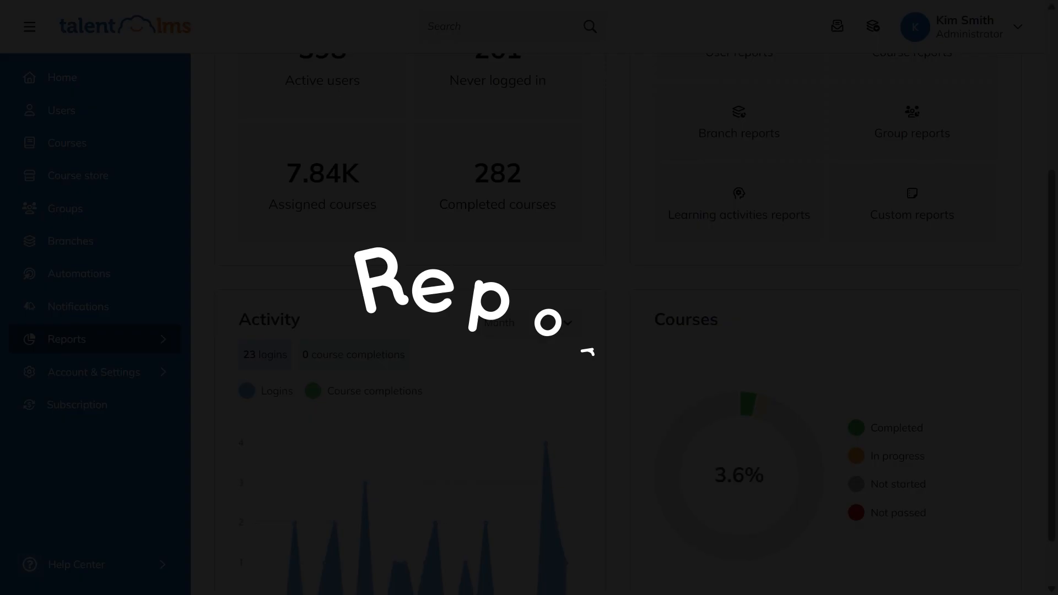
From Reports, open the Learning activities report of tests and assignments.
{"action": "left_click", "coordinate": [528, 322]}
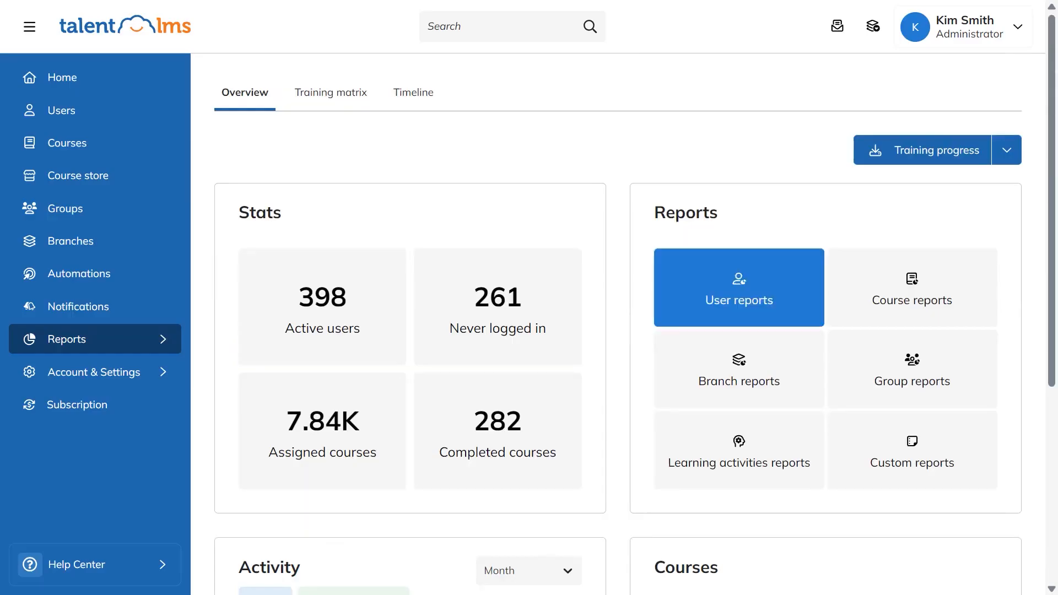
{"action": "left_click", "coordinate": [912, 369]}
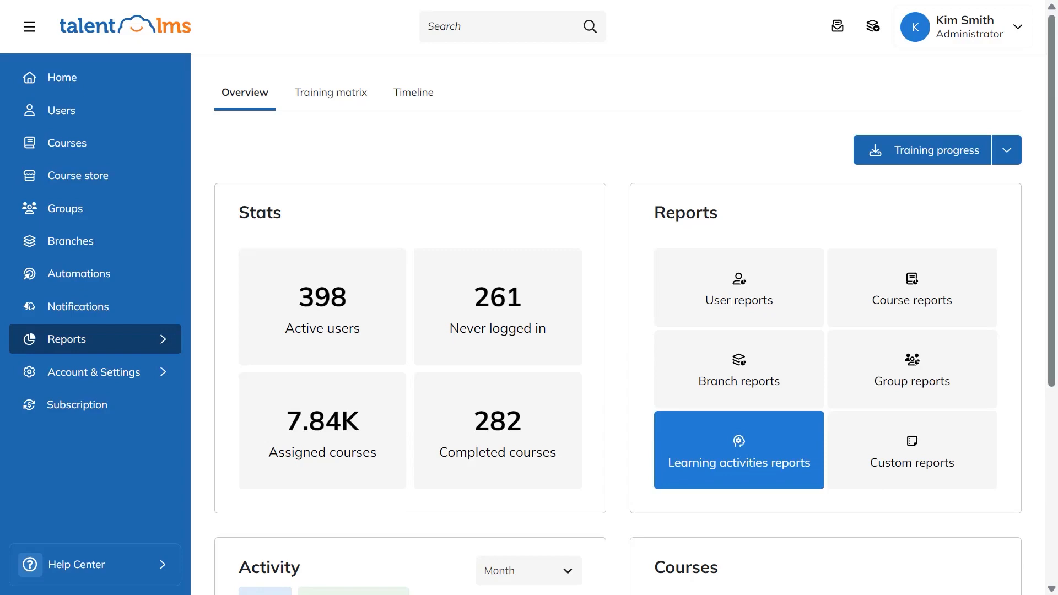
{"action": "left_click", "coordinate": [739, 450]}
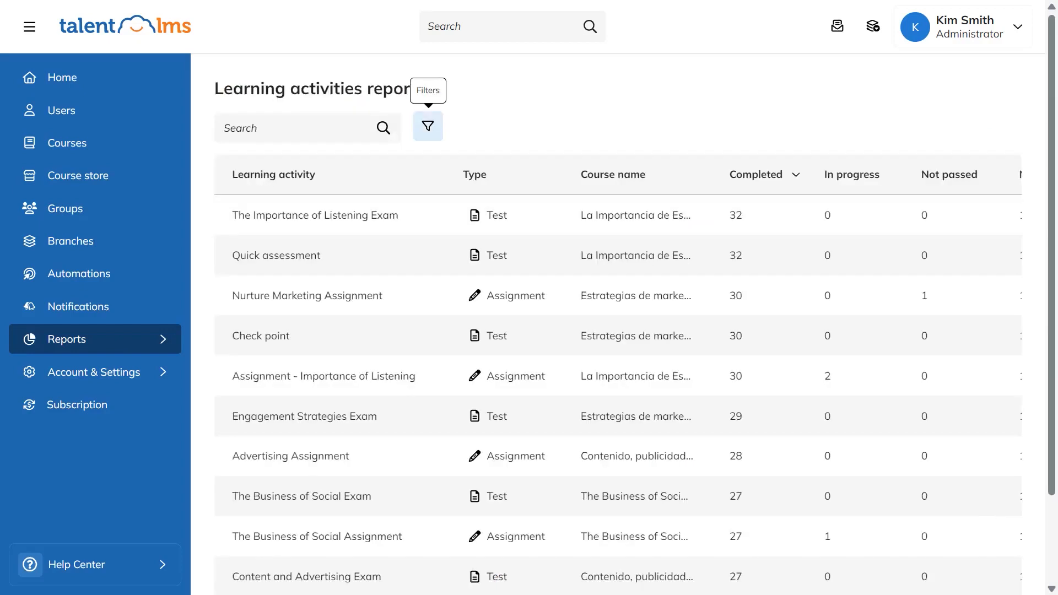
Filter to tests, view the Test analysis for The Importance of Listening Exam, then go back to Reports.
{"action": "left_click", "coordinate": [428, 127]}
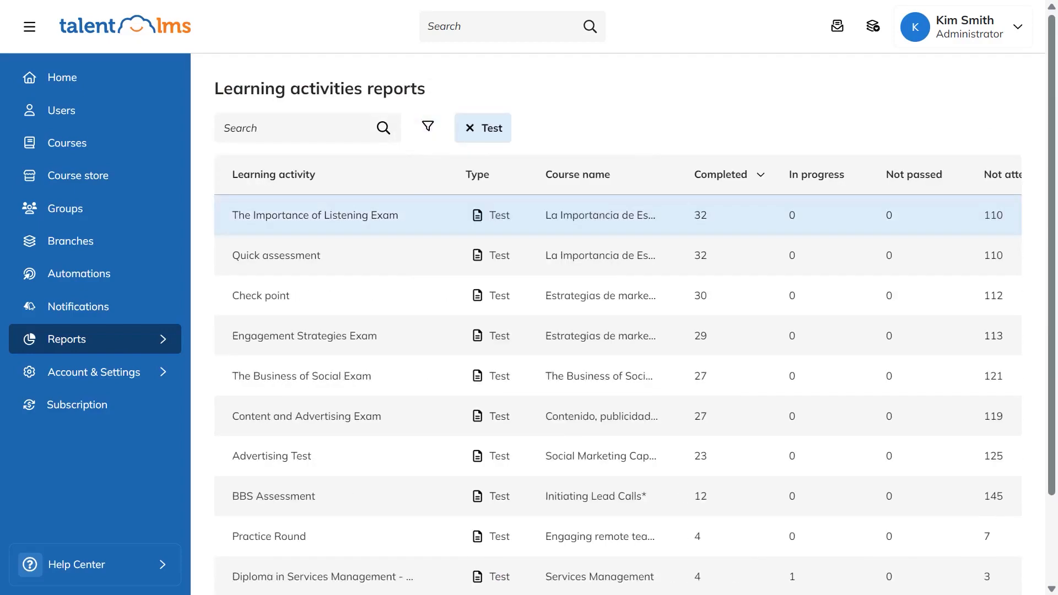
{"action": "left_click", "coordinate": [314, 215]}
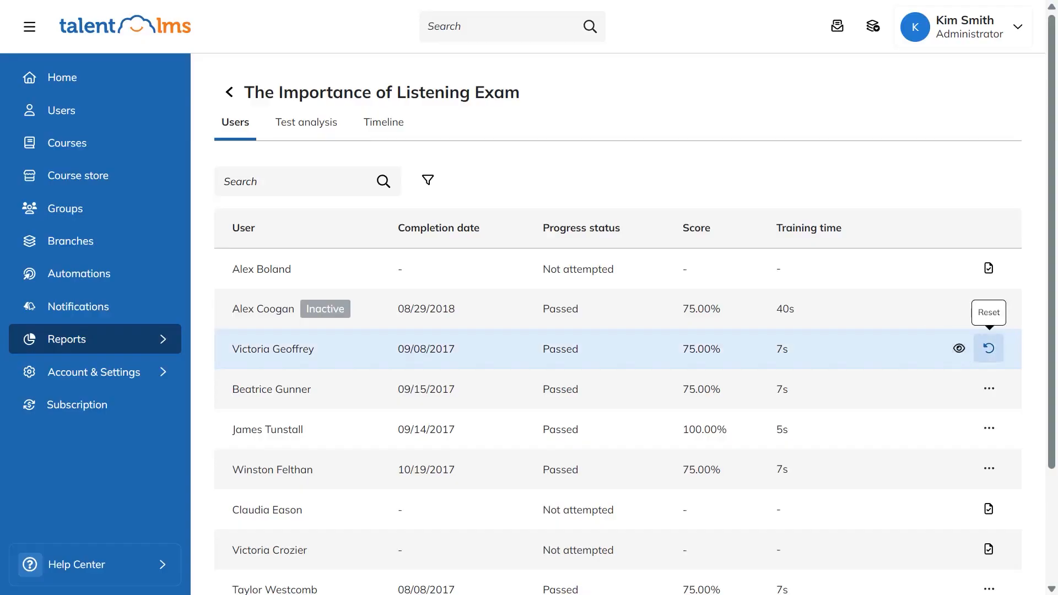
{"action": "left_click", "coordinate": [305, 122]}
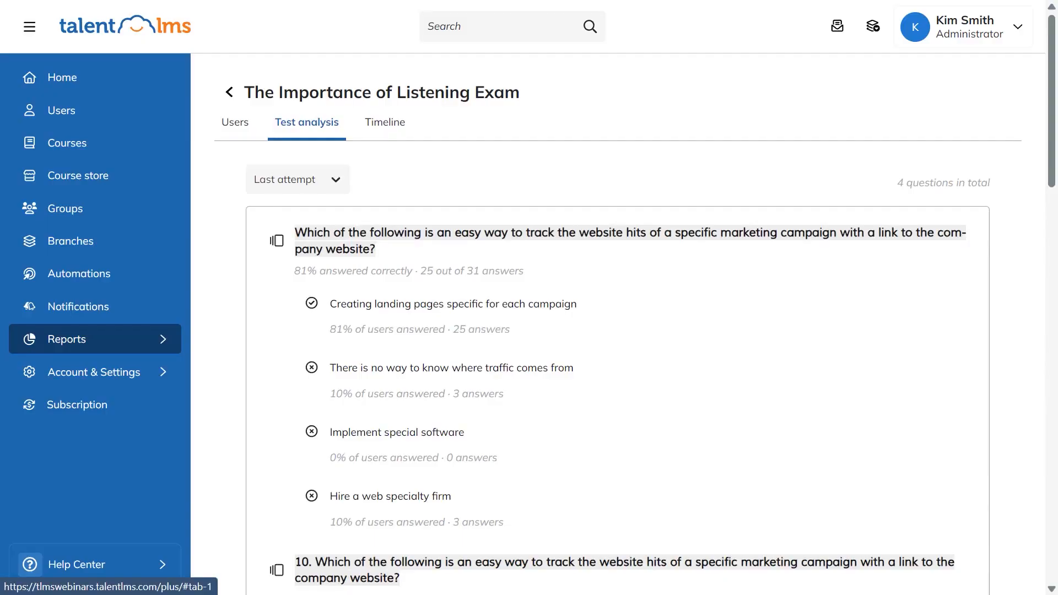
{"action": "left_click", "coordinate": [65, 339]}
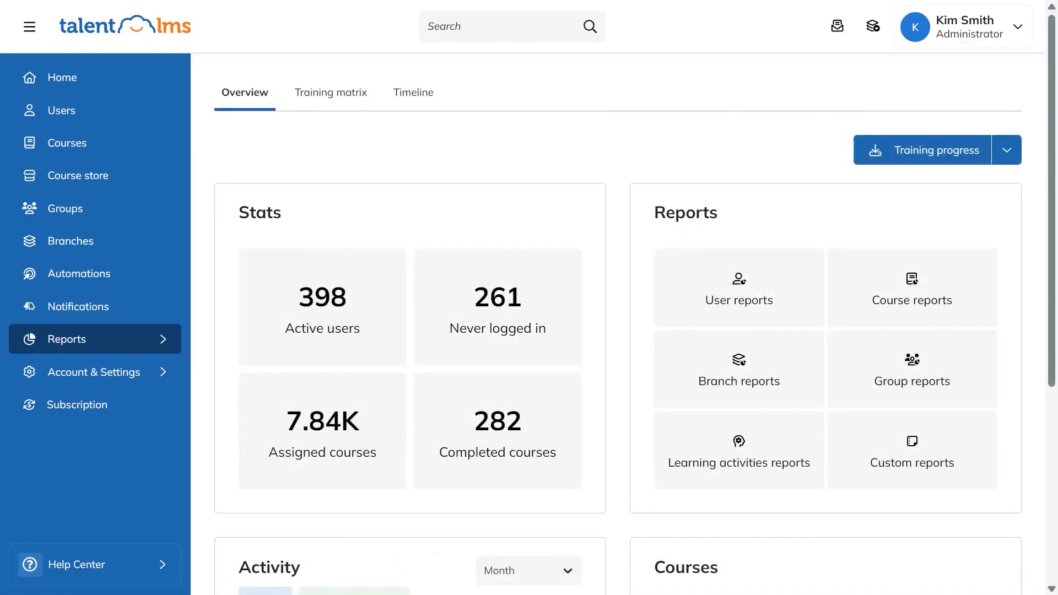
{"action": "left_click", "coordinate": [1007, 150]}
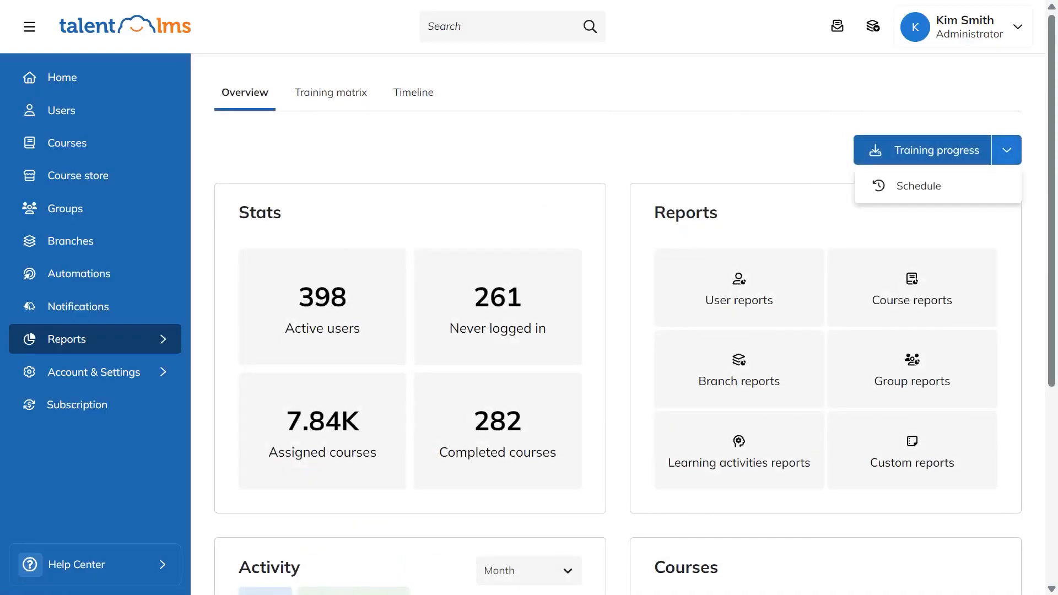
{"action": "left_click", "coordinate": [919, 185]}
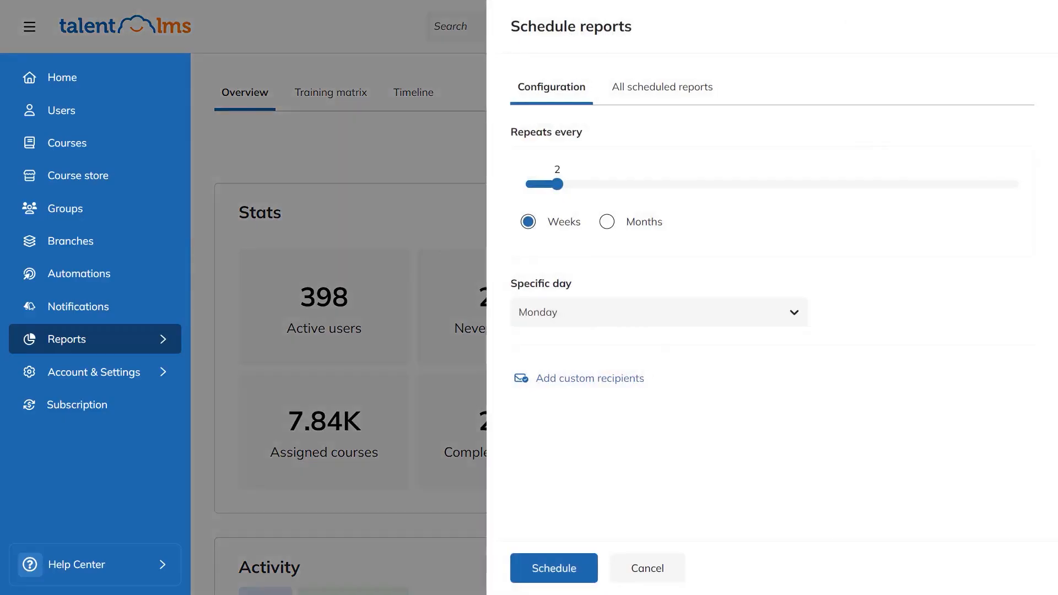
{"action": "left_click", "coordinate": [589, 378]}
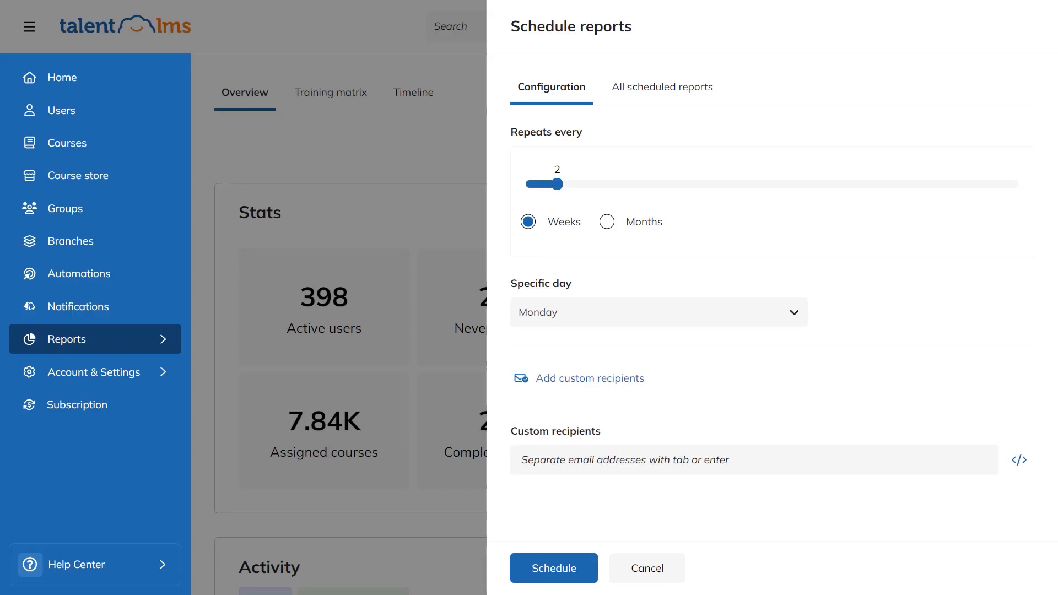
{"action": "left_click", "coordinate": [662, 86]}
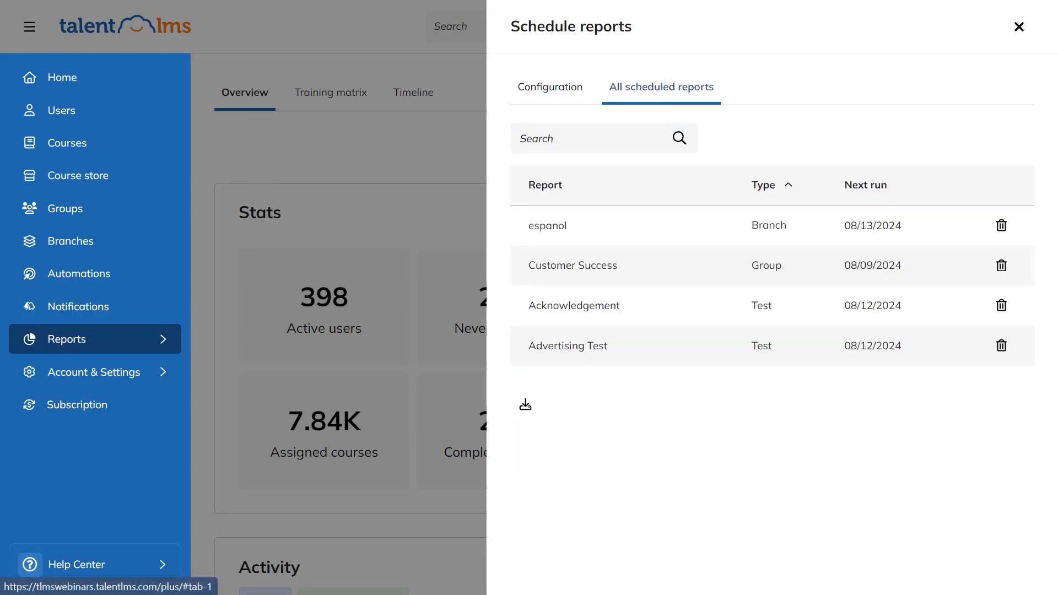
{"action": "left_click", "coordinate": [1019, 26]}
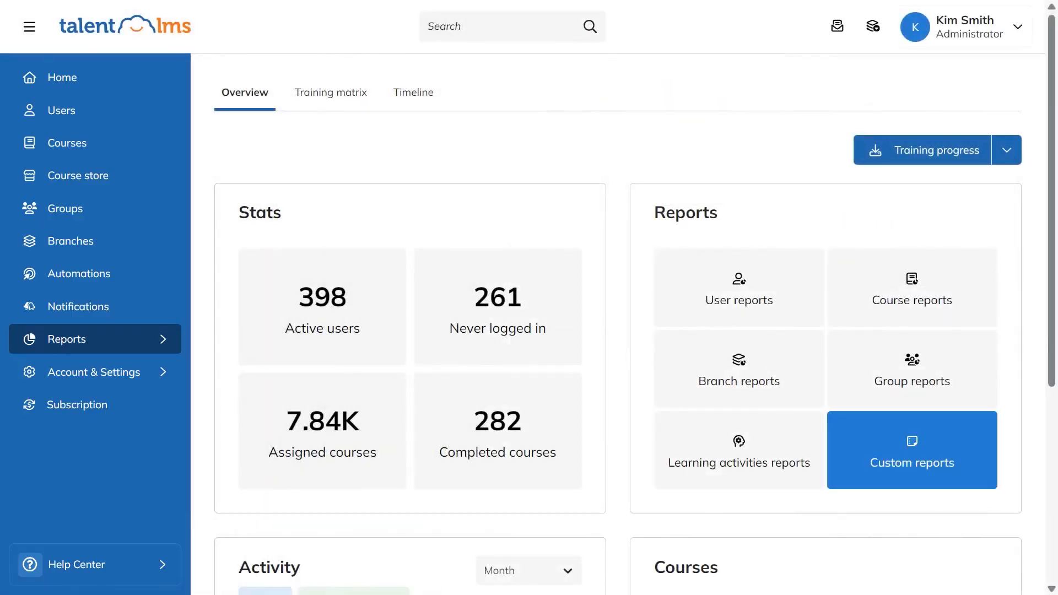
Save a Specific users custom report 'Active Users' with rules Are active and Have the course.
{"action": "left_click", "coordinate": [912, 450]}
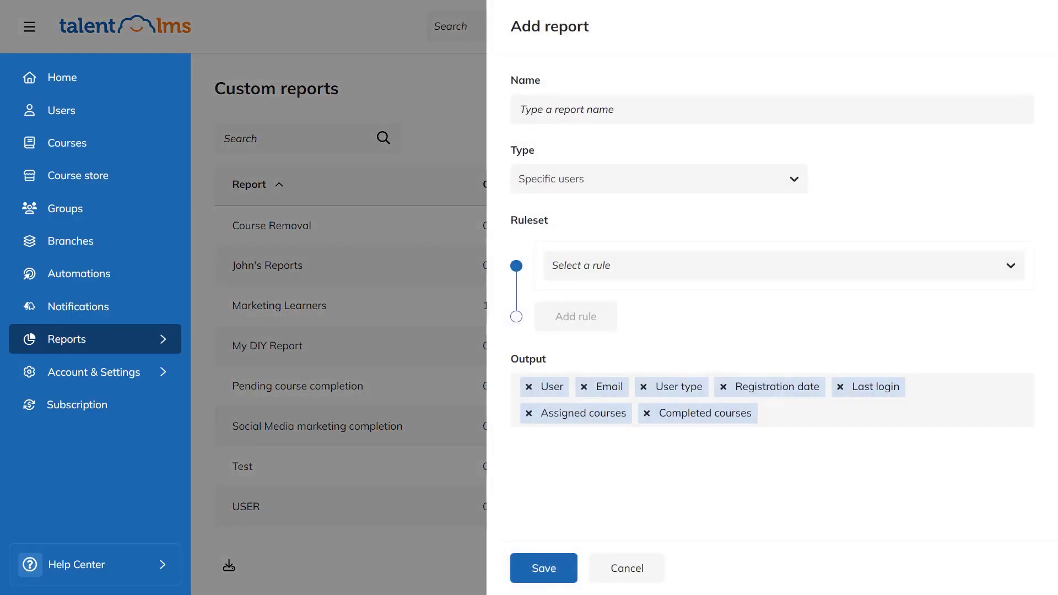
{"action": "type", "text": "Active Users"}
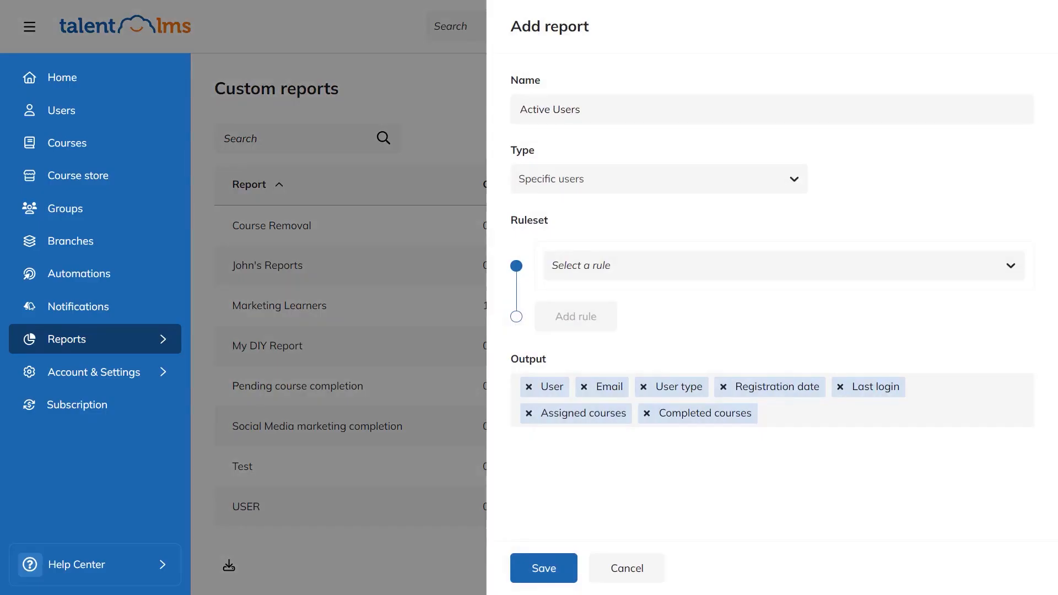
{"action": "left_click", "coordinate": [659, 179]}
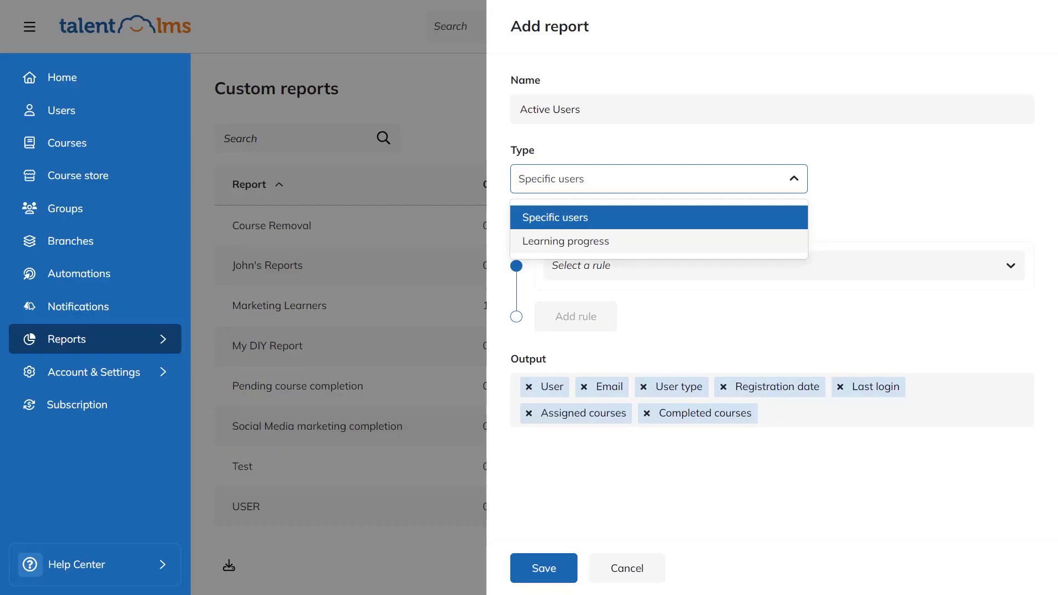
{"action": "left_click", "coordinate": [776, 265]}
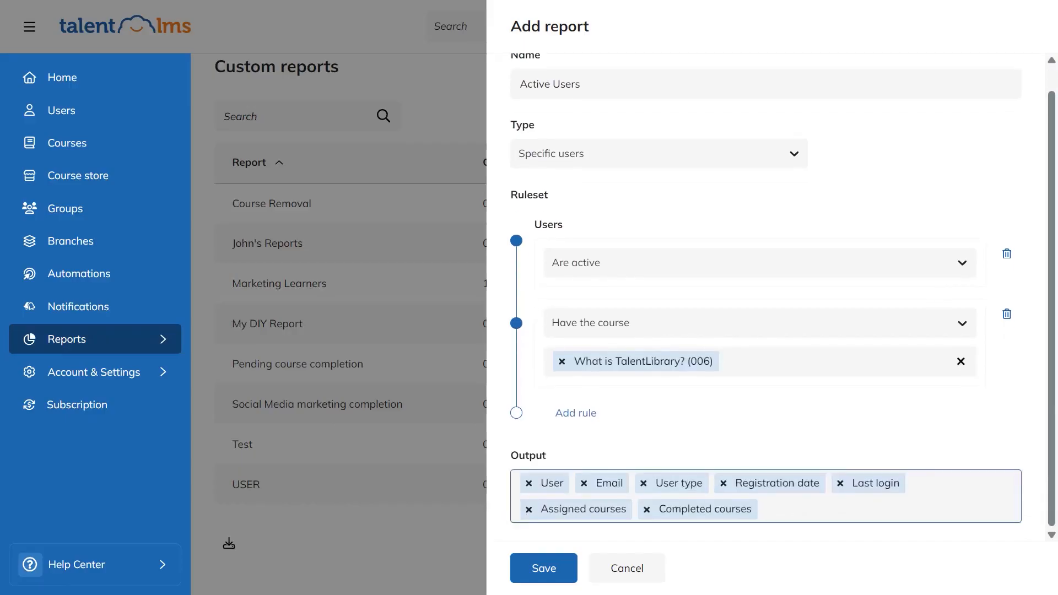
{"action": "left_click", "coordinate": [543, 568]}
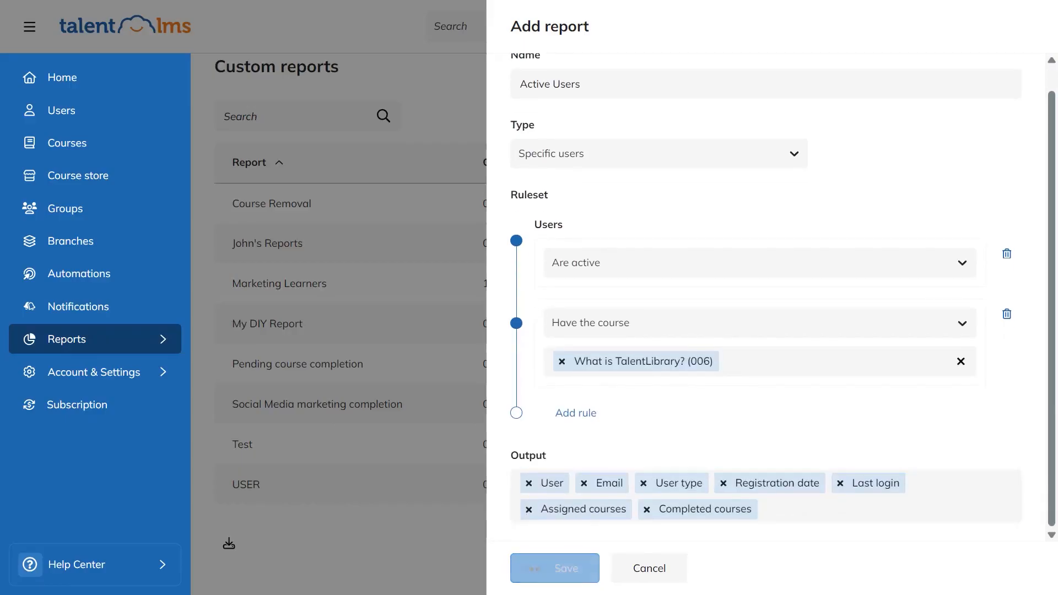
{"action": "left_click", "coordinate": [555, 568]}
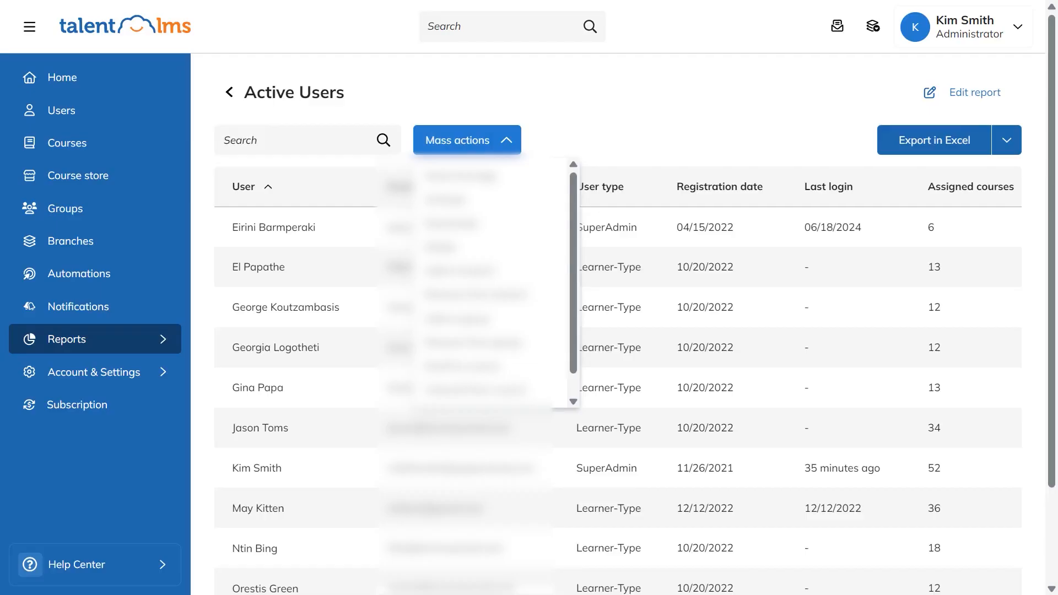
View the Training matrix of users against courses from the Reports overview.
{"action": "left_click", "coordinate": [229, 93]}
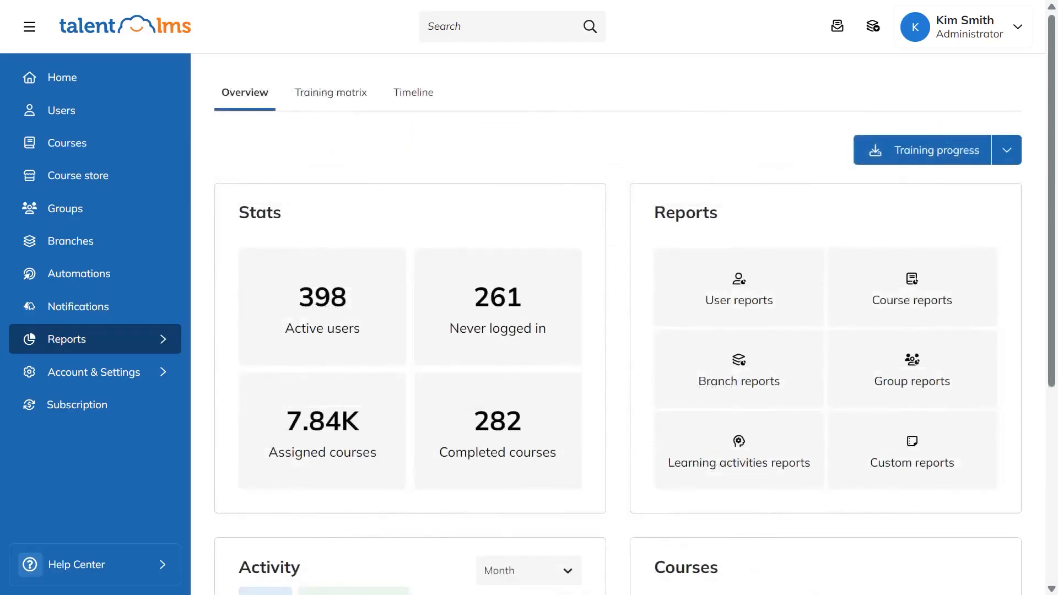
{"action": "left_click", "coordinate": [330, 93]}
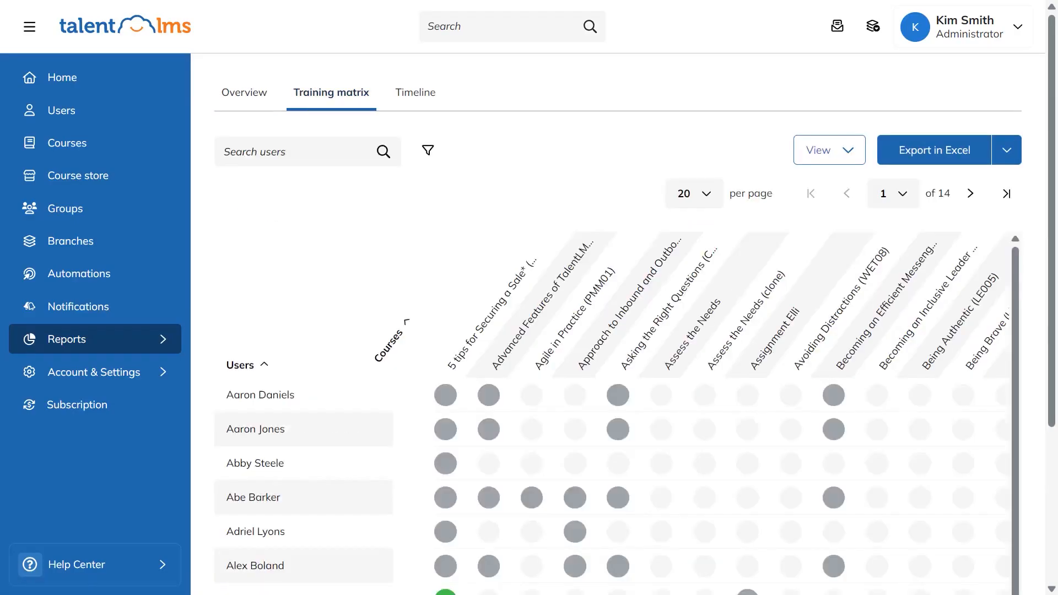
{"action": "scroll", "scroll_direction": "down", "scroll_amount": 3}
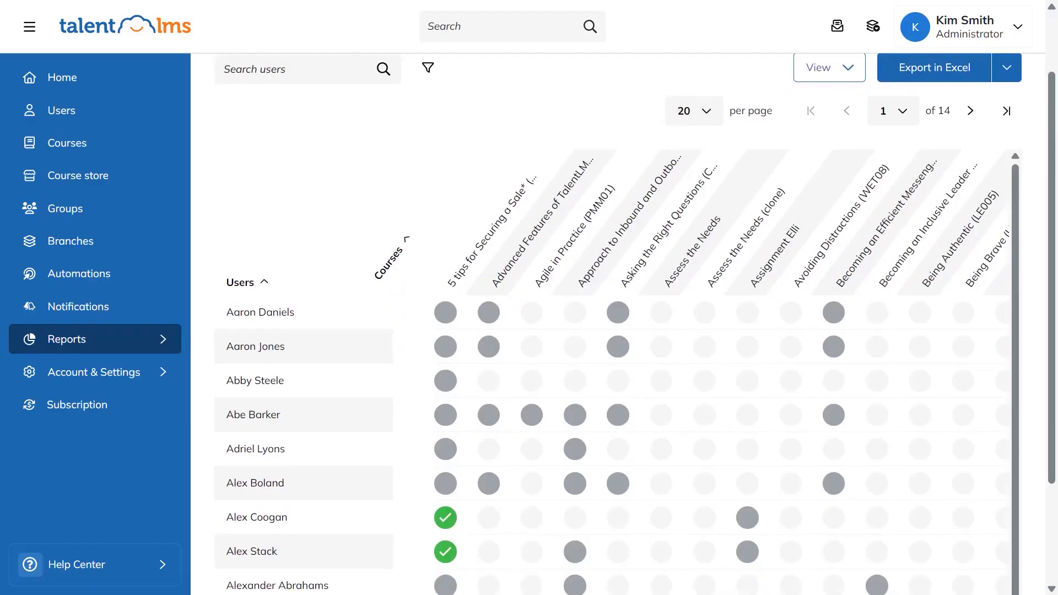
{"action": "left_click", "coordinate": [411, 93]}
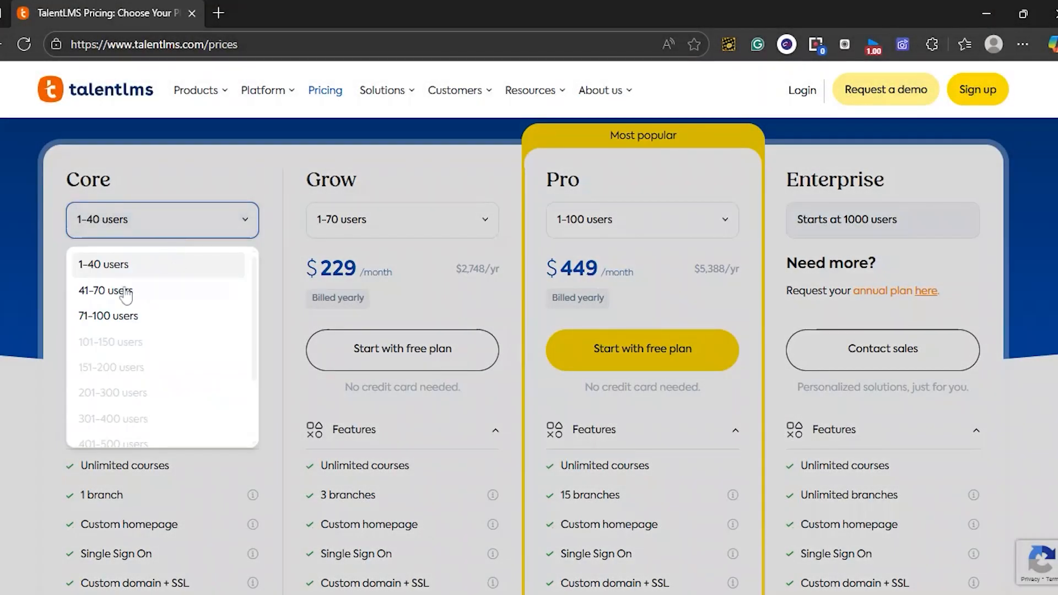
Set the Core plan to 71–100 users and toggle TalentLibrary on and off to compare prices.
{"action": "left_click", "coordinate": [108, 317]}
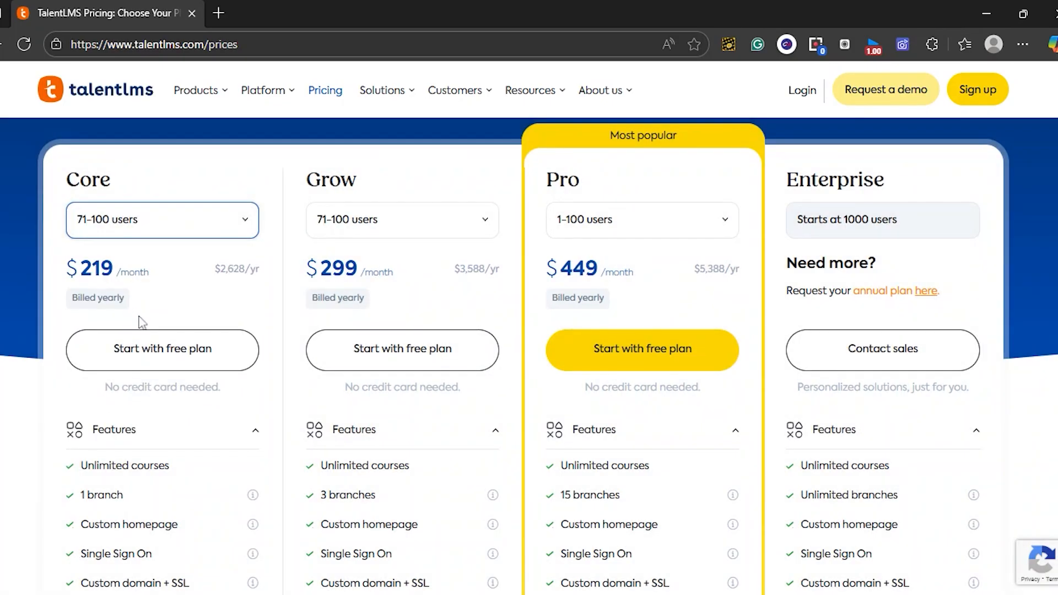
{"action": "left_click", "coordinate": [401, 220]}
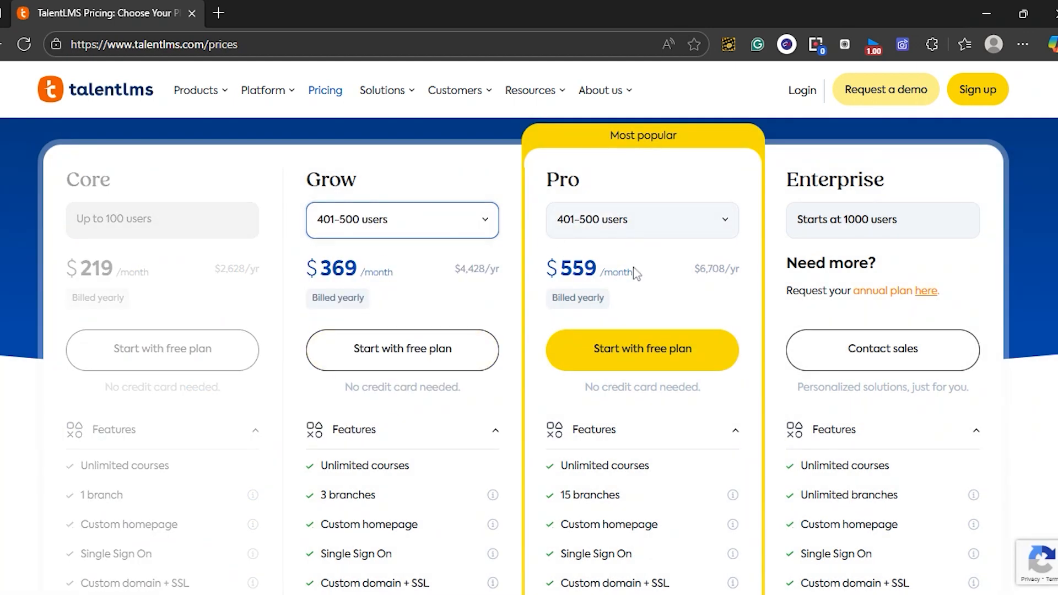
{"action": "mouse_move", "coordinate": [642, 267]}
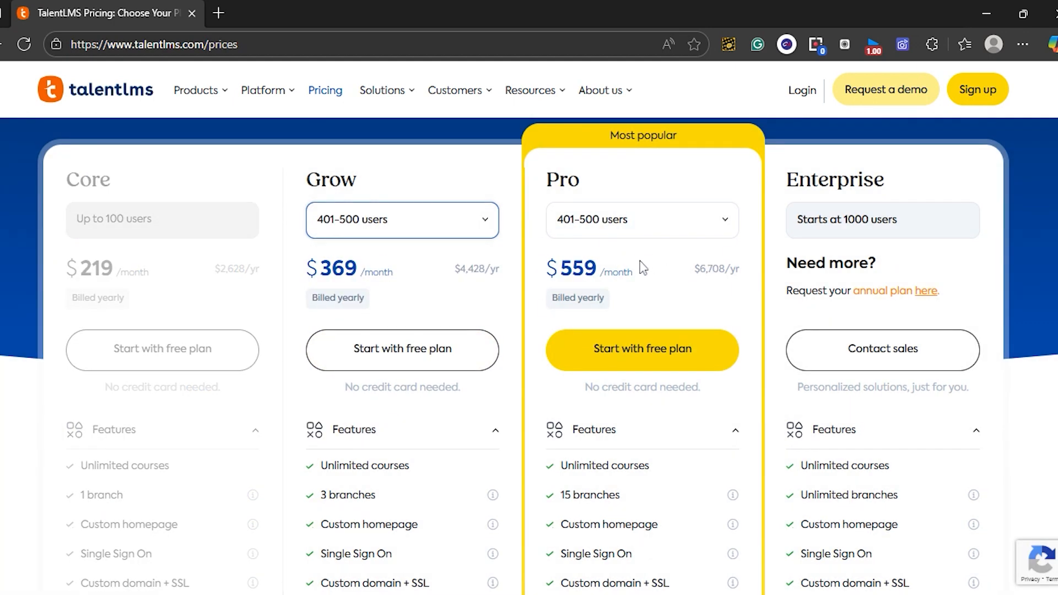
{"action": "left_click", "coordinate": [401, 355]}
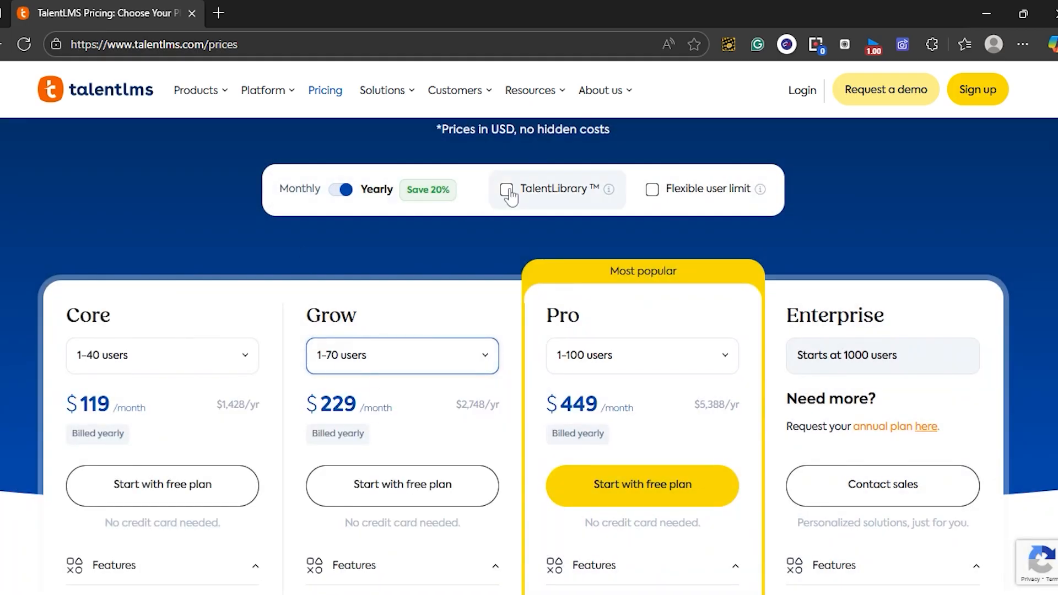
{"action": "left_click", "coordinate": [506, 189]}
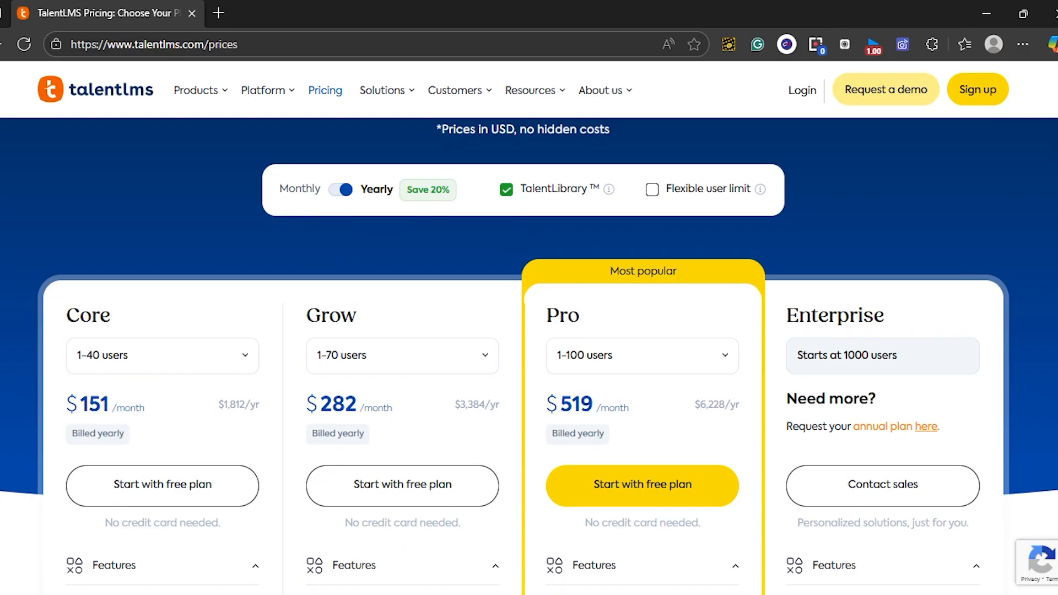
{"action": "left_click", "coordinate": [506, 189]}
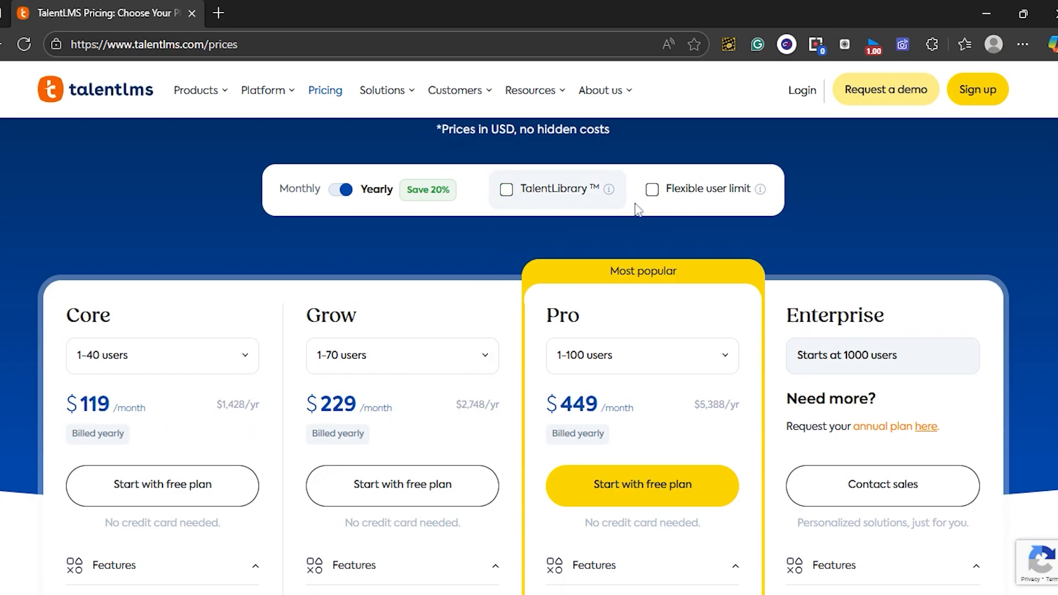
Toggle Flexible user limit pricing on and off, then review each plan's Features lists.
{"action": "left_click", "coordinate": [652, 188]}
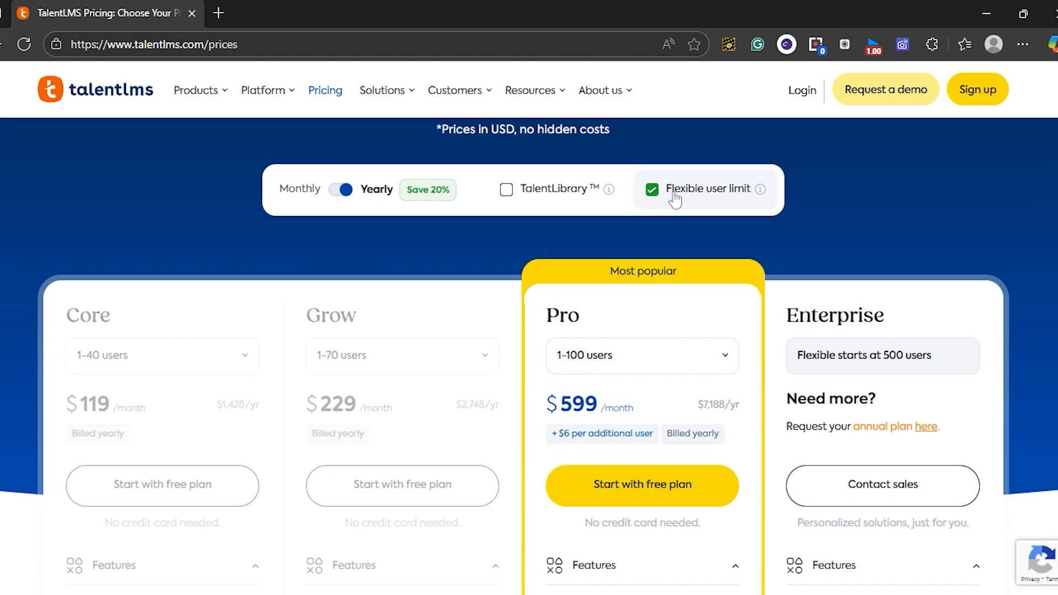
{"action": "mouse_move", "coordinate": [761, 189]}
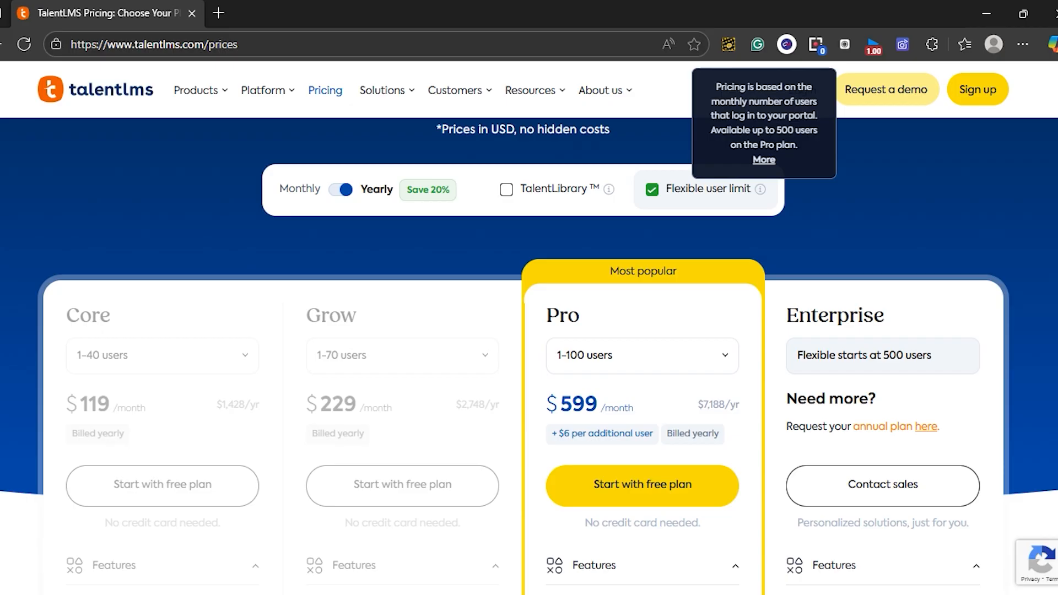
{"action": "left_click", "coordinate": [652, 188]}
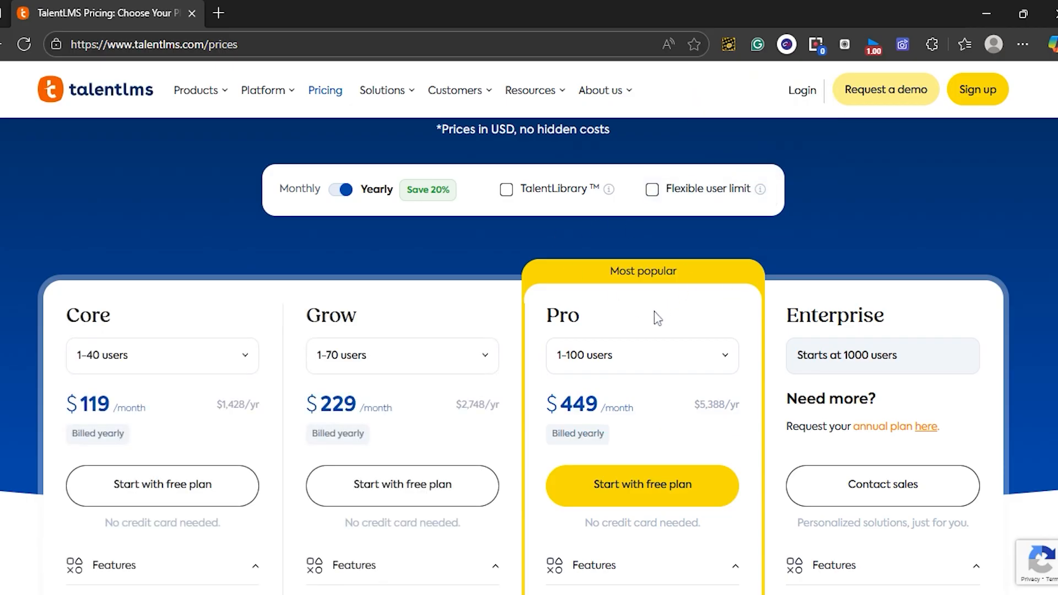
{"action": "scroll", "scroll_direction": "down", "scroll_amount": 3}
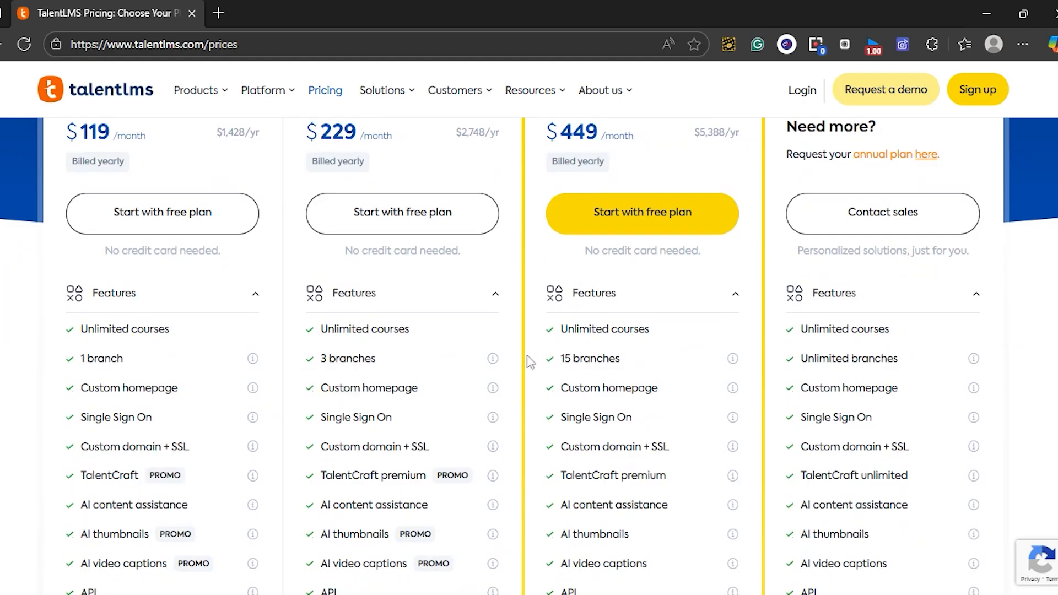
{"action": "scroll", "scroll_direction": "down", "scroll_amount": 3}
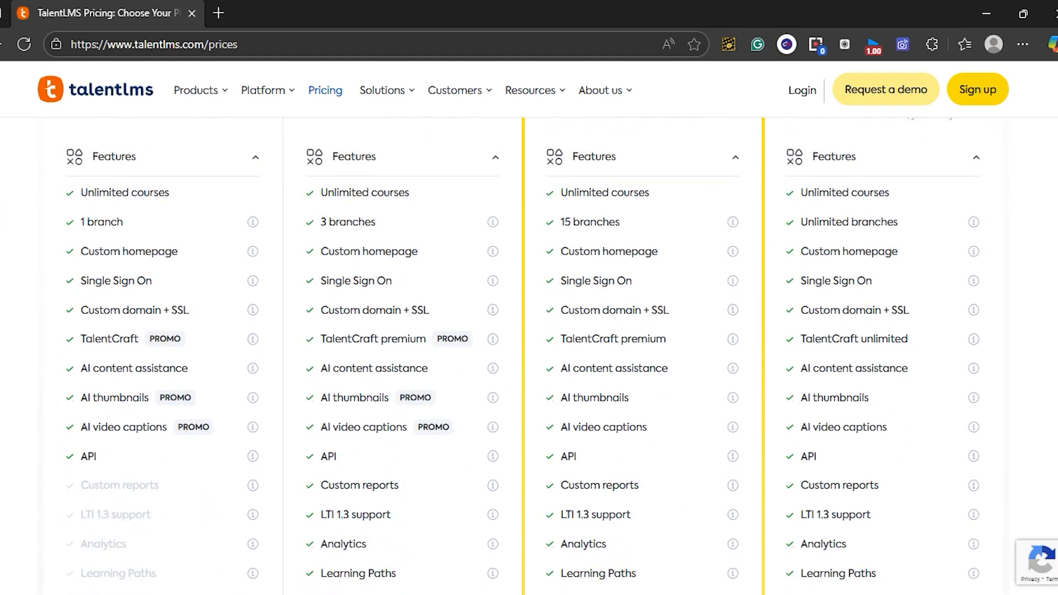
{"action": "scroll", "scroll_direction": "down", "scroll_amount": 3}
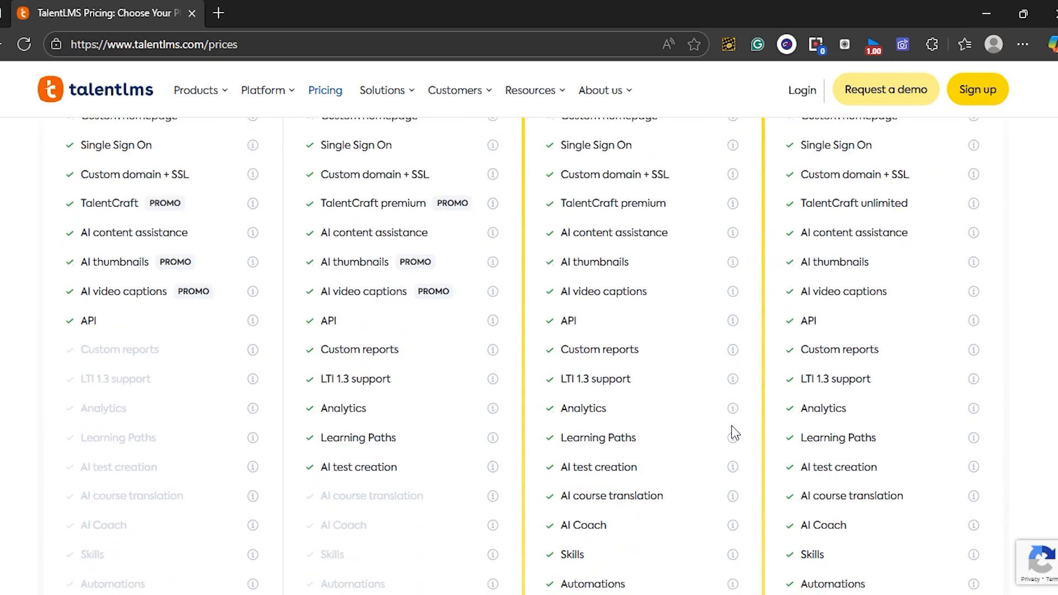
{"action": "scroll", "scroll_direction": "down", "scroll_amount": 3}
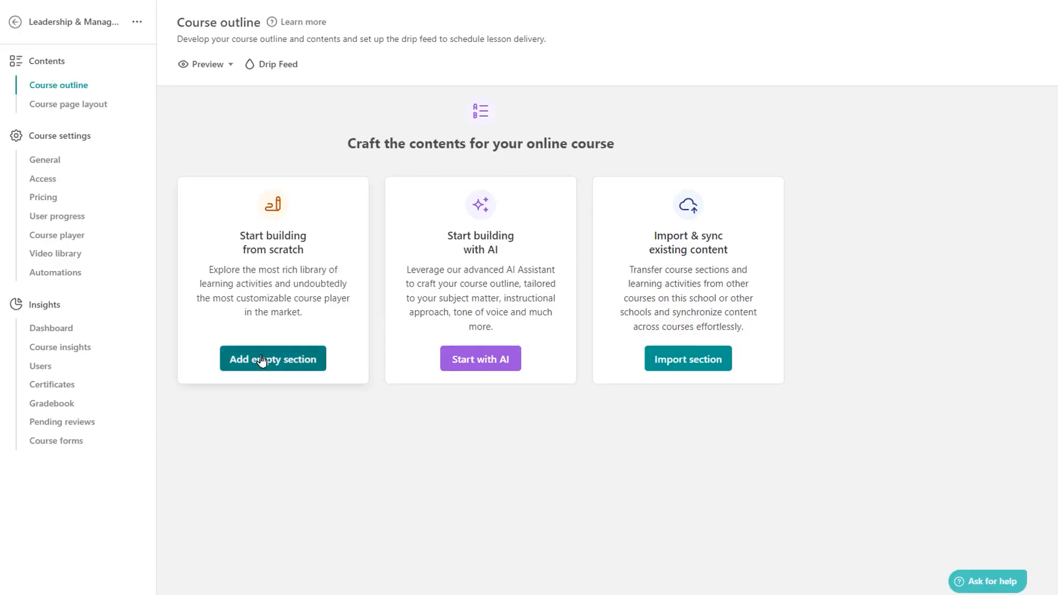
Add an empty section titled Introduction with Paid access and save it to the outline.
{"action": "left_click", "coordinate": [272, 358]}
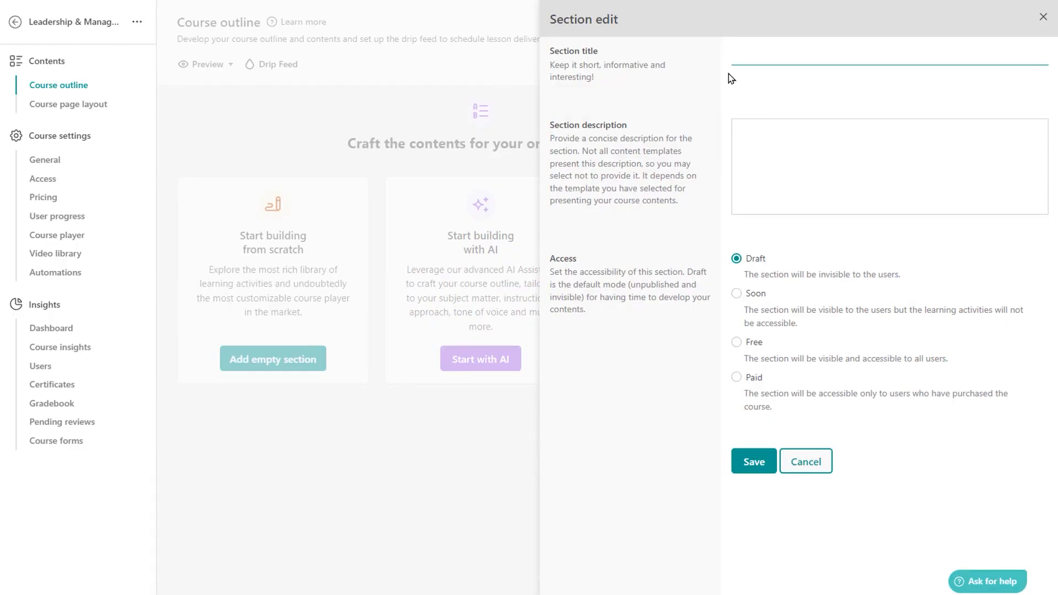
{"action": "type", "text": "Introduction"}
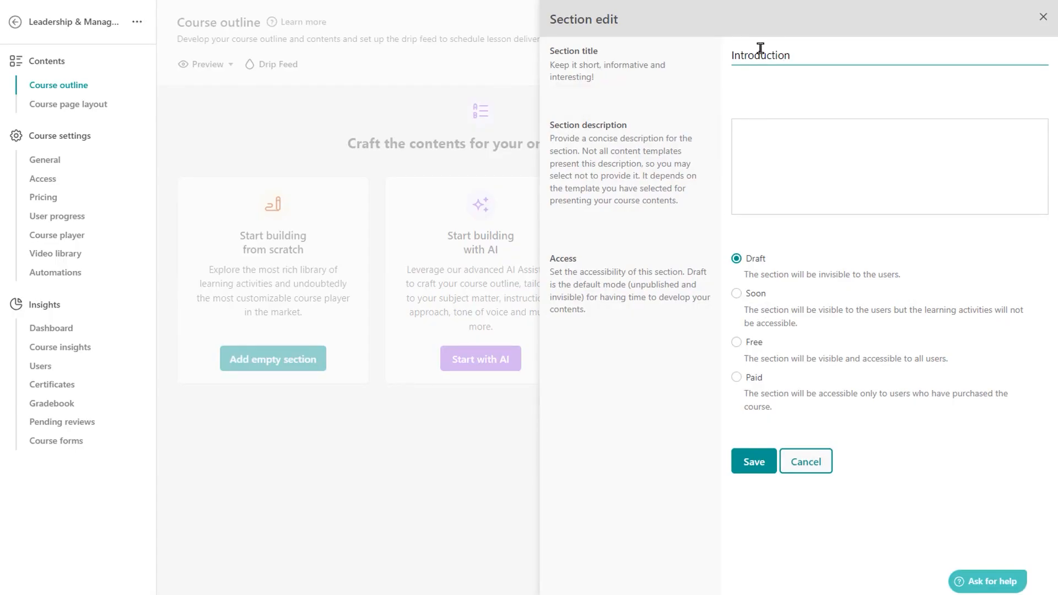
{"action": "left_click", "coordinate": [738, 377]}
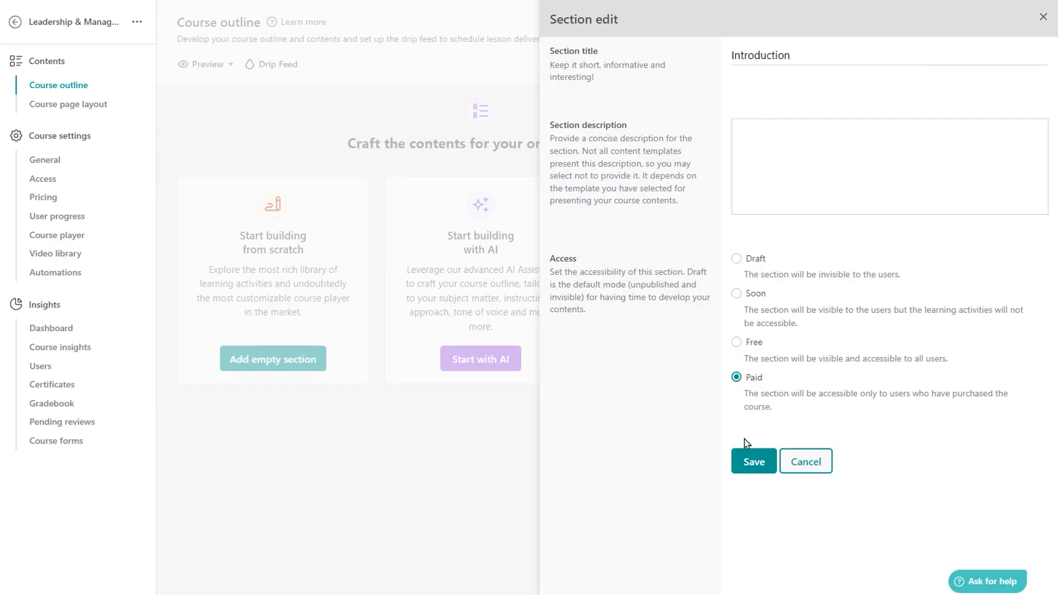
{"action": "left_click", "coordinate": [753, 460]}
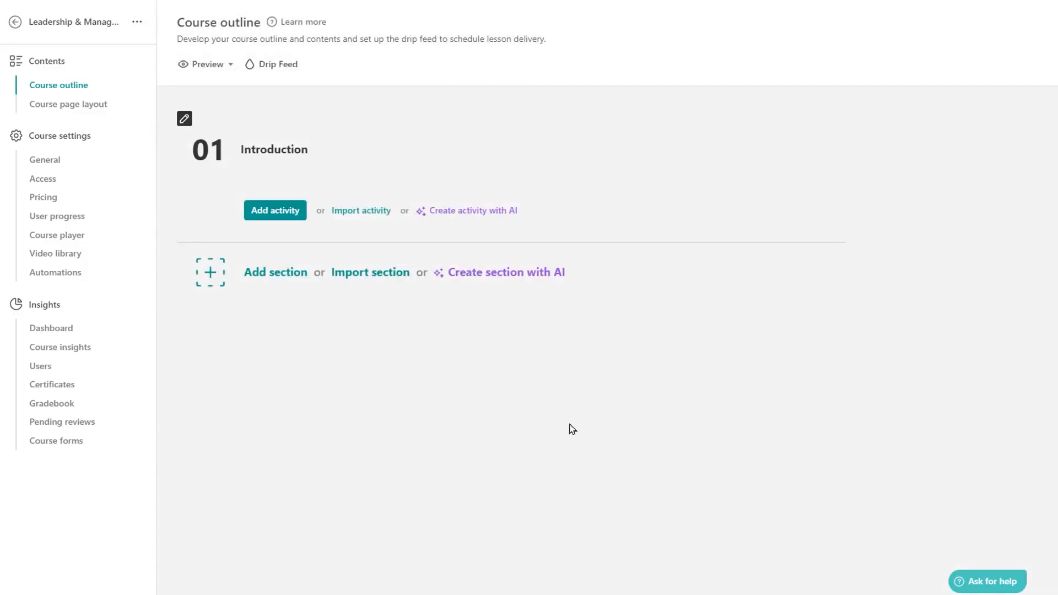
{"action": "left_click", "coordinate": [326, 119]}
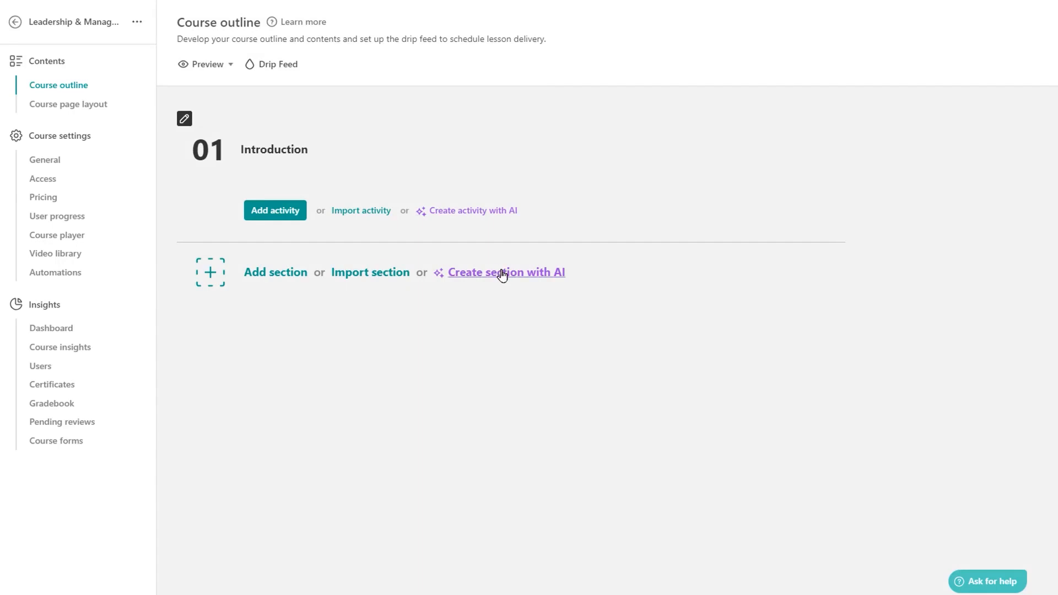
{"action": "mouse_move", "coordinate": [505, 272]}
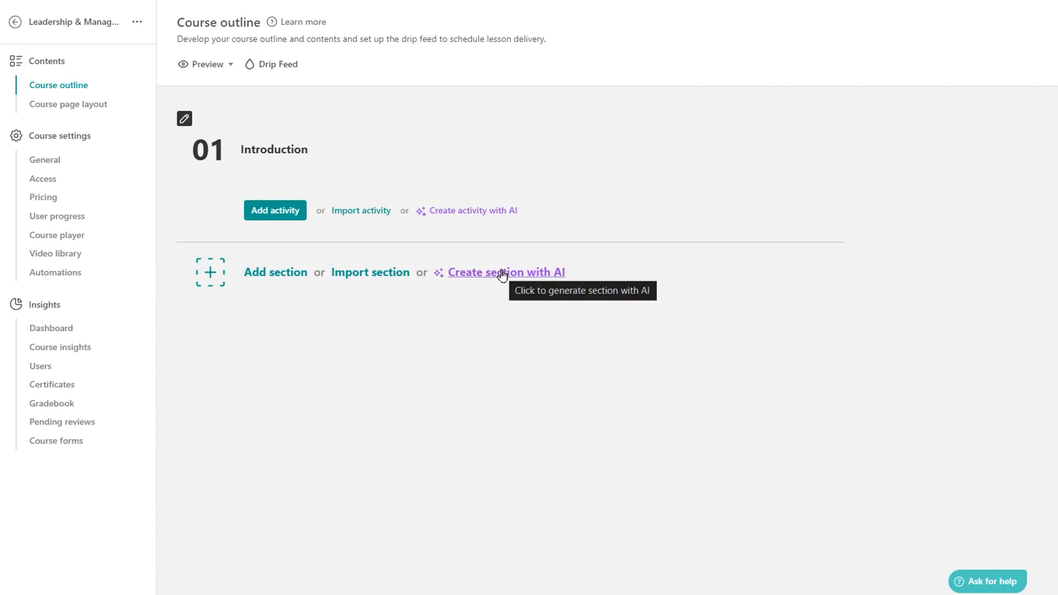
Add an Ebook activity named Leadership in 2024 under Introduction and save it for editing.
{"action": "left_click", "coordinate": [275, 210]}
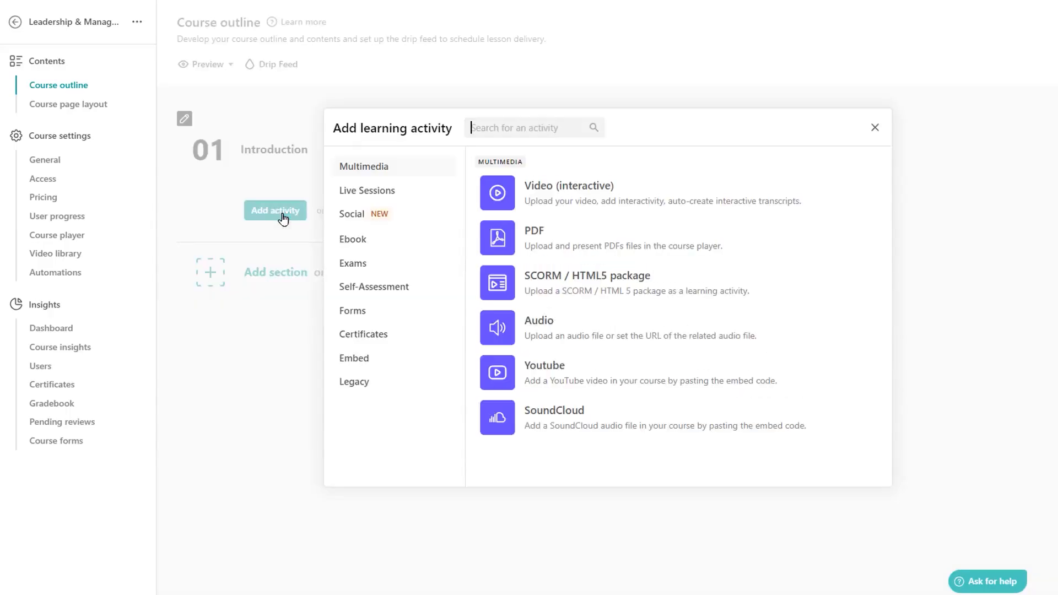
{"action": "mouse_move", "coordinate": [554, 192]}
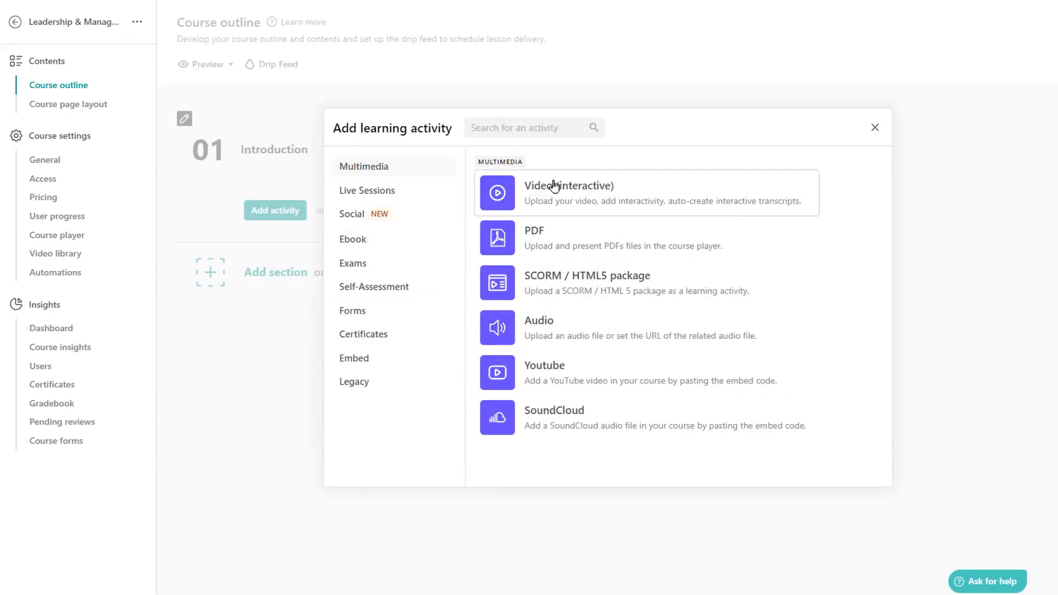
{"action": "left_click", "coordinate": [367, 190]}
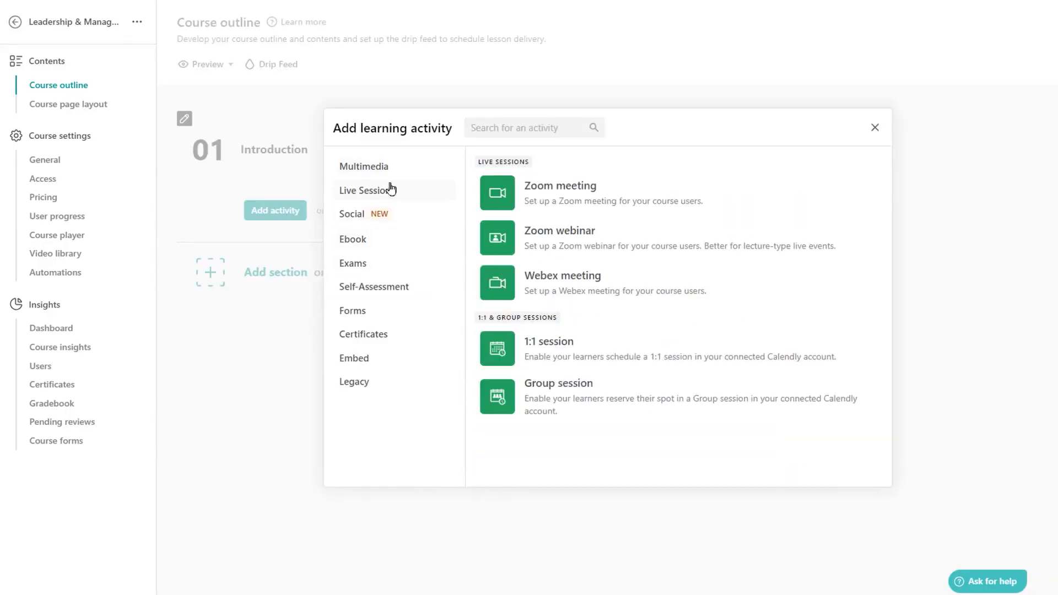
{"action": "left_click", "coordinate": [374, 287]}
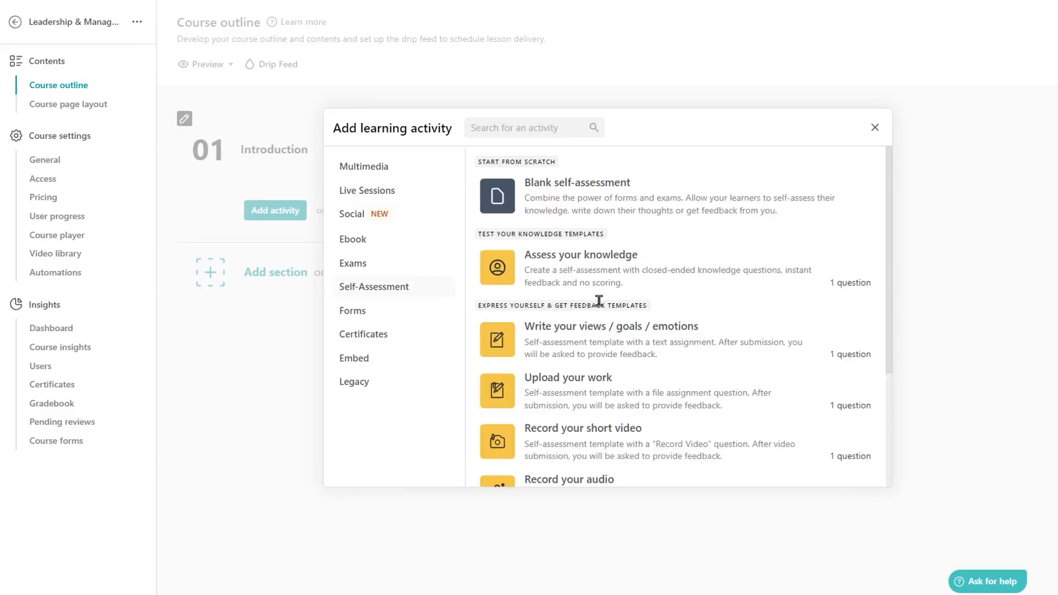
{"action": "left_click", "coordinate": [353, 239]}
{"action": "type", "text": "Leadership in 2024"}
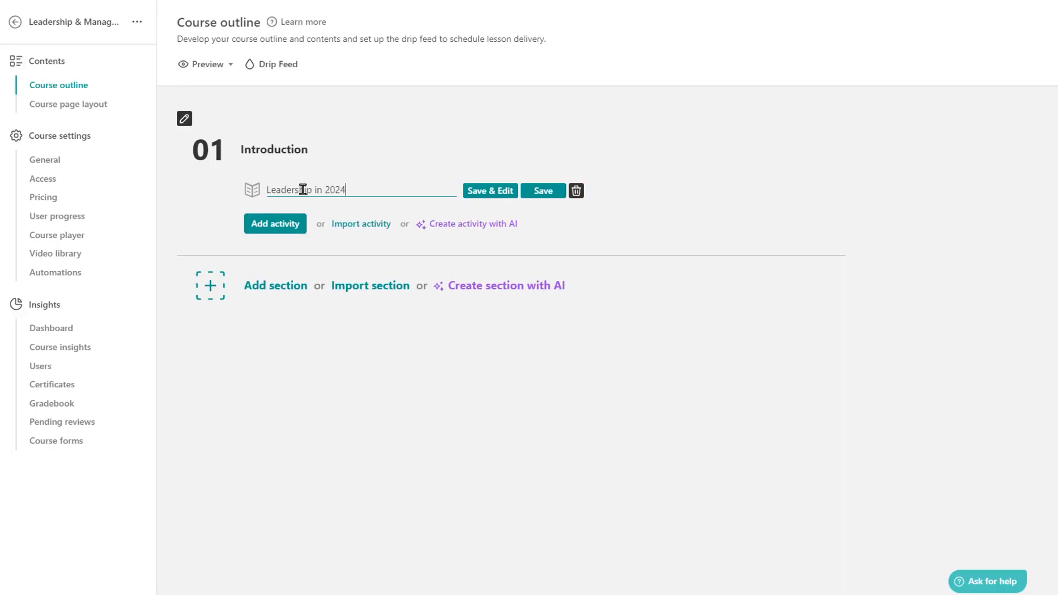
{"action": "left_click", "coordinate": [489, 190]}
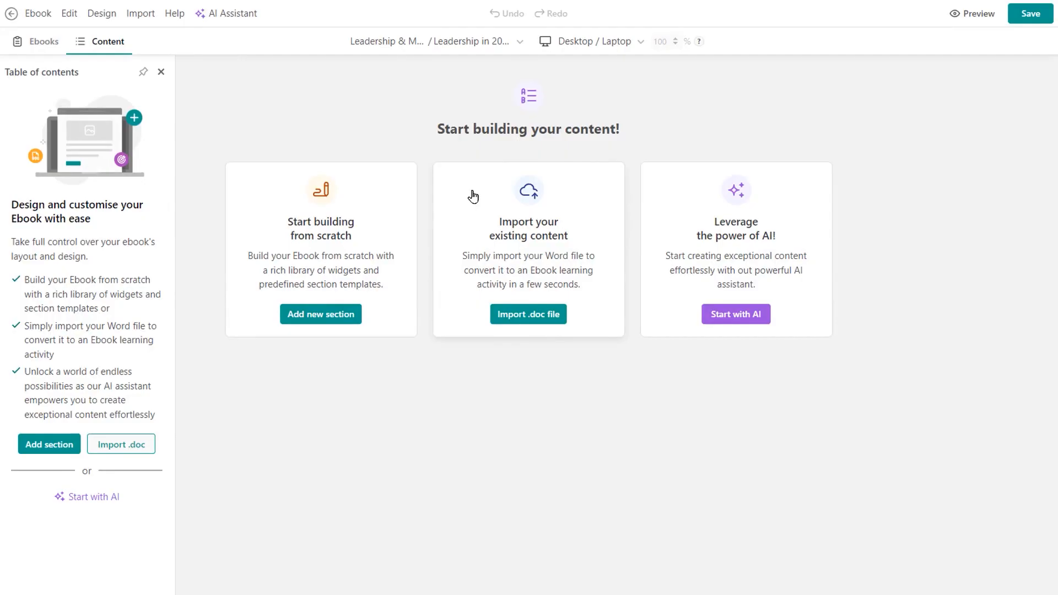
{"action": "mouse_move", "coordinate": [647, 354]}
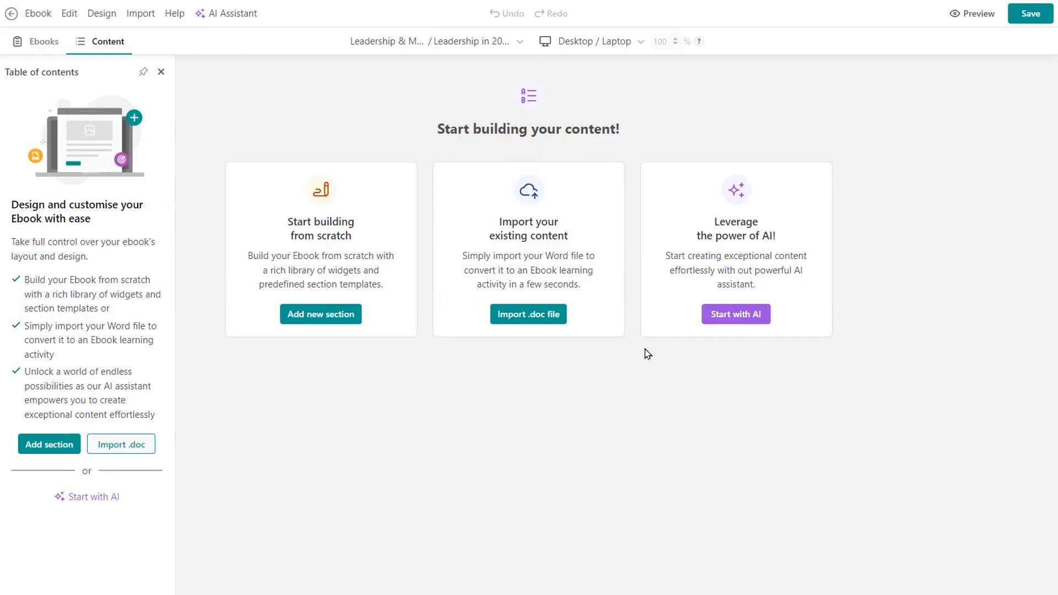
Have the AI assistant write a Leadership in 2024 chapter, insert it, and return to the outline.
{"action": "left_click", "coordinate": [736, 314]}
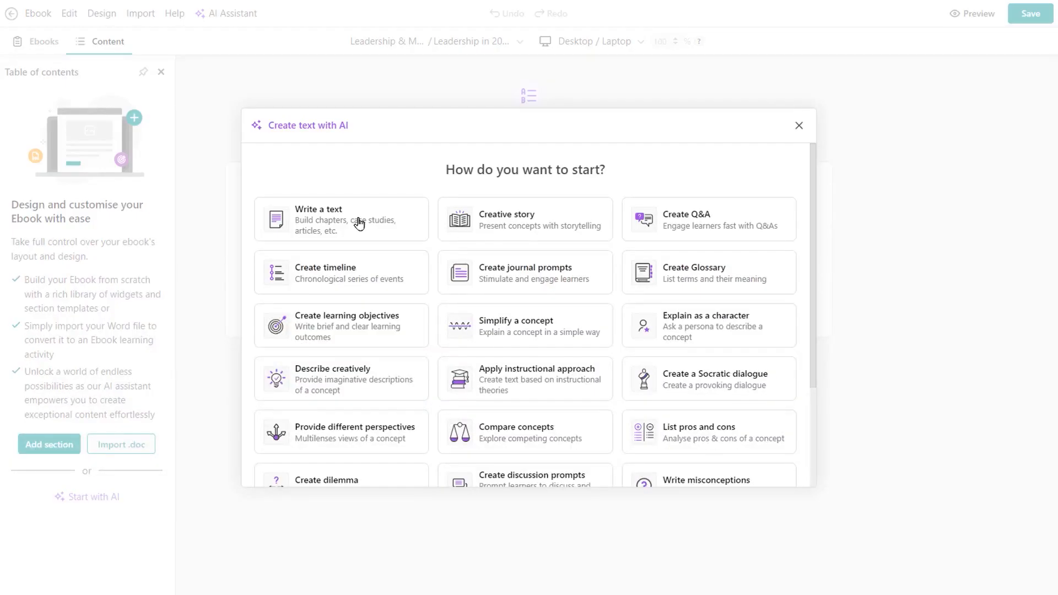
{"action": "left_click", "coordinate": [341, 219]}
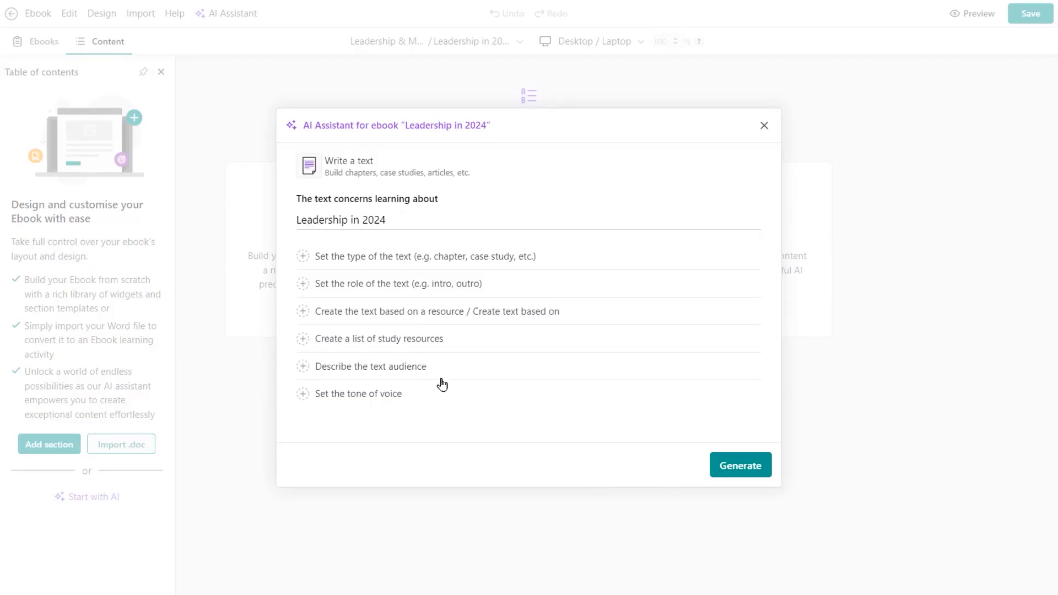
{"action": "left_click", "coordinate": [424, 256]}
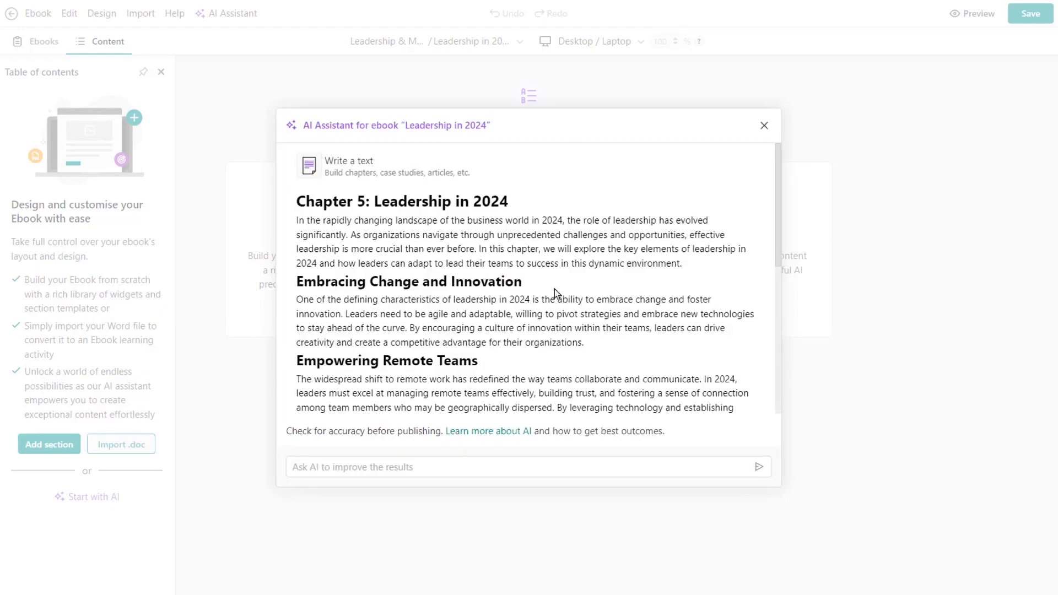
{"action": "scroll", "scroll_direction": "down", "scroll_amount": 3}
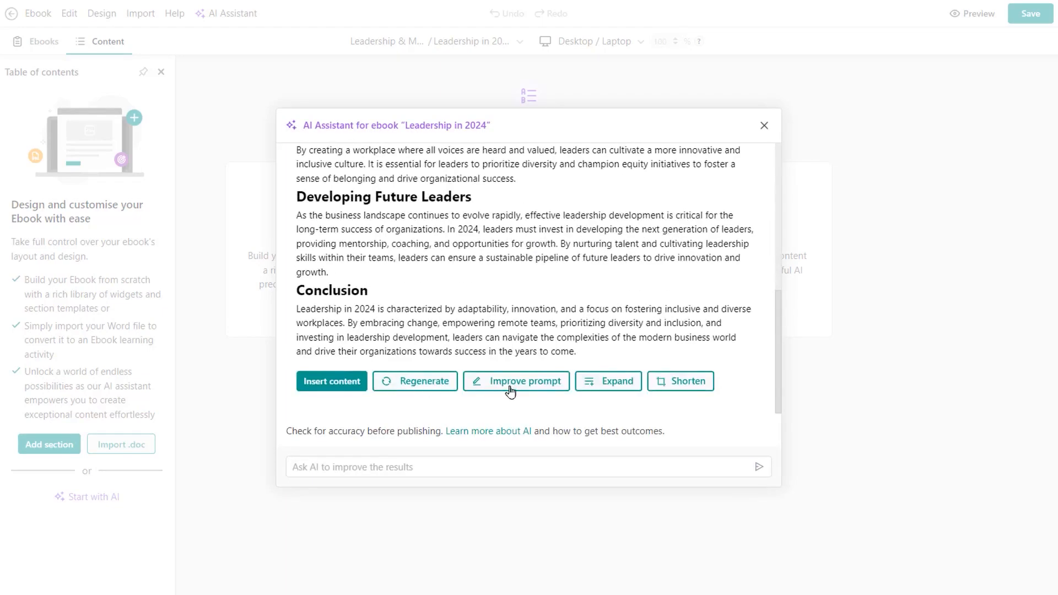
{"action": "left_click", "coordinate": [332, 380]}
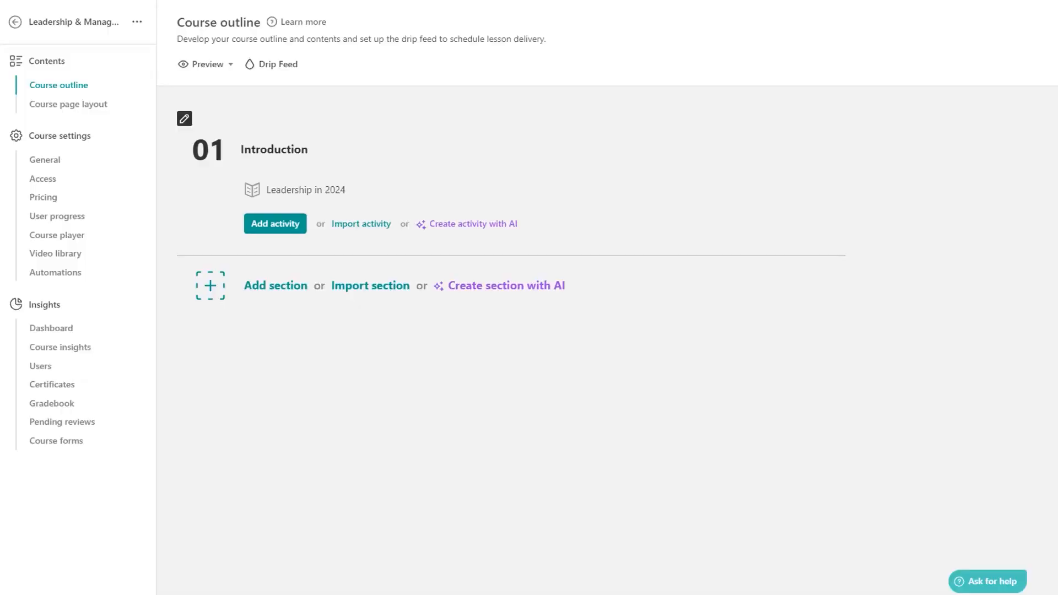
Generate a one-section Everyday Leaders outline with AI and insert its five activities into the course.
{"action": "left_click", "coordinate": [506, 284]}
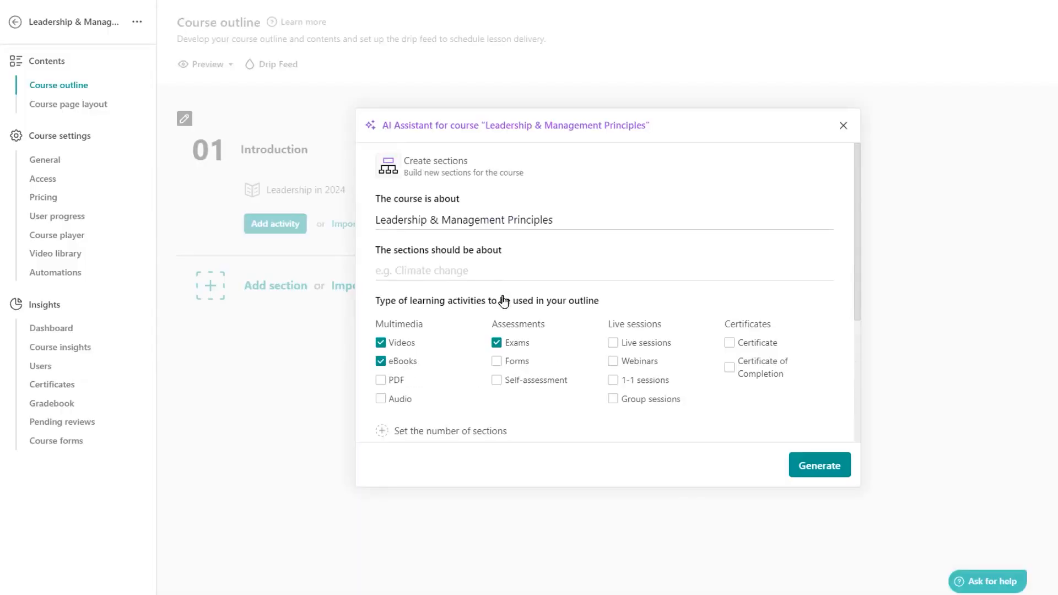
{"action": "type", "text": "Ev"}
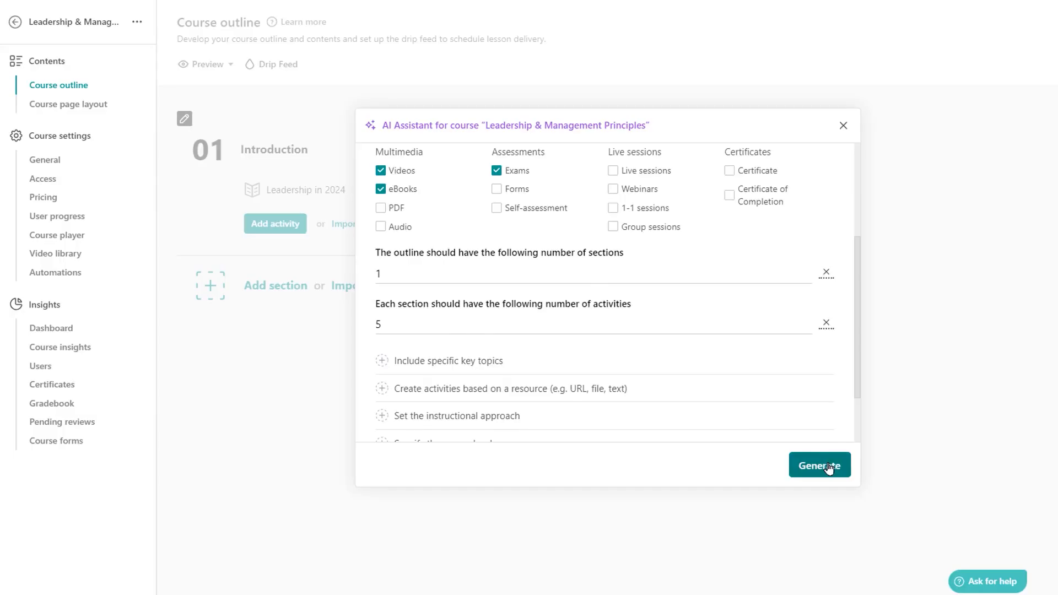
{"action": "left_click", "coordinate": [819, 465]}
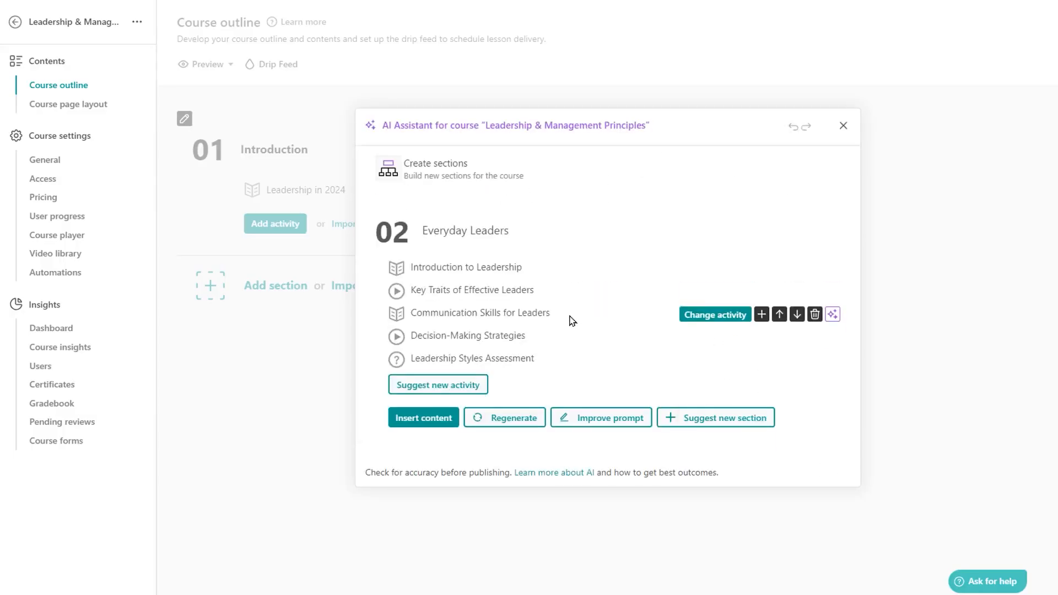
{"action": "left_click", "coordinate": [424, 416]}
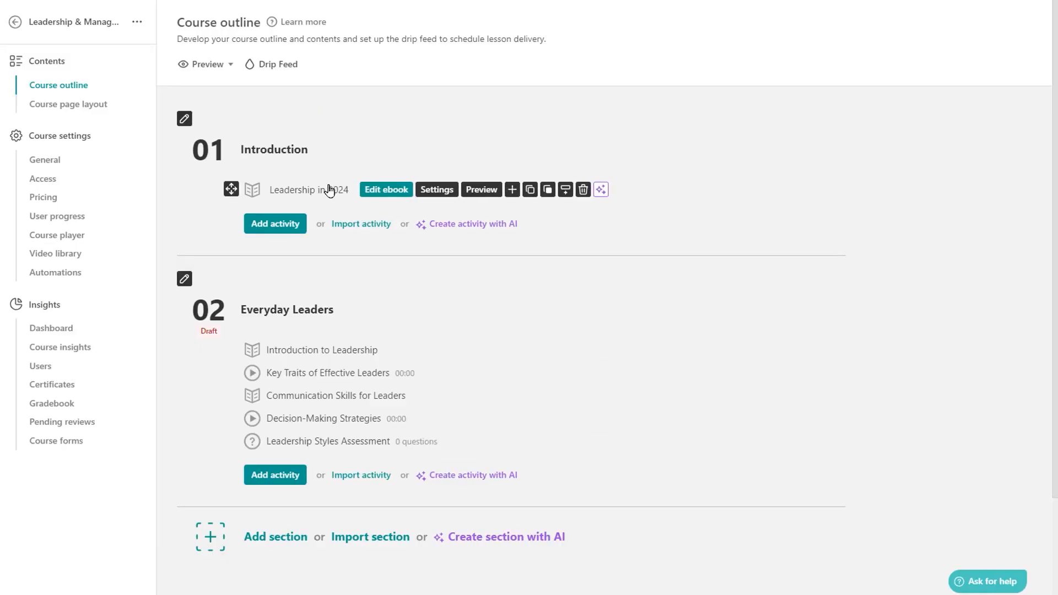
{"action": "left_click", "coordinate": [629, 233]}
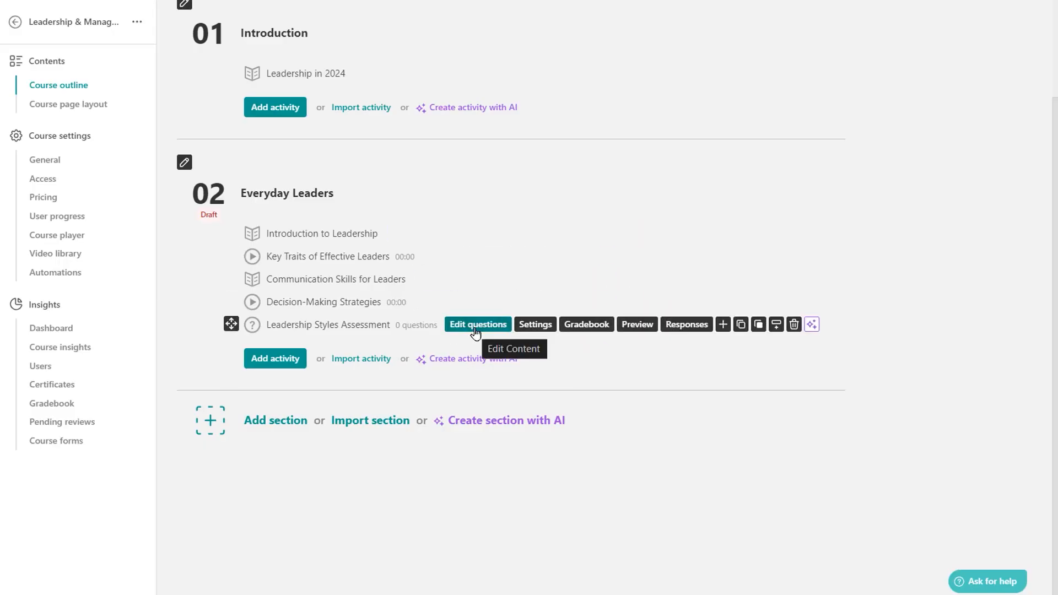
{"action": "left_click", "coordinate": [67, 104]}
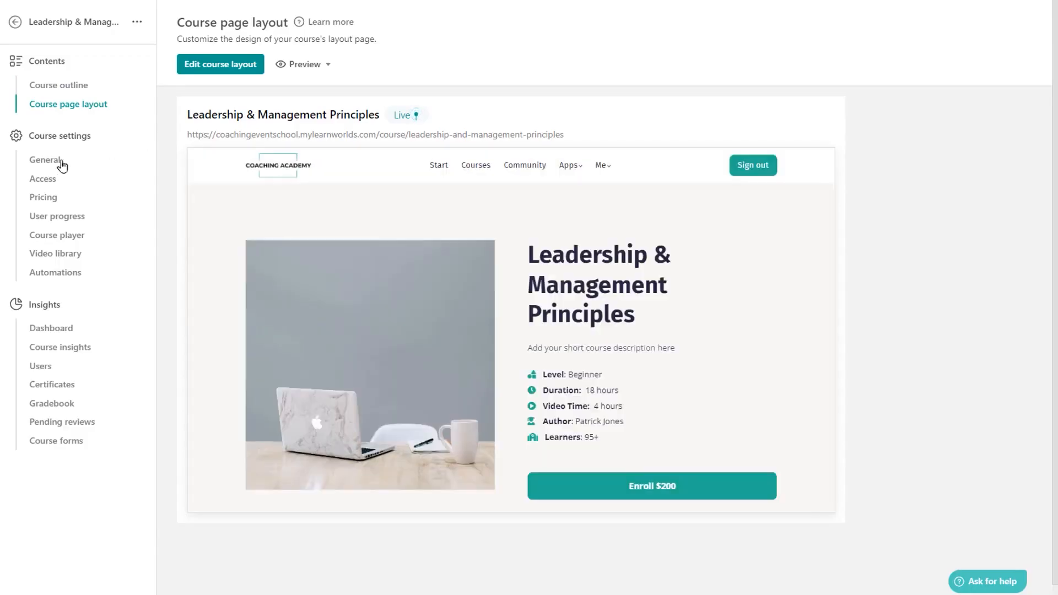
Show the course Access settings with its Paid availability, public URL and course ID.
{"action": "left_click", "coordinate": [43, 179]}
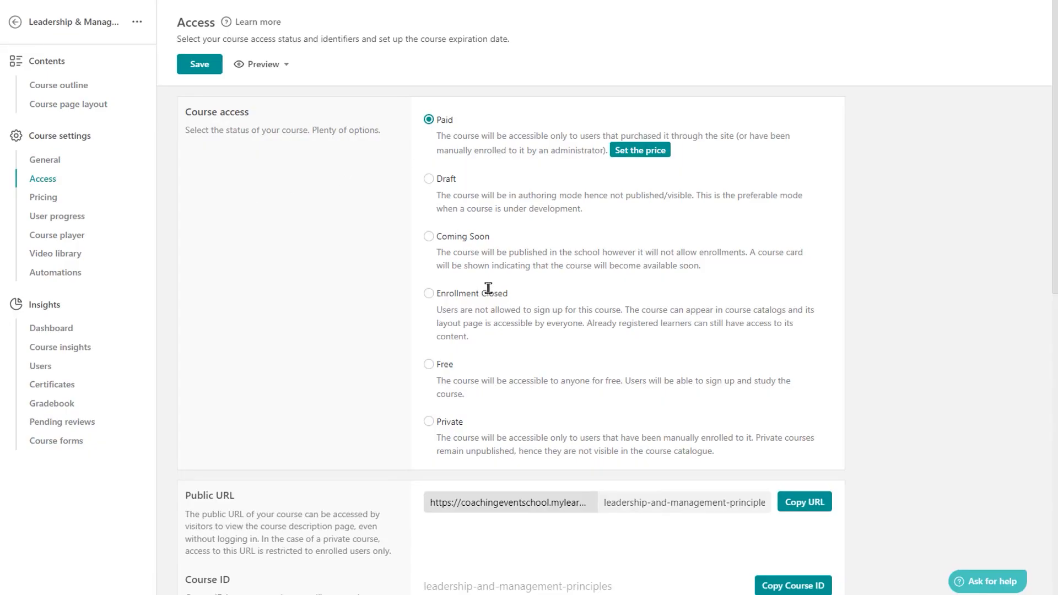
{"action": "mouse_move", "coordinate": [522, 429]}
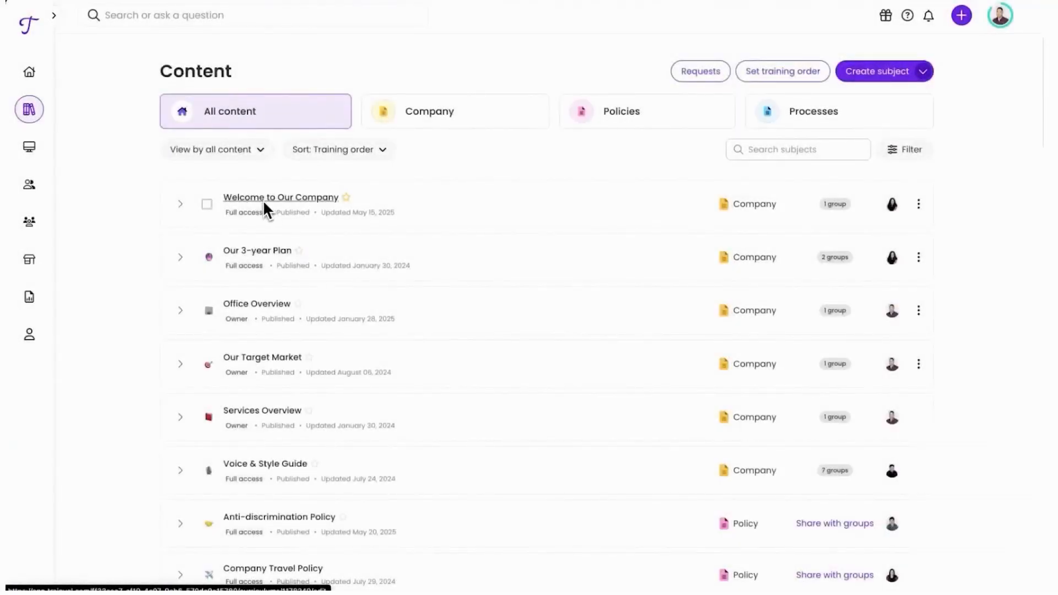
{"action": "left_click", "coordinate": [180, 204]}
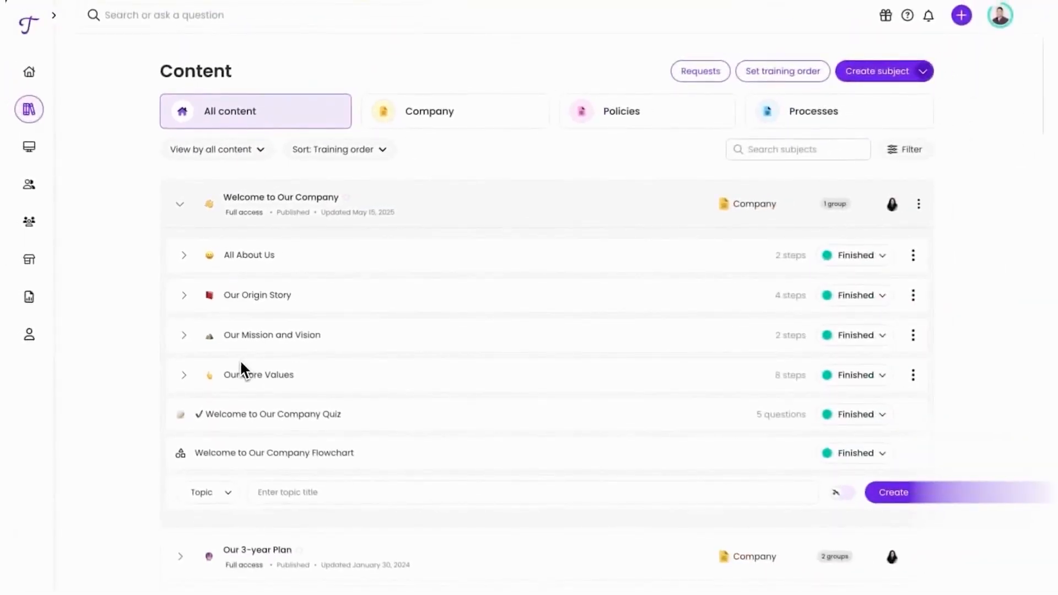
{"action": "left_click", "coordinate": [183, 255]}
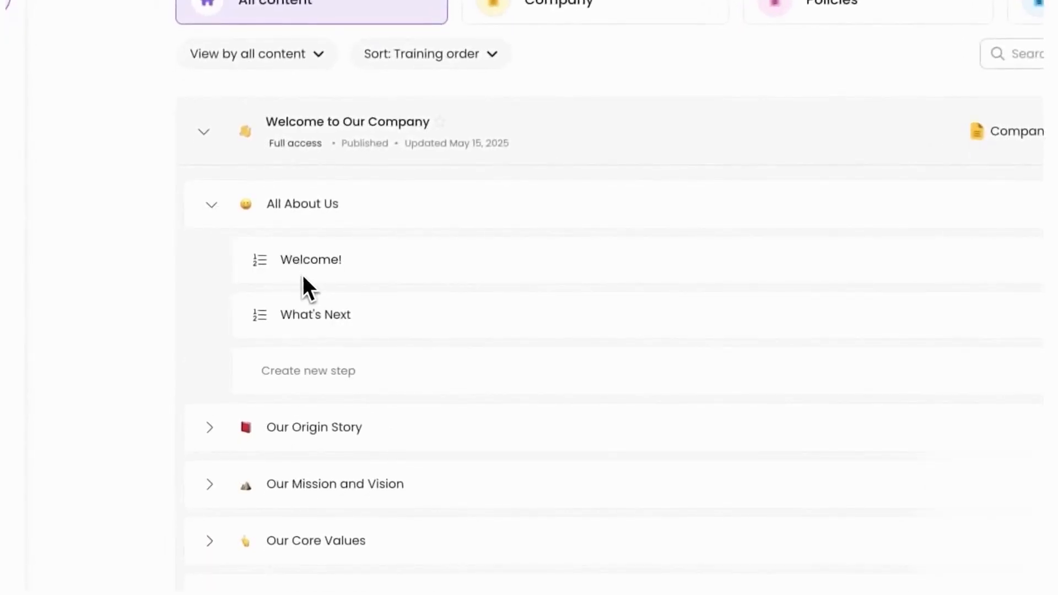
{"action": "left_click", "coordinate": [209, 204]}
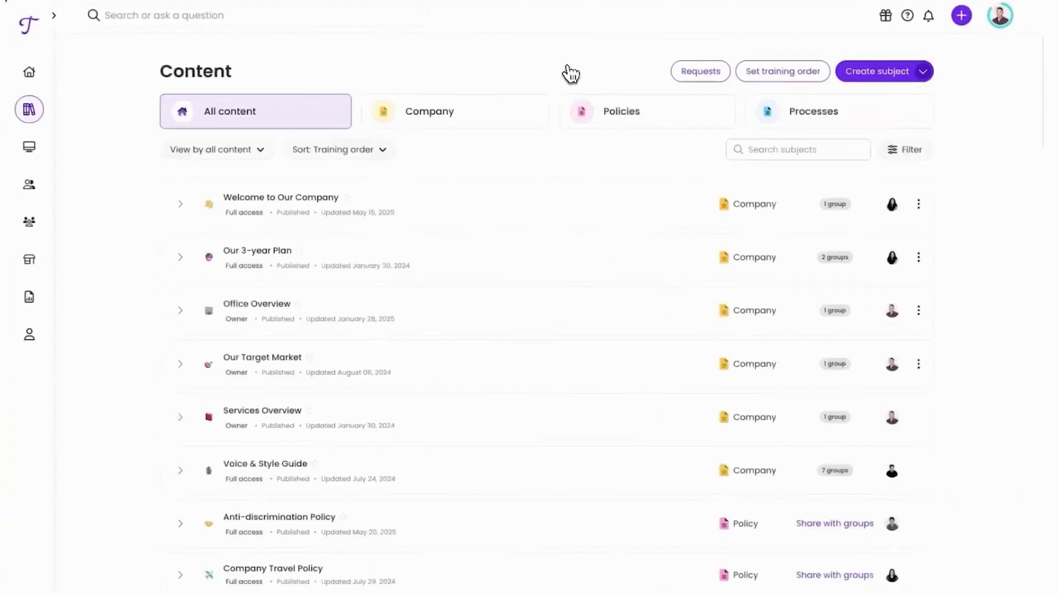
Create a Processes subject named Client Onboarding Process and generate its suggested topic outline.
{"action": "left_click", "coordinate": [878, 70]}
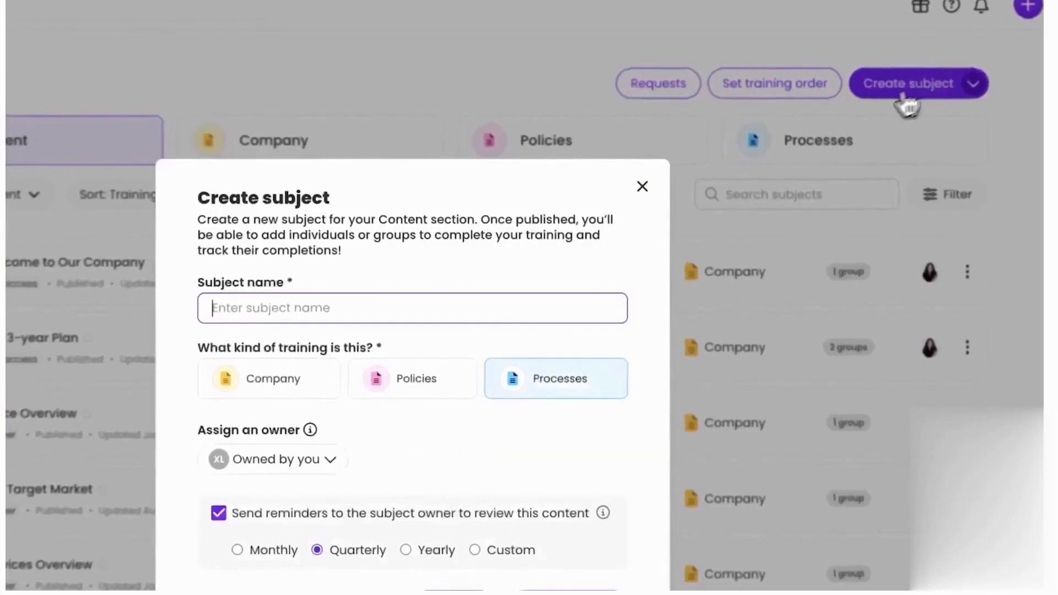
{"action": "type", "text": "Client Onboarding Process"}
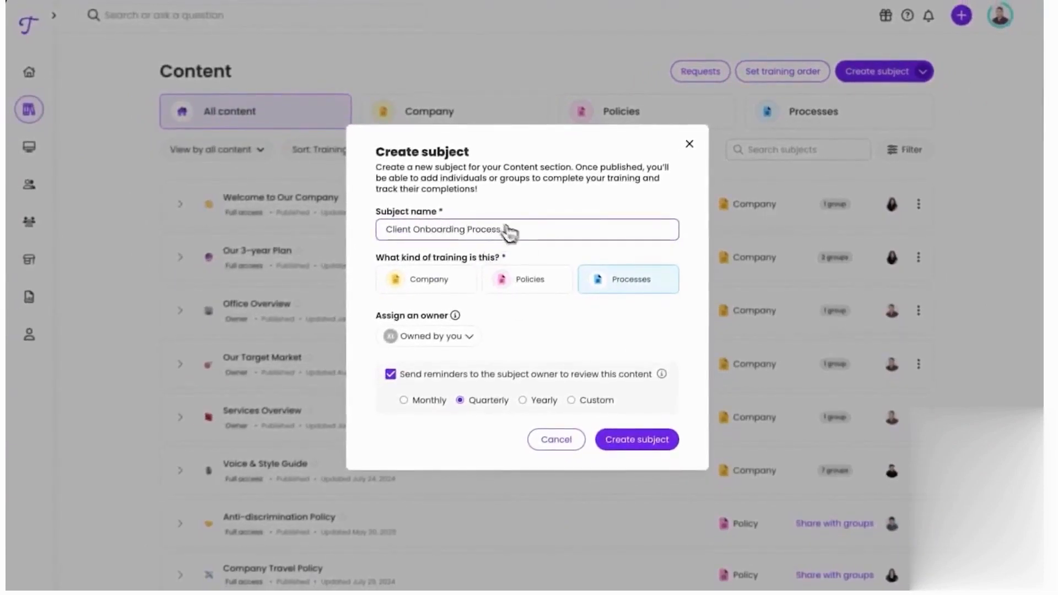
{"action": "left_click", "coordinate": [635, 440]}
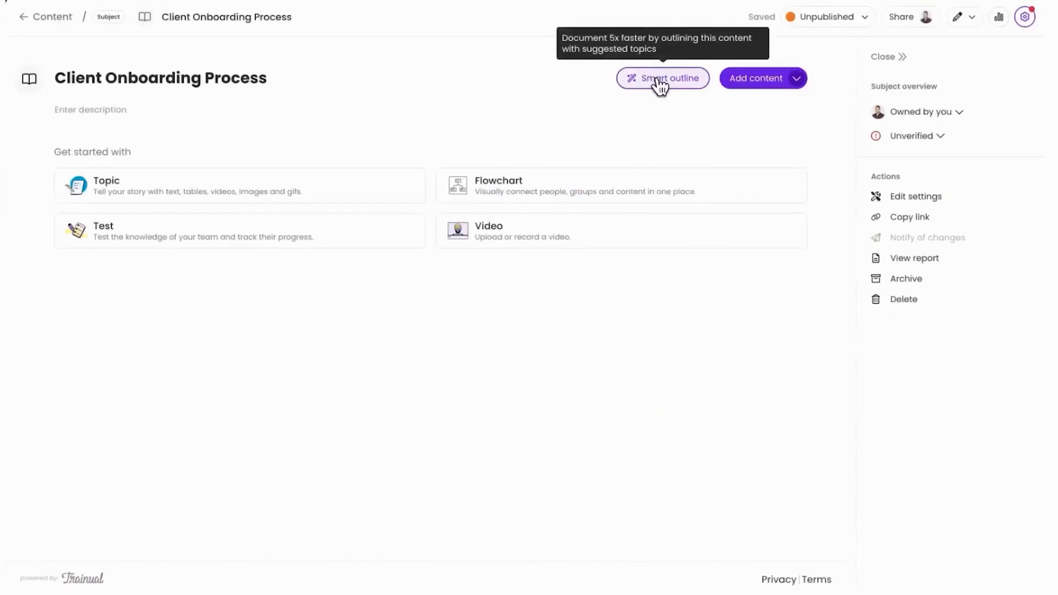
{"action": "mouse_move", "coordinate": [663, 80]}
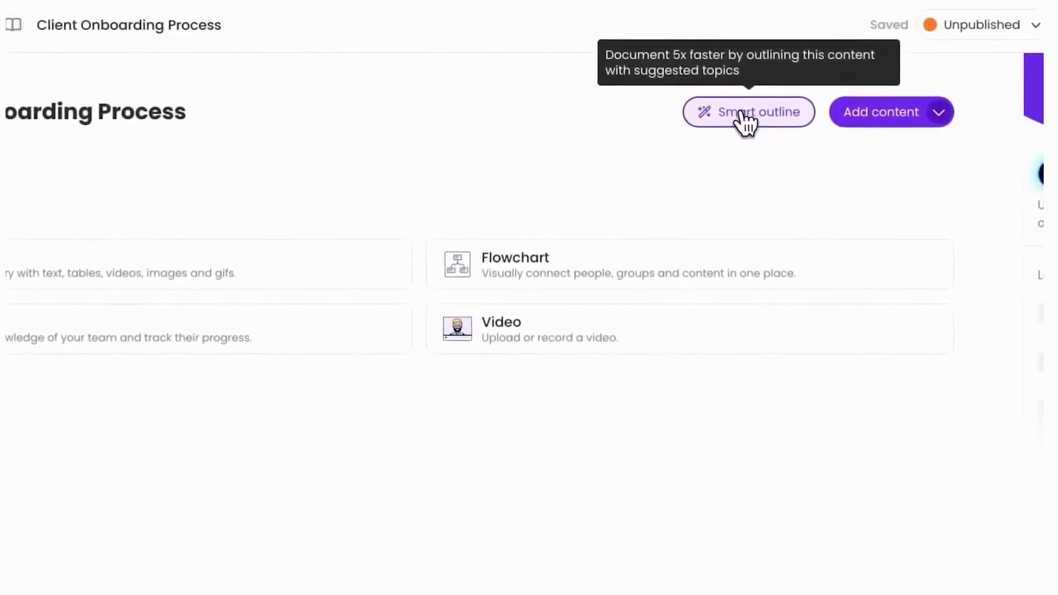
{"action": "left_click", "coordinate": [748, 113]}
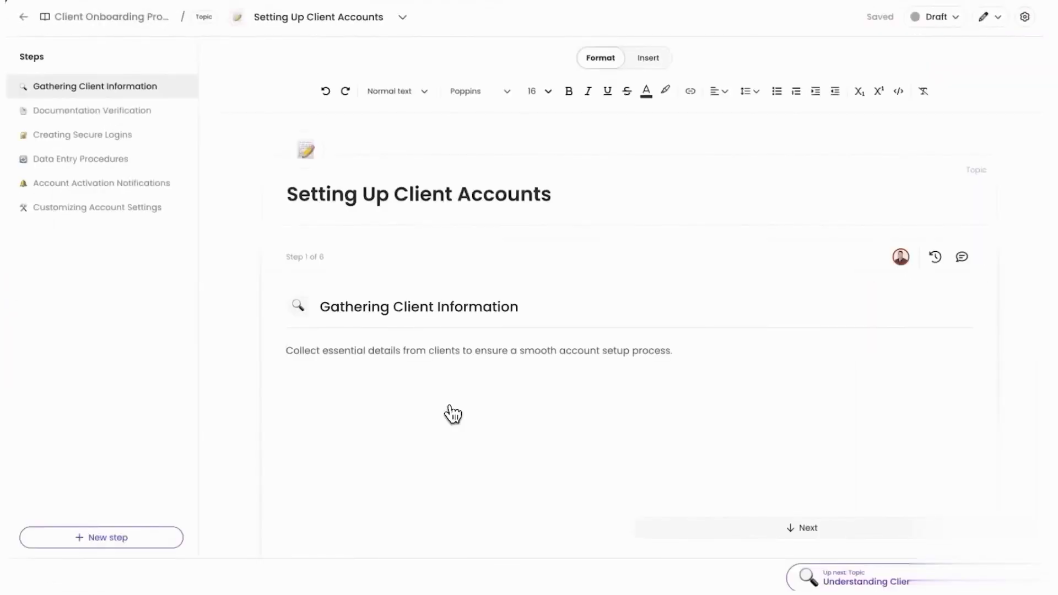
{"action": "mouse_move", "coordinate": [433, 411]}
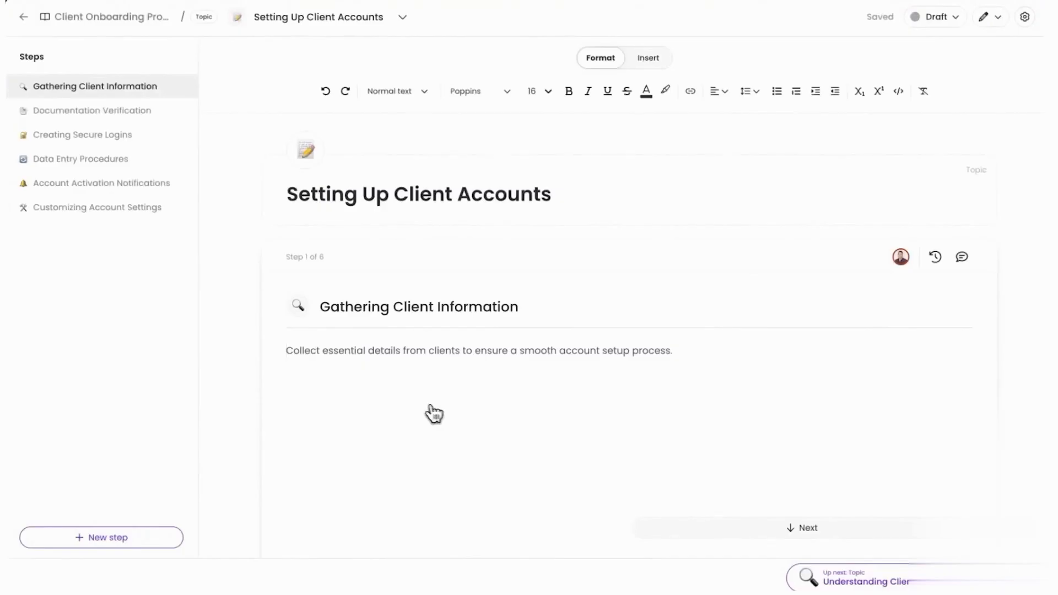
{"action": "mouse_move", "coordinate": [398, 91]}
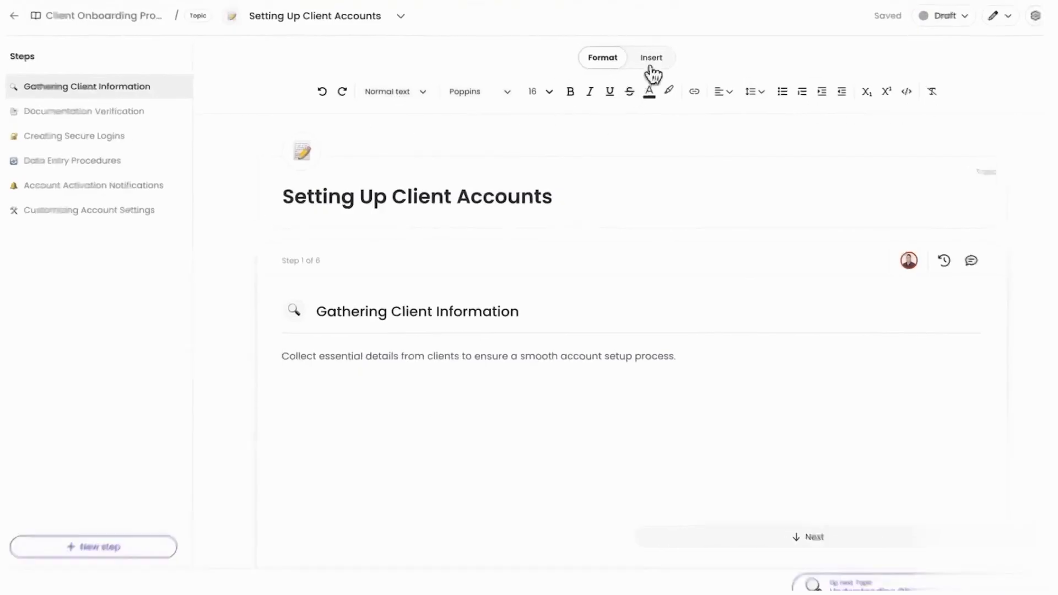
Browse the Insert toolbar's AI step composer options in the Setting Up Client Accounts topic.
{"action": "left_click", "coordinate": [650, 58]}
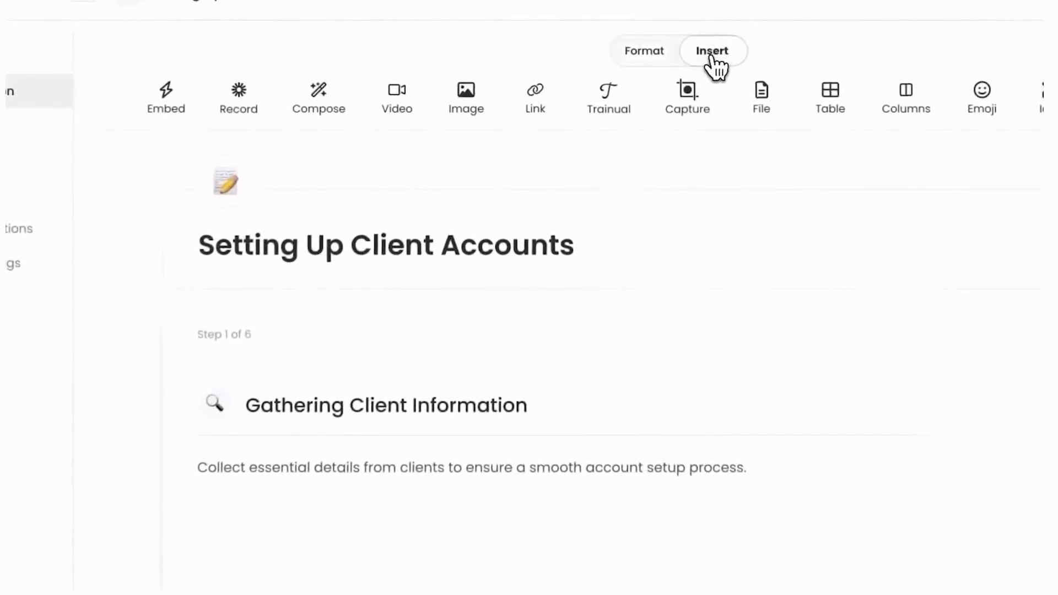
{"action": "left_click", "coordinate": [317, 97]}
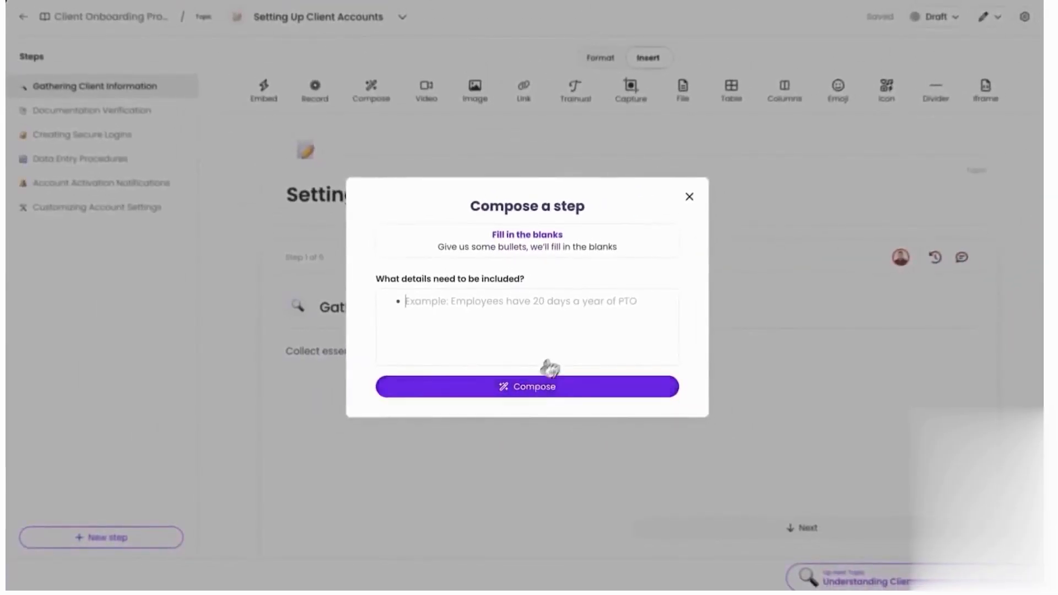
{"action": "left_click", "coordinate": [689, 196]}
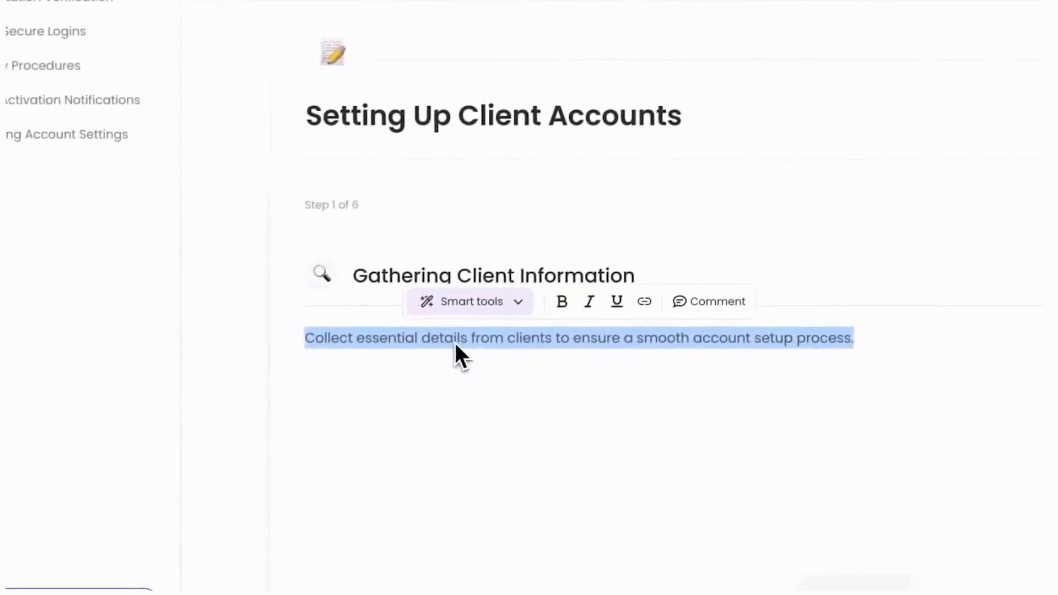
{"action": "left_click", "coordinate": [469, 301]}
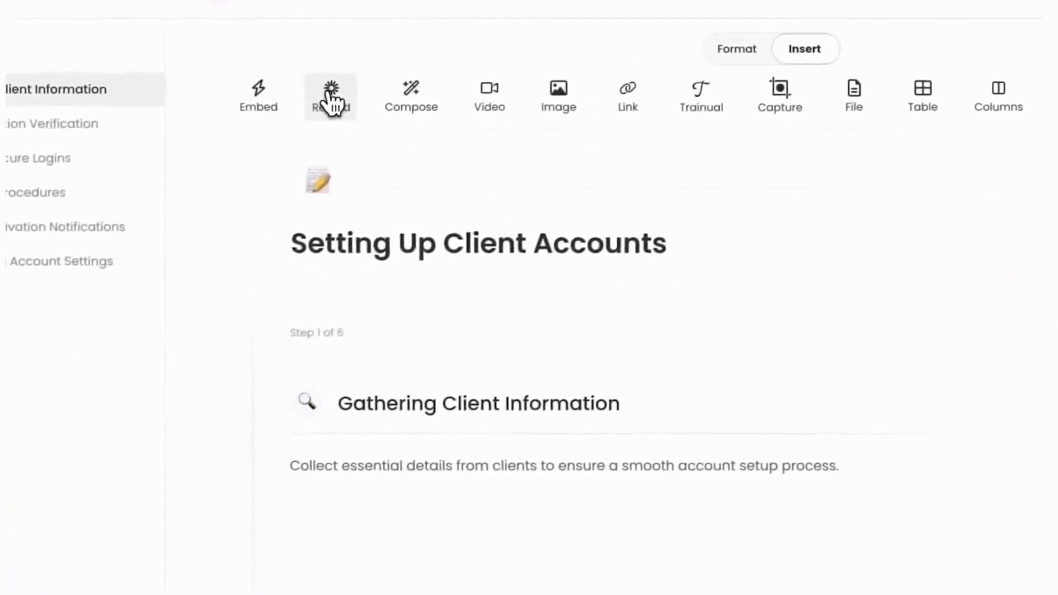
Look through the embeddable services list, then bring up the Add image dialog.
{"action": "left_click", "coordinate": [258, 95]}
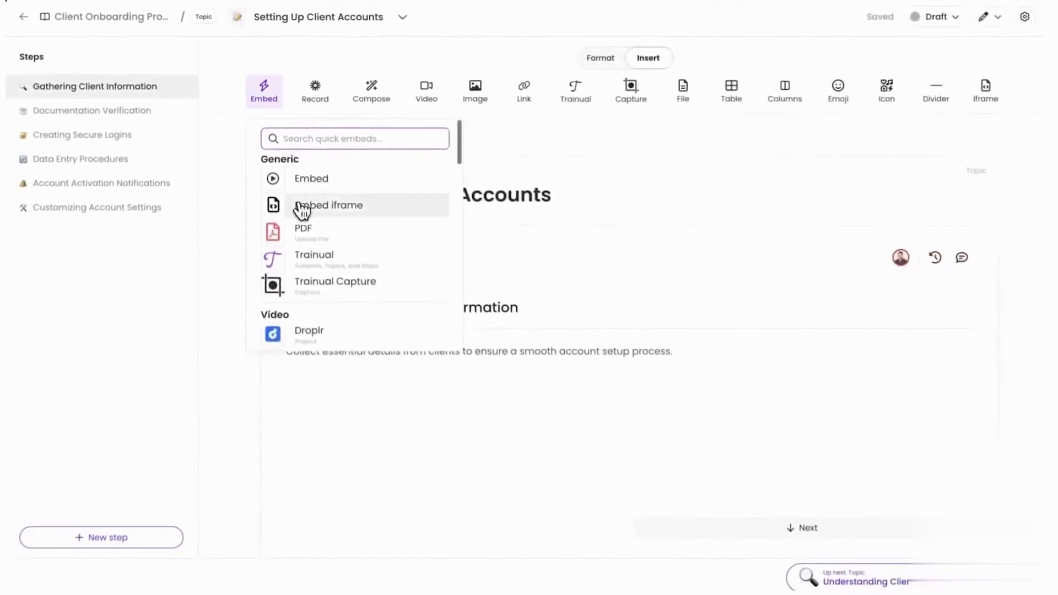
{"action": "scroll", "scroll_direction": "down", "scroll_amount": 3}
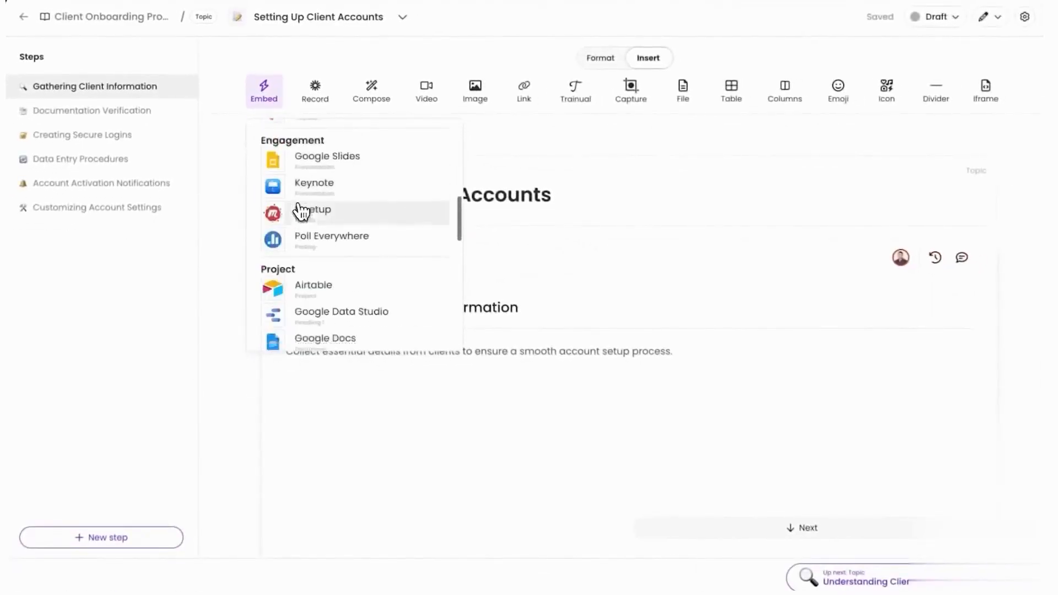
{"action": "scroll", "scroll_direction": "down", "scroll_amount": 3}
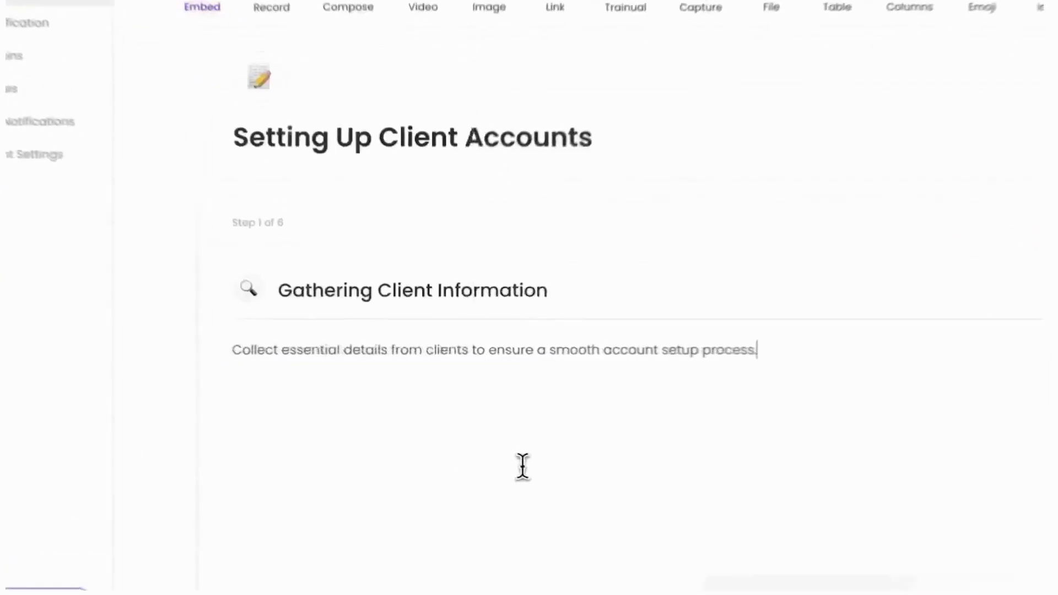
{"action": "left_click", "coordinate": [420, 128]}
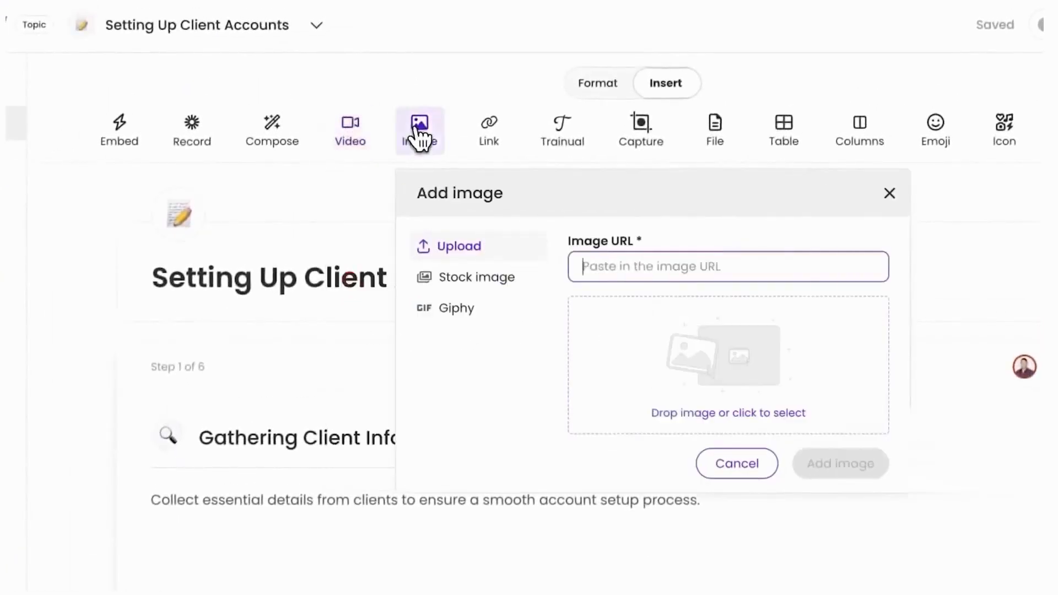